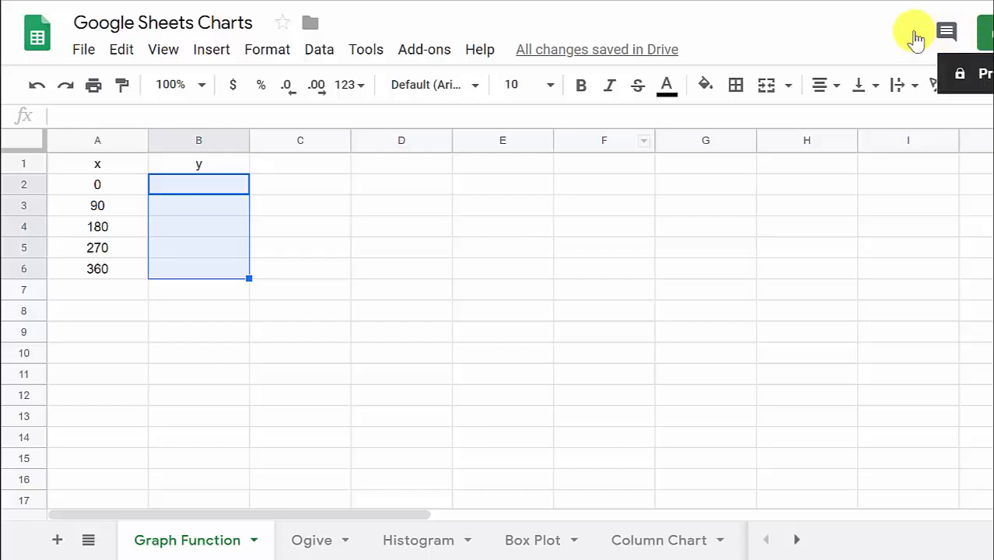
mouse_move(844, 44)
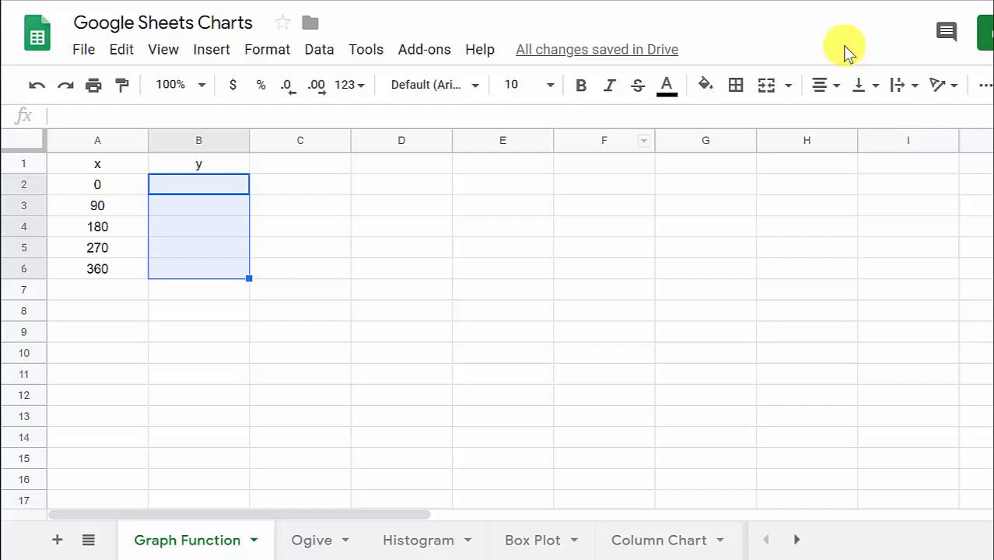
mouse_move(556, 179)
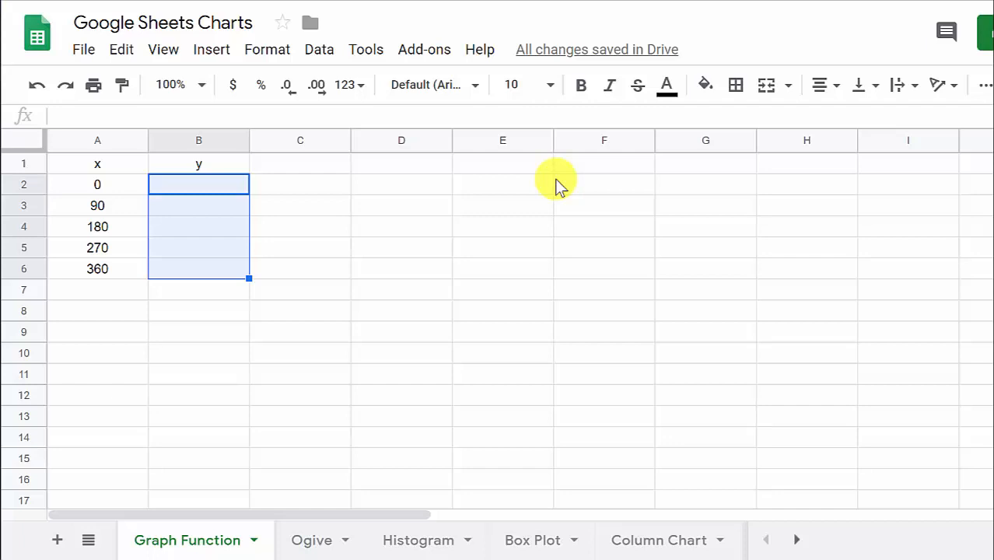
mouse_move(456, 247)
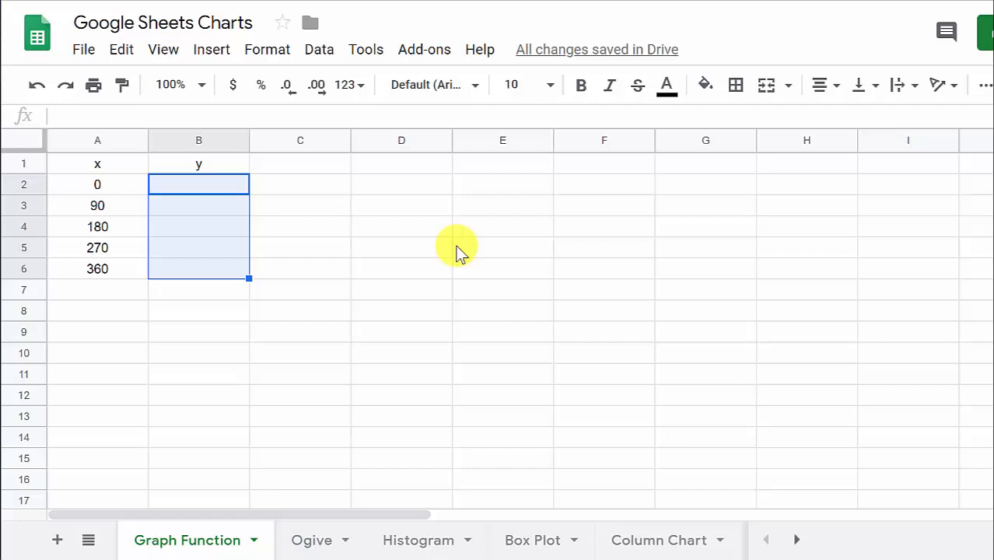
mouse_move(167, 237)
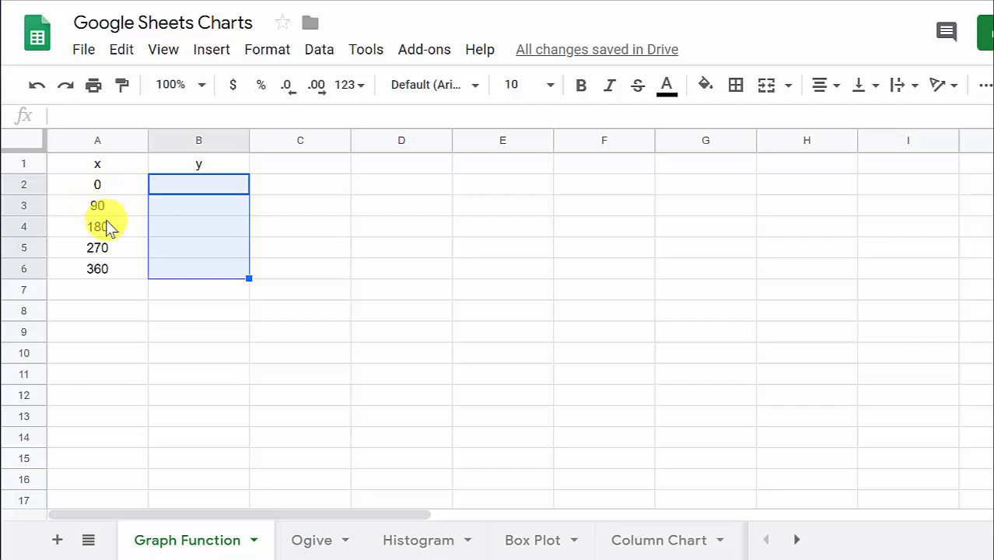
mouse_move(109, 276)
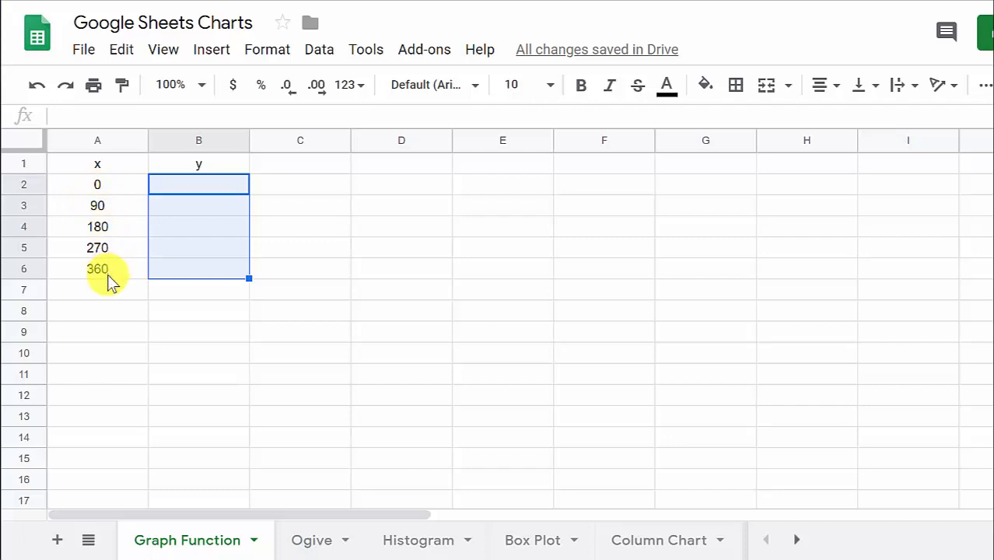
mouse_move(82, 205)
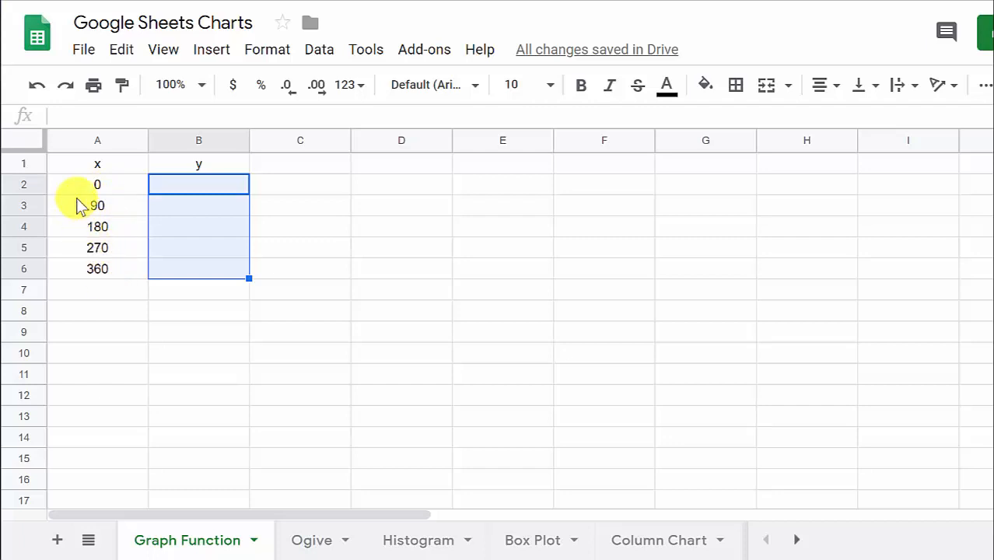
mouse_move(92, 193)
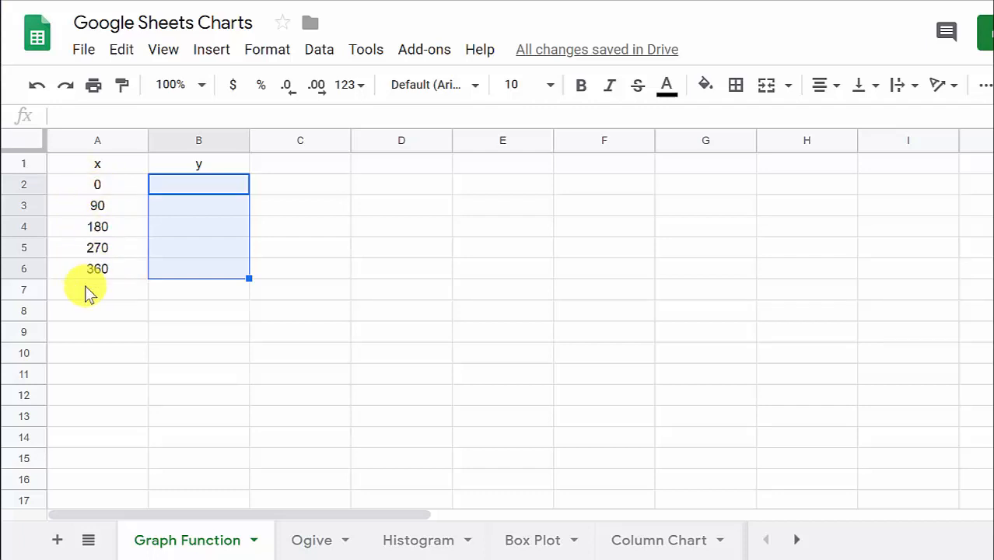
mouse_move(50, 268)
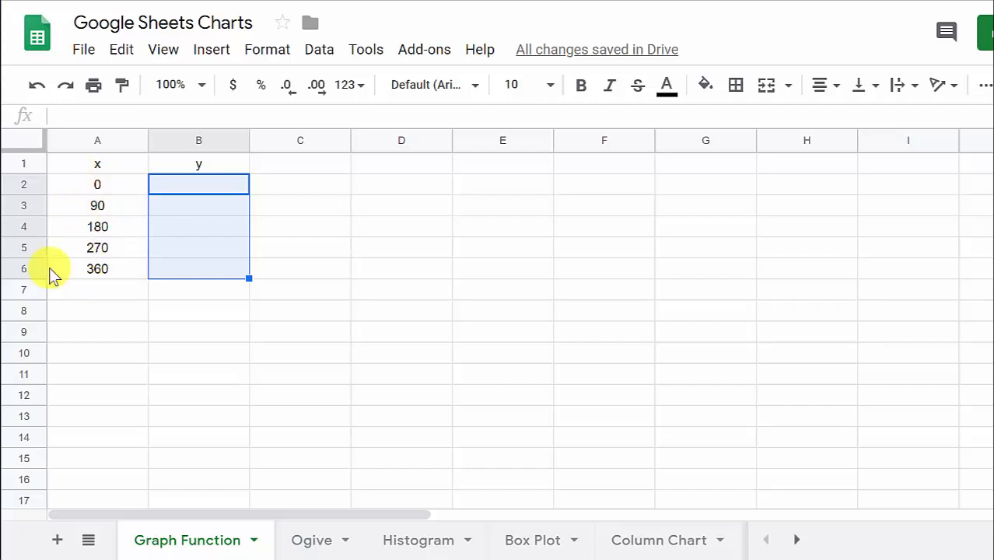
mouse_move(98, 230)
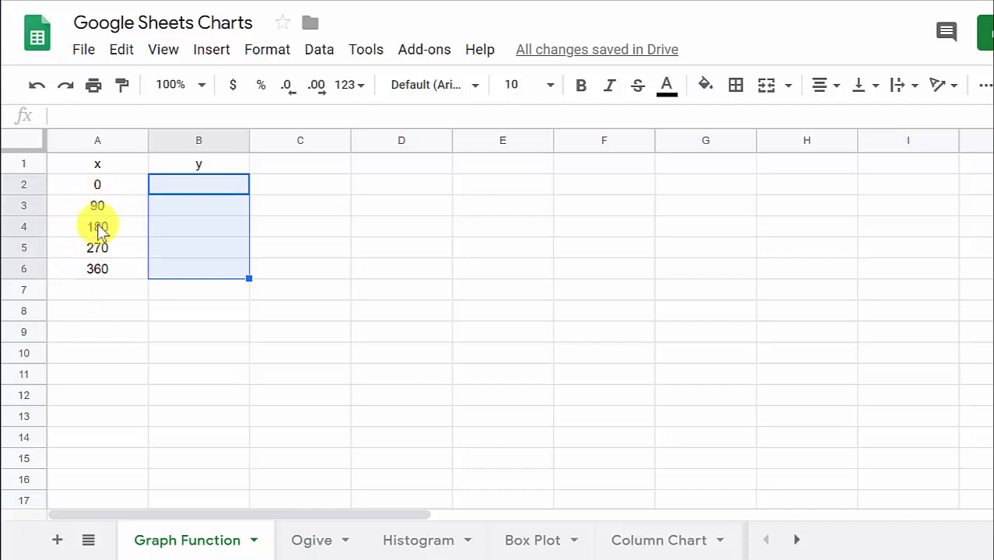
mouse_move(101, 194)
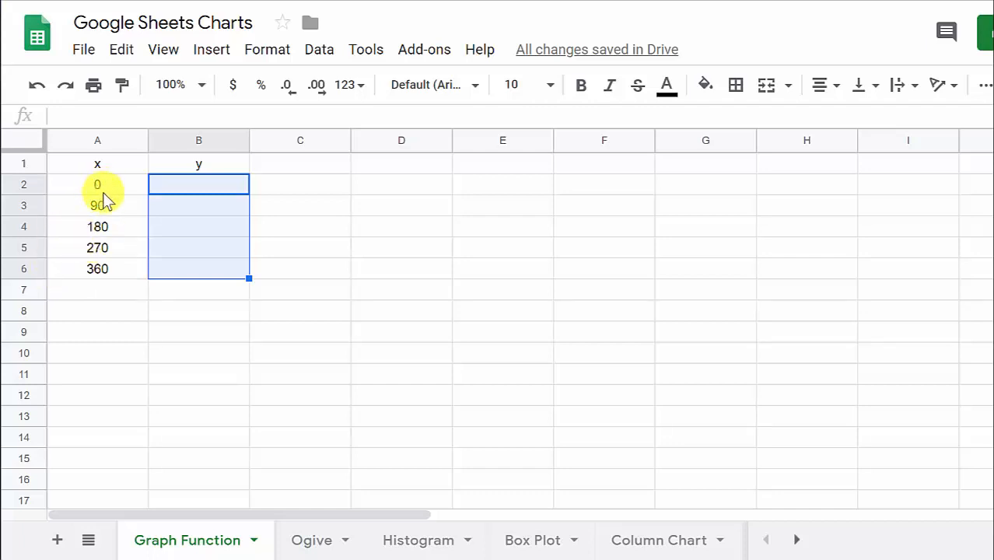
mouse_move(187, 234)
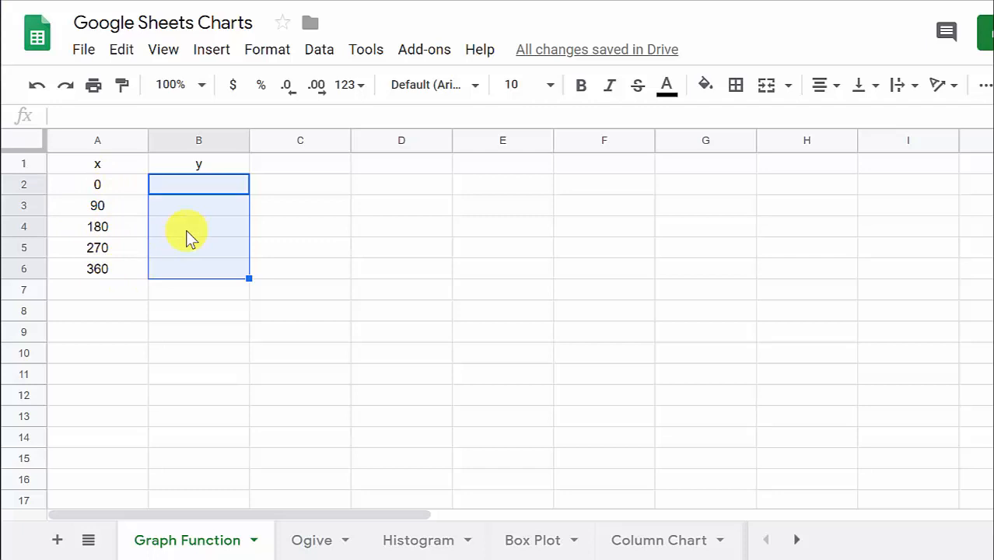
Enter =sin(A2) in B2 and check the calculated y value in B3.
click(198, 184)
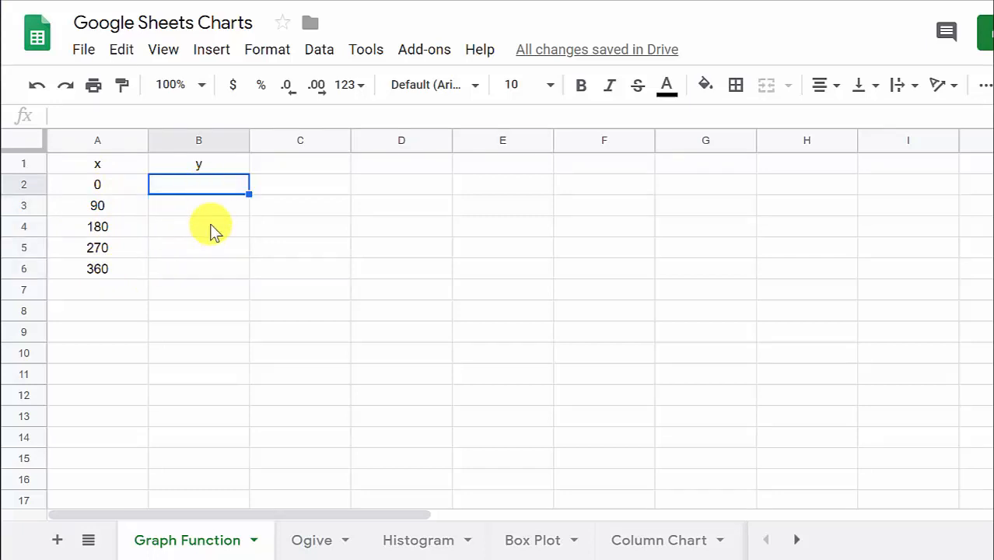
mouse_move(229, 299)
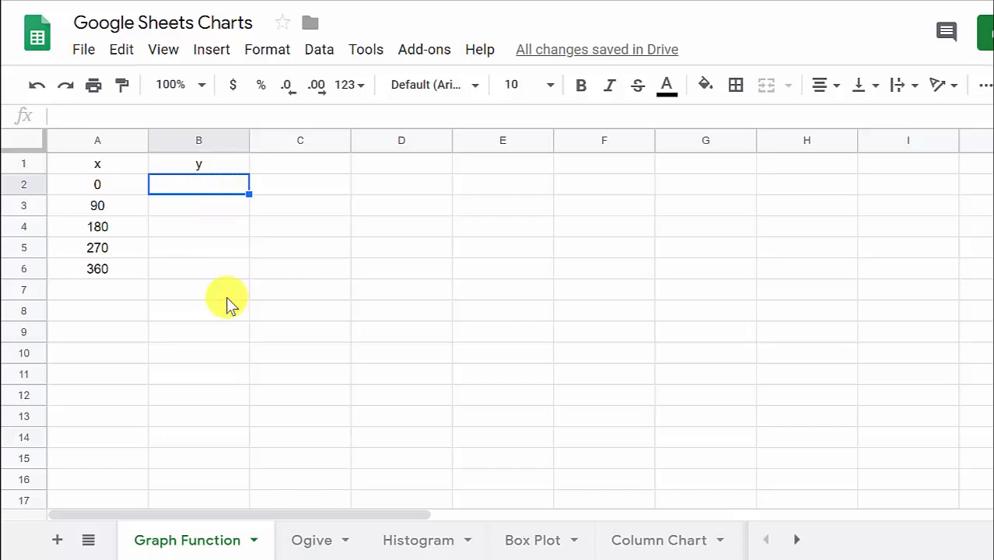
text(=)
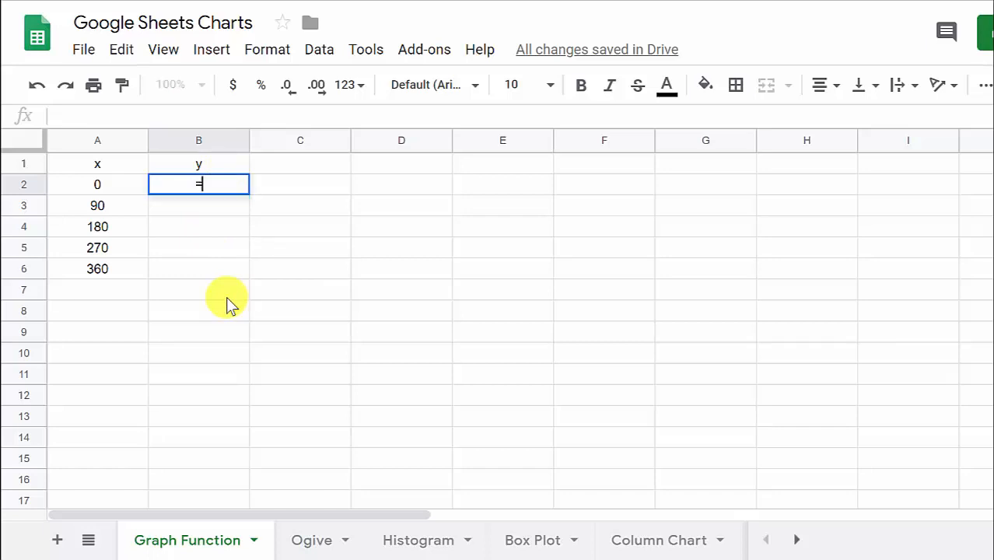
text(sin()
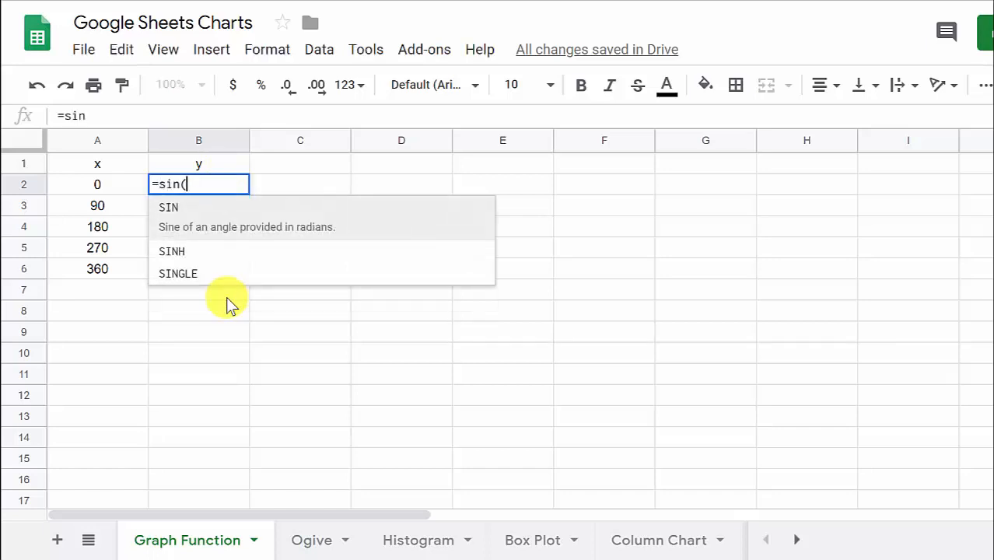
click(97, 185)
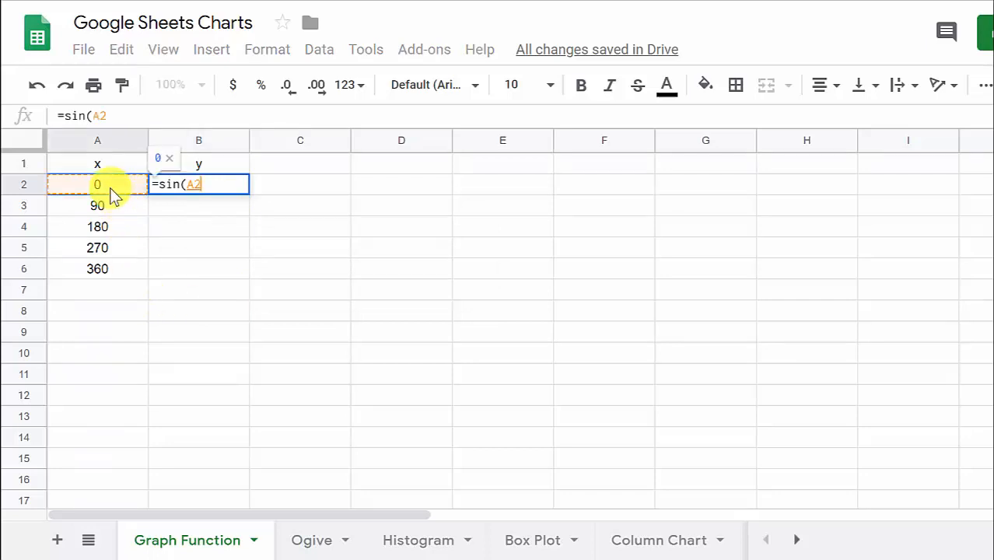
text())
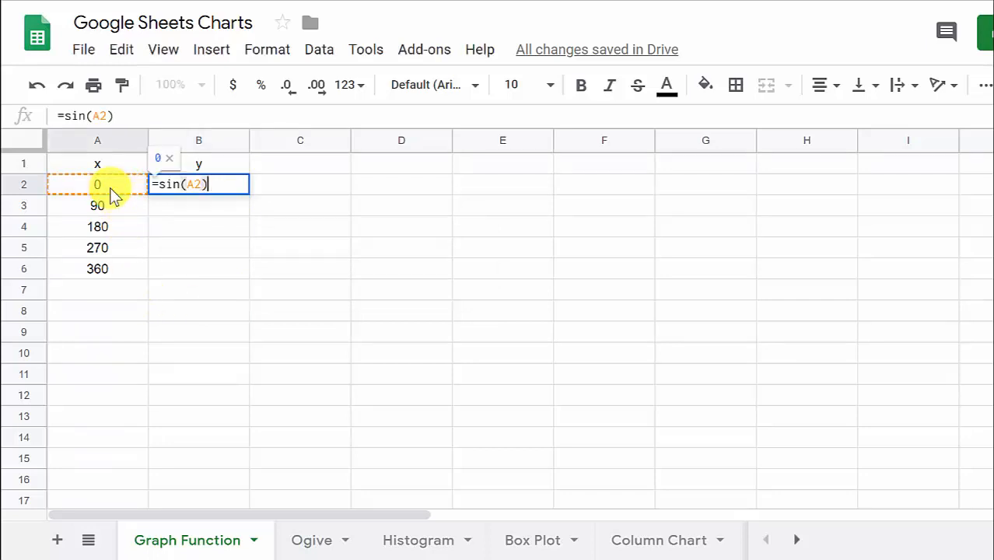
key(Return)
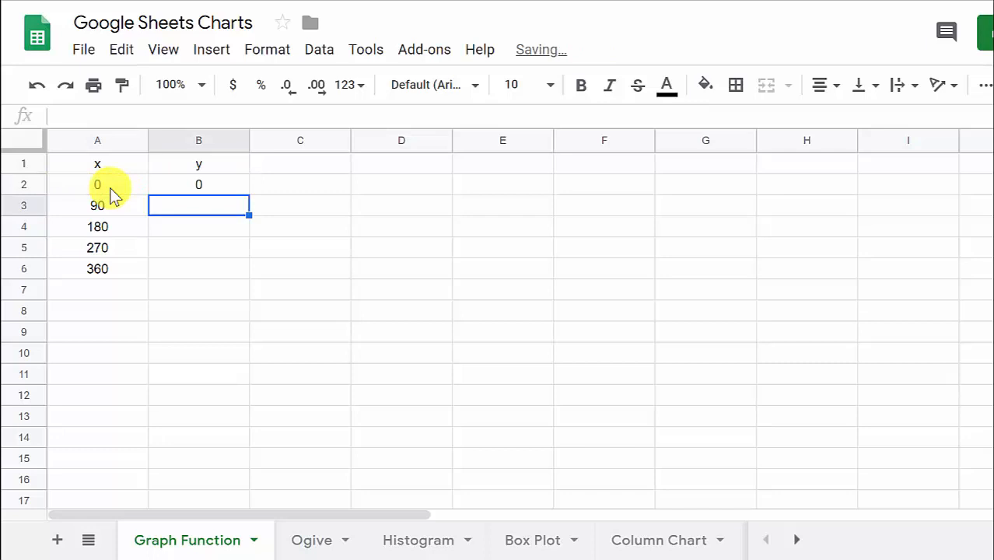
click(199, 185)
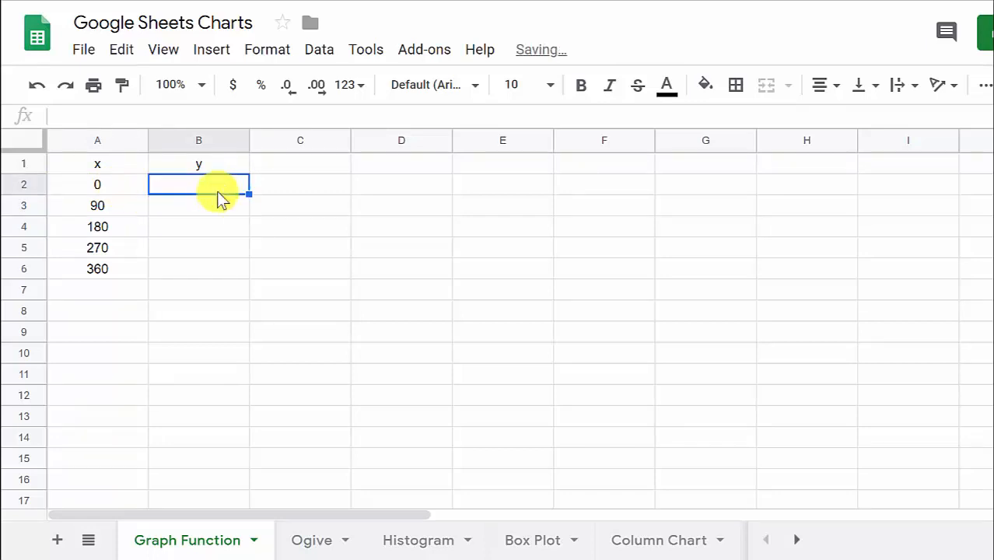
mouse_move(121, 49)
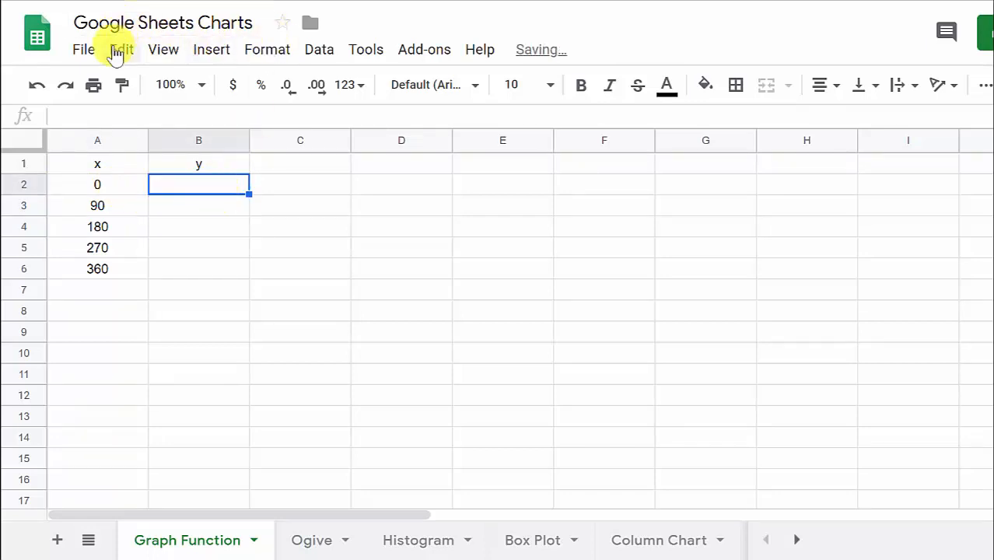
text(=sin(A2))
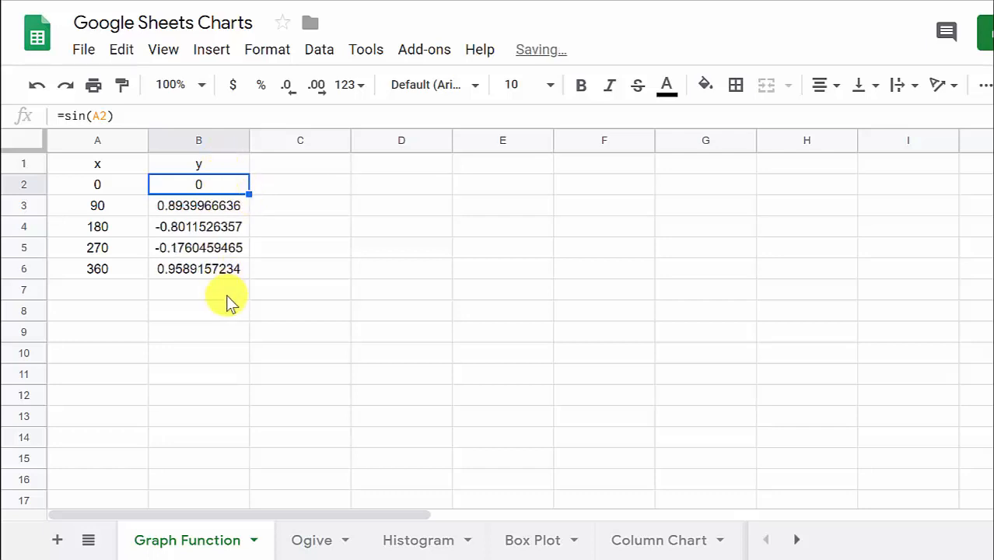
click(198, 205)
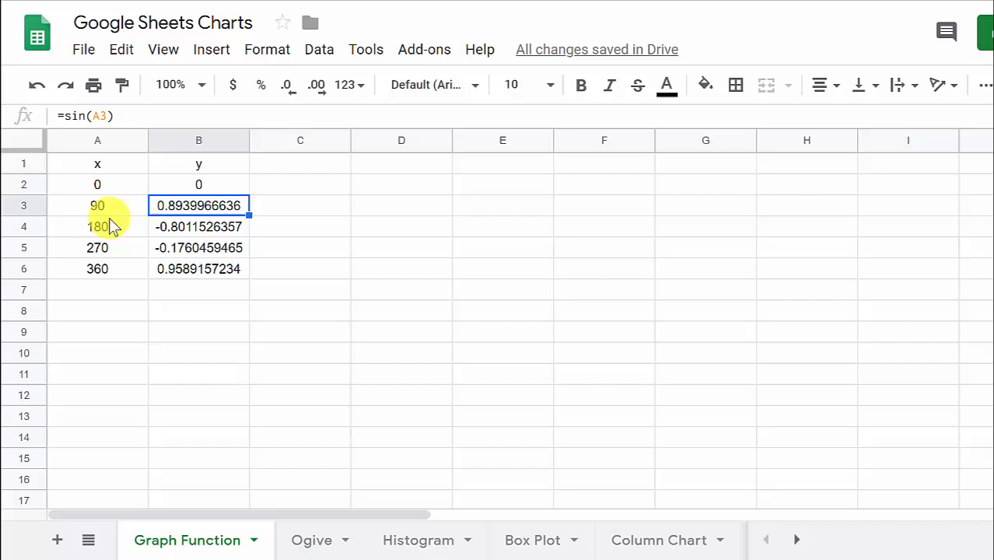
mouse_move(210, 276)
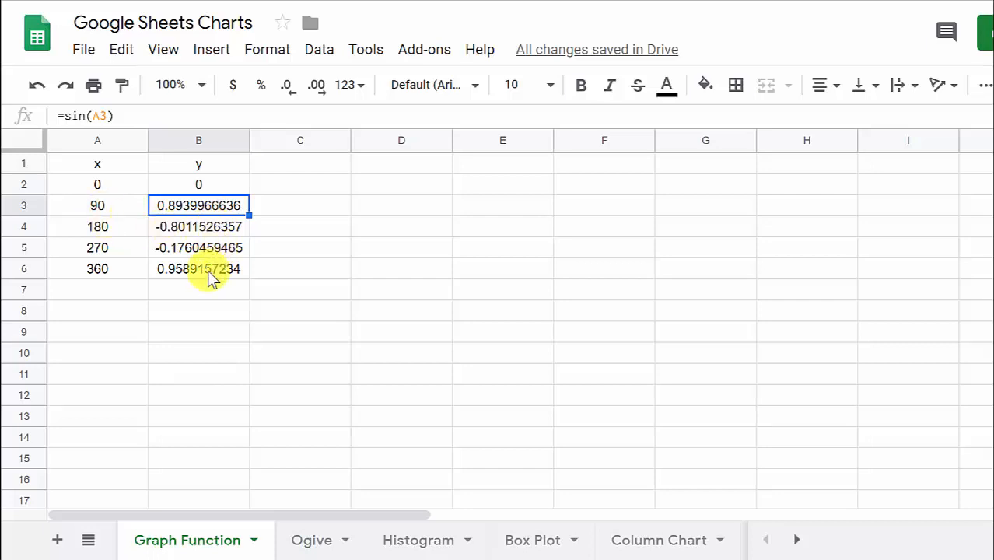
mouse_move(195, 226)
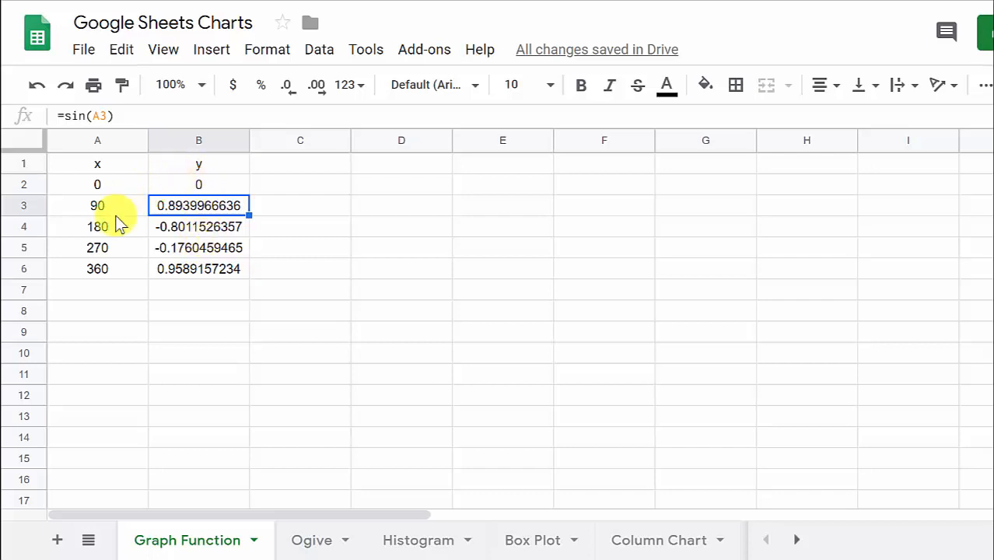
mouse_move(175, 205)
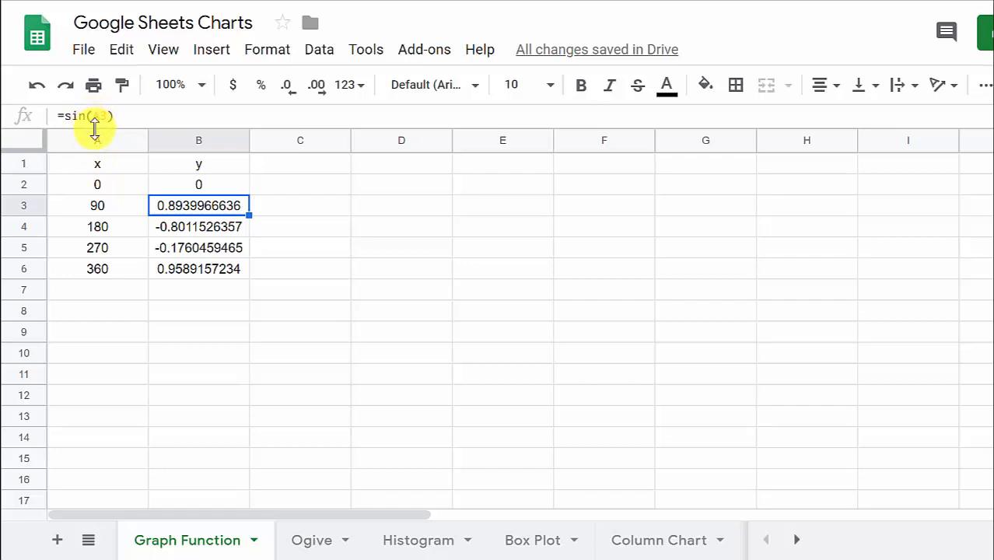
mouse_move(99, 184)
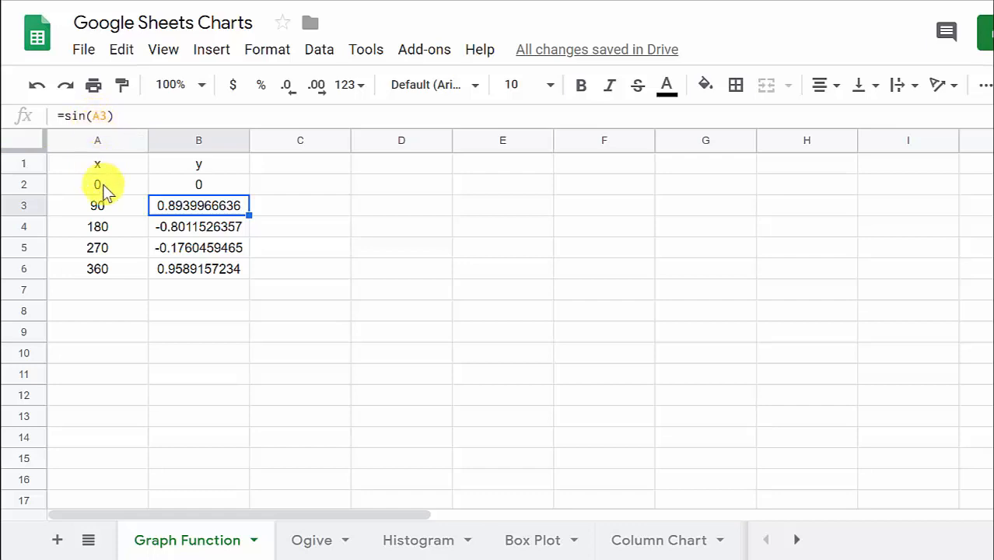
mouse_move(272, 237)
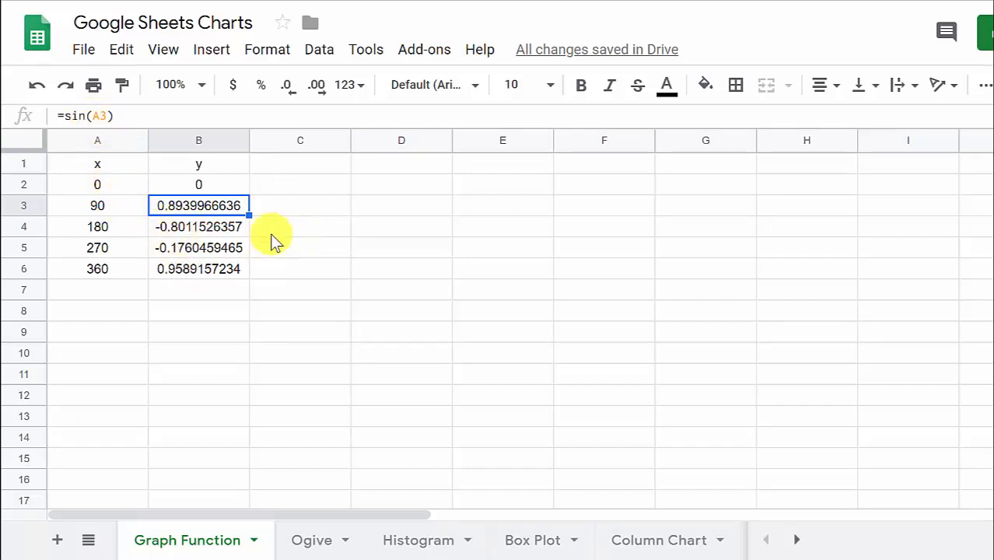
mouse_move(97, 234)
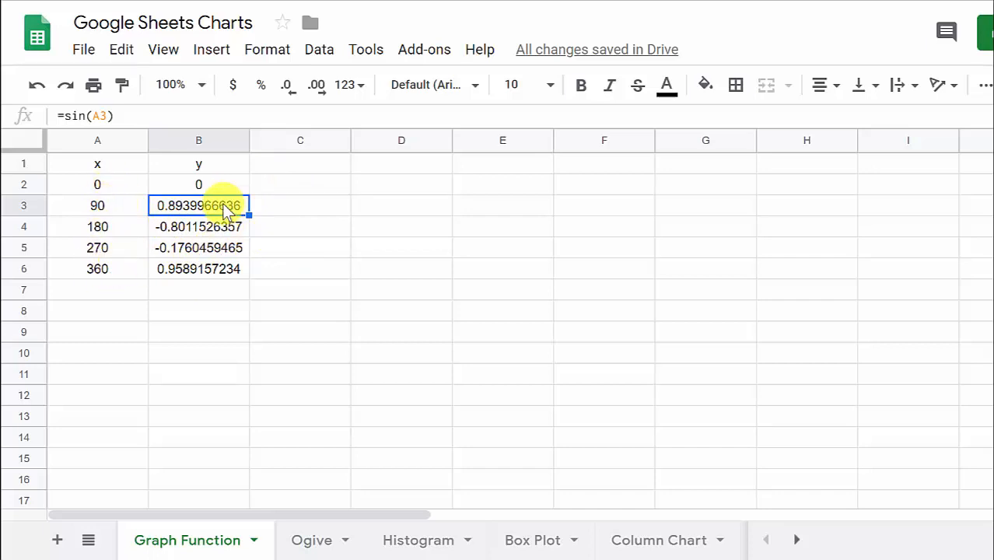
Fill B2:B6 with the degree-converting formula =sin((pi()*A2)/180).
drag(198, 205, 198, 268)
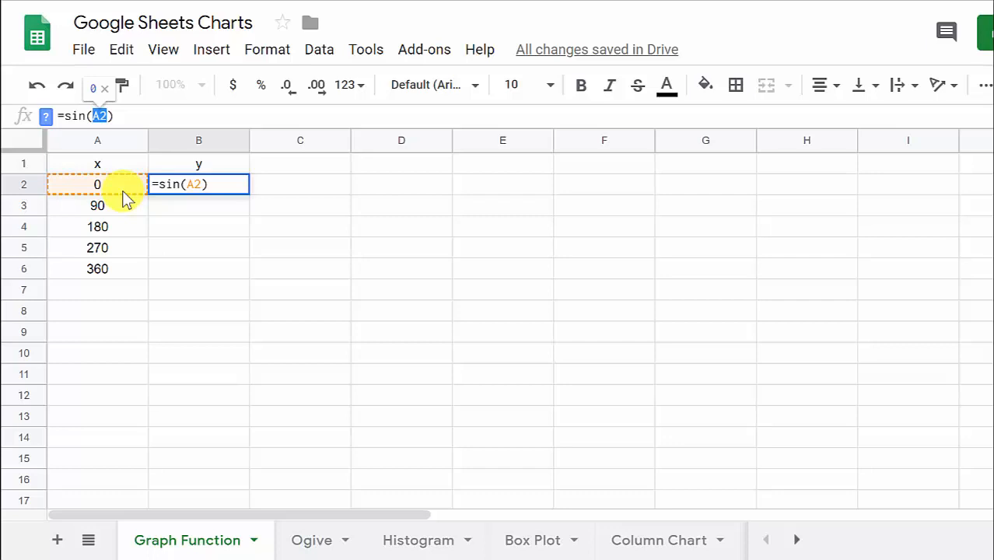
text(pi)
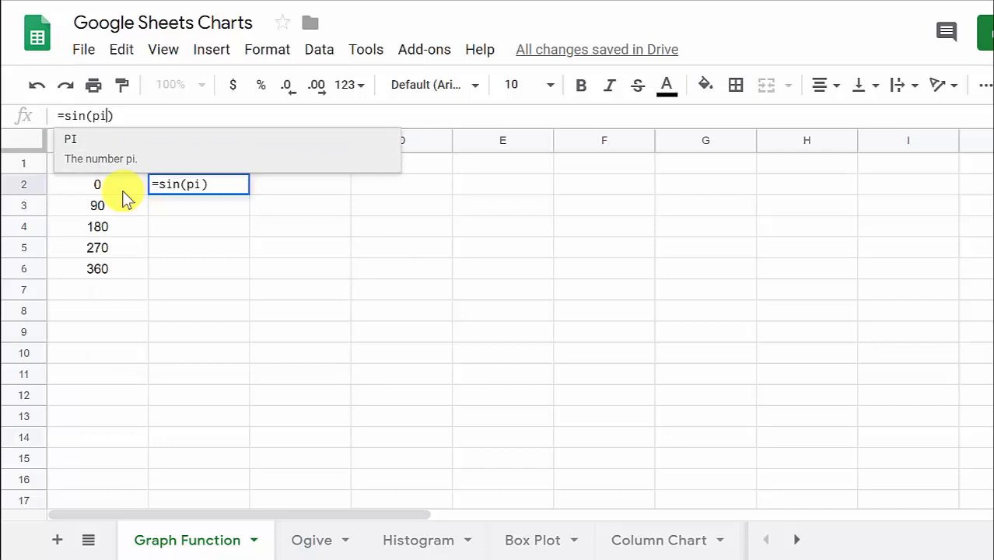
text(())
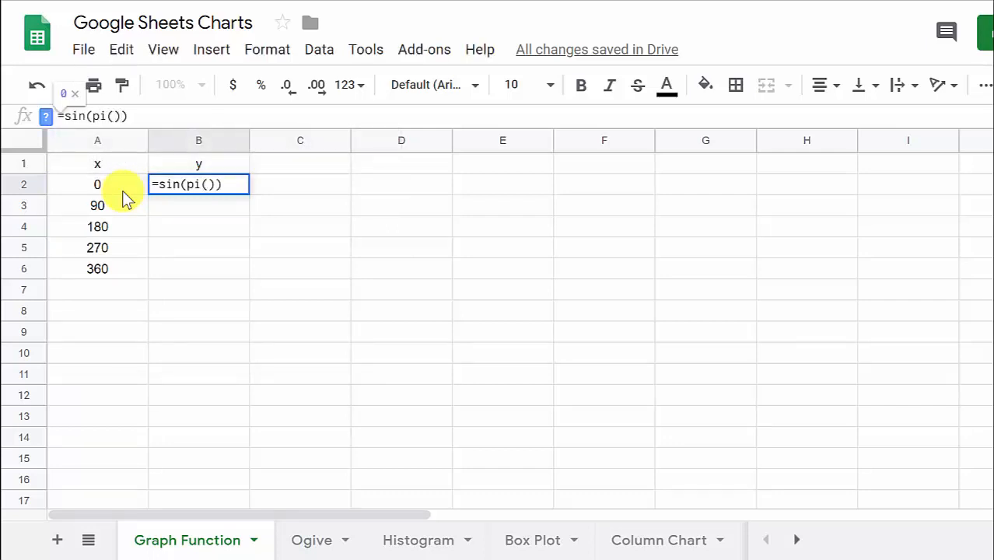
text(*)
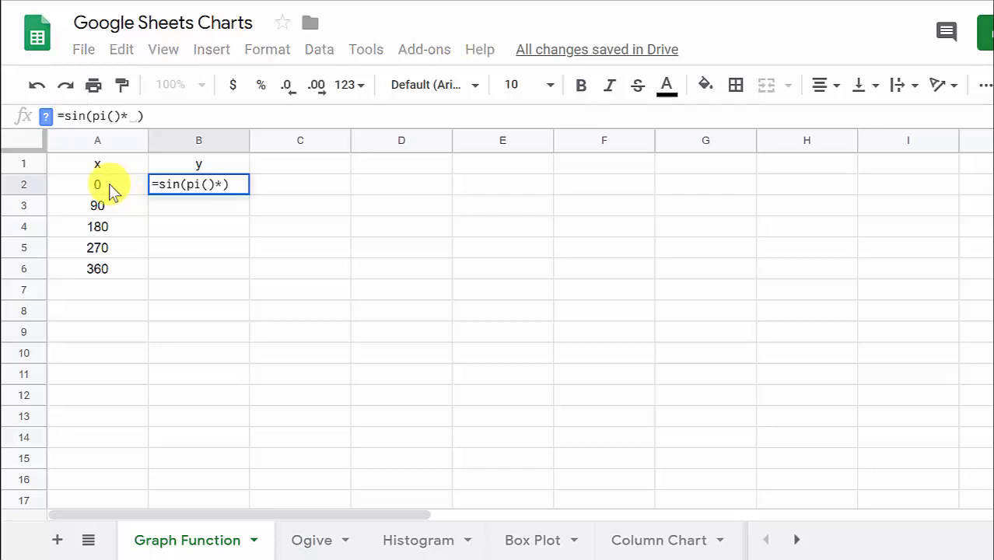
click(97, 184)
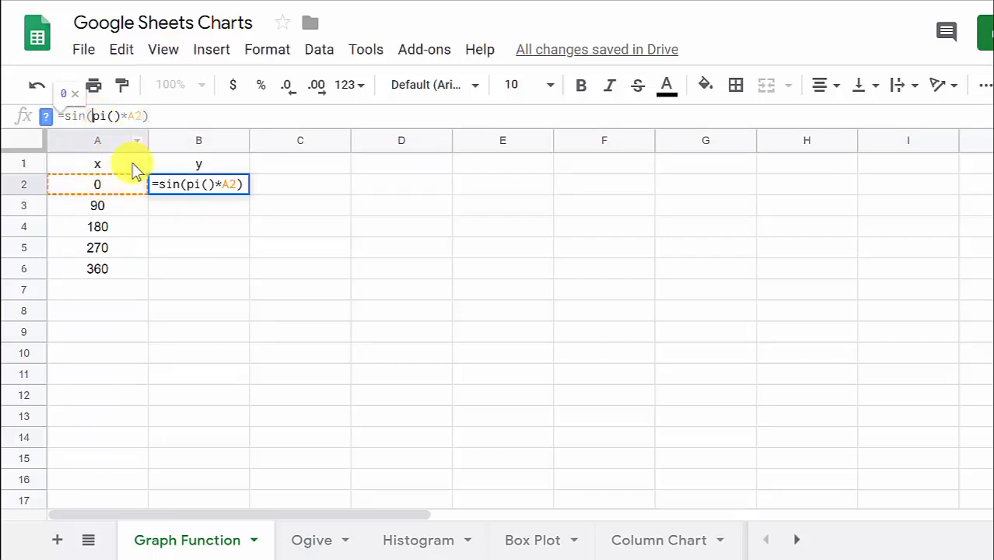
text((()
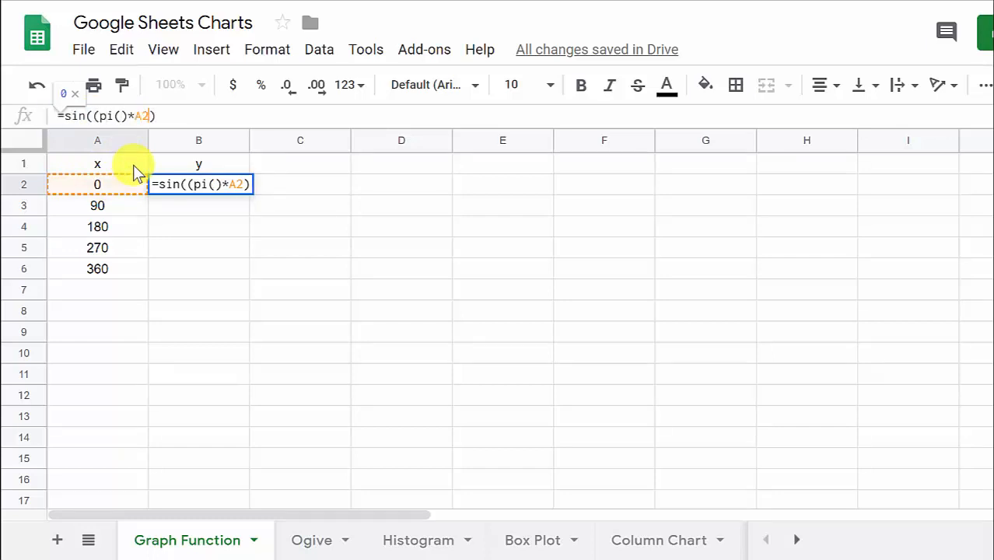
text())
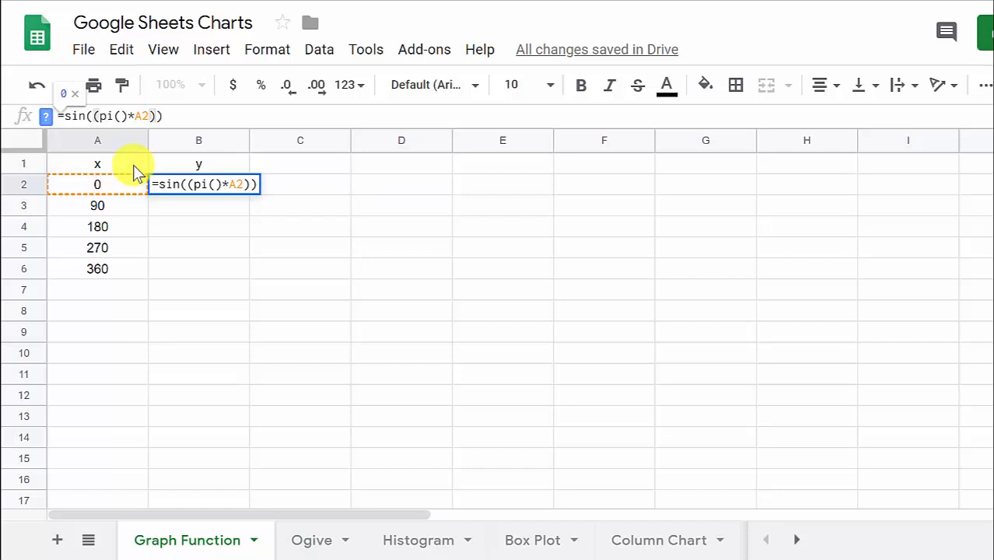
text(/)
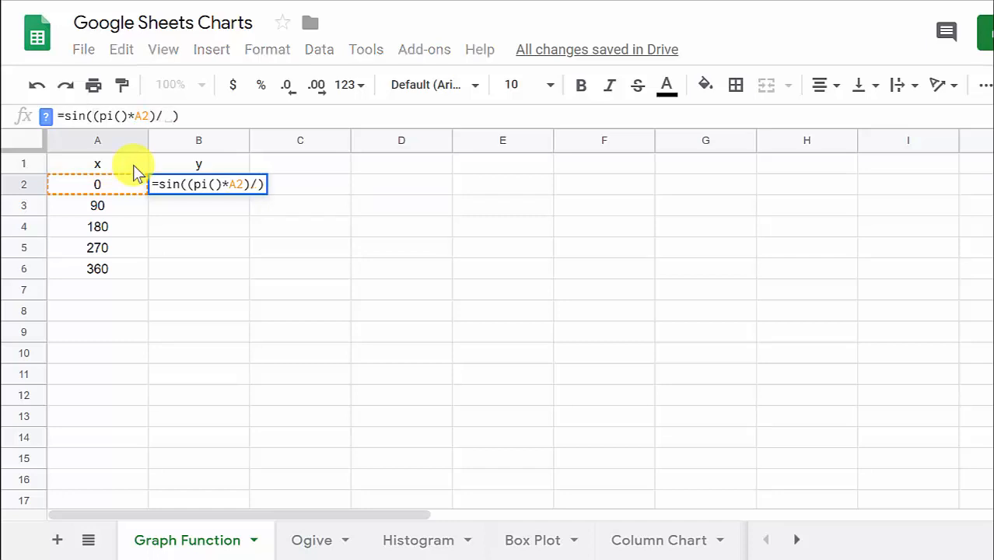
text(180)
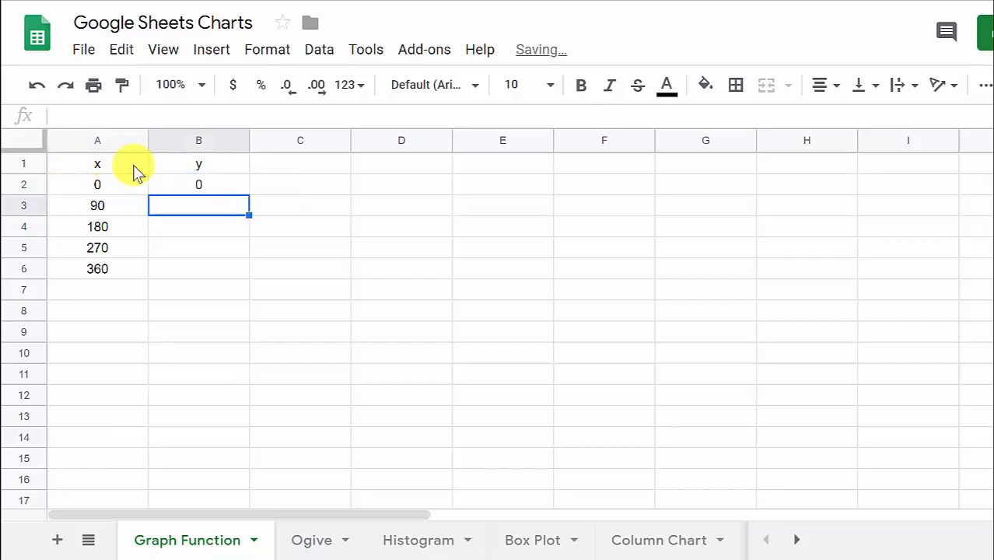
click(198, 184)
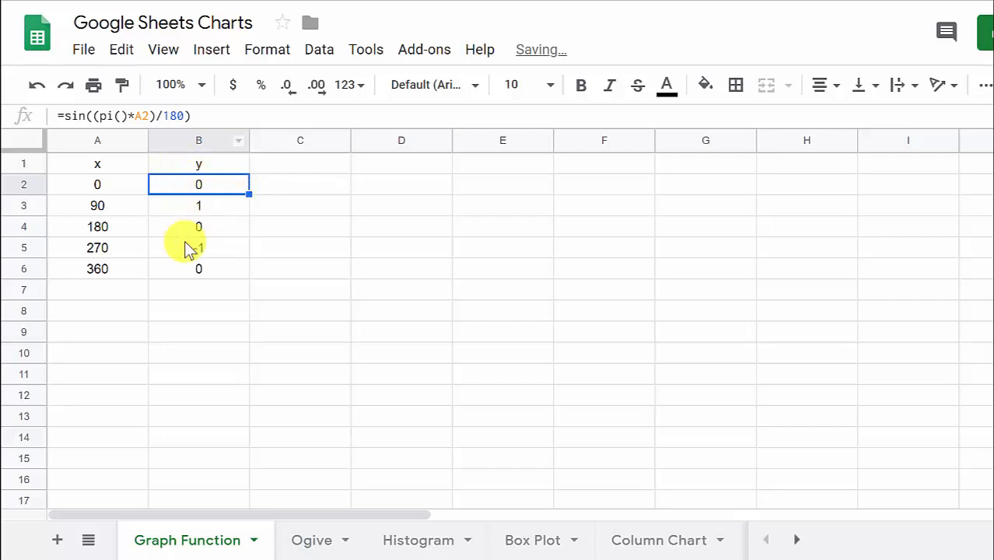
Select the x/y data in A1:B6 and insert a chart from it.
click(300, 248)
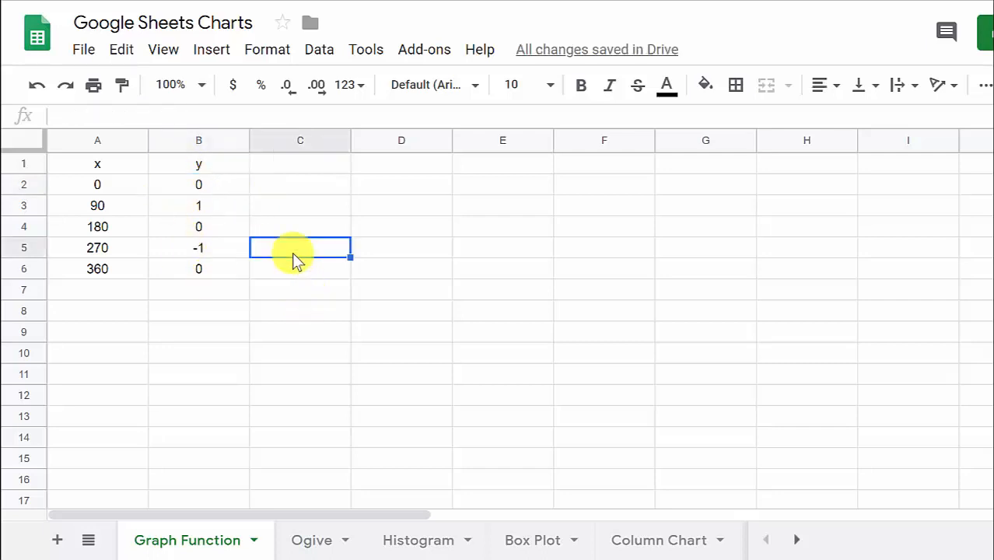
mouse_move(309, 212)
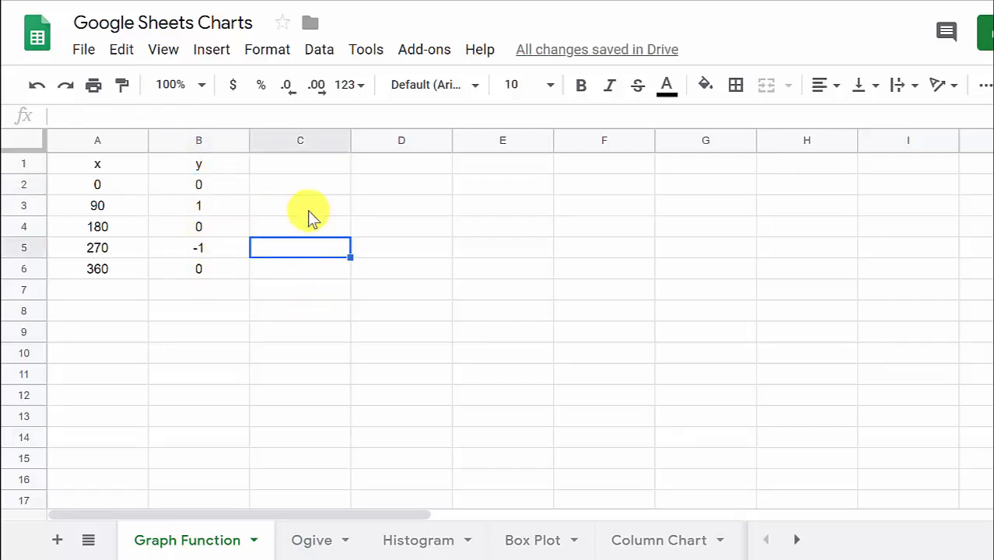
mouse_move(98, 164)
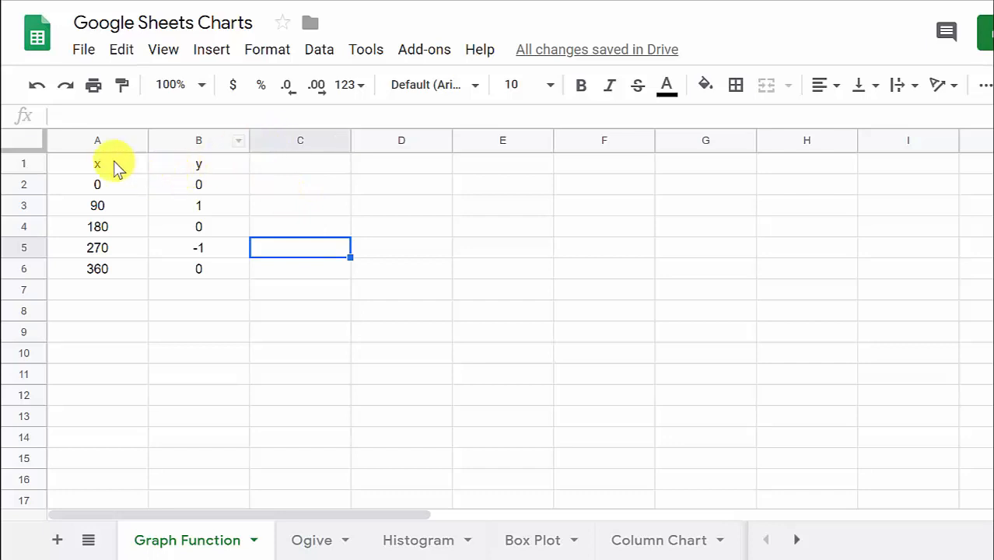
drag(96, 163, 199, 268)
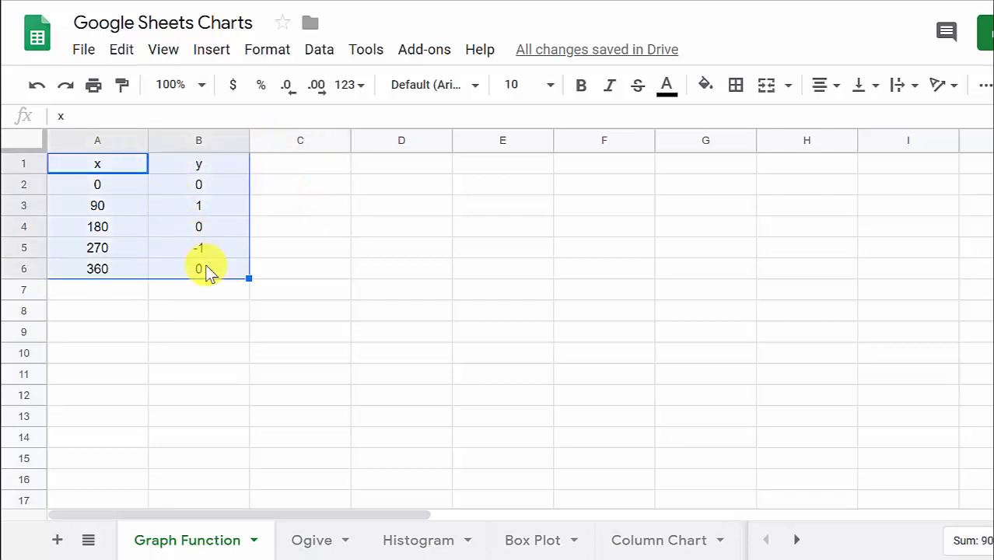
mouse_move(265, 249)
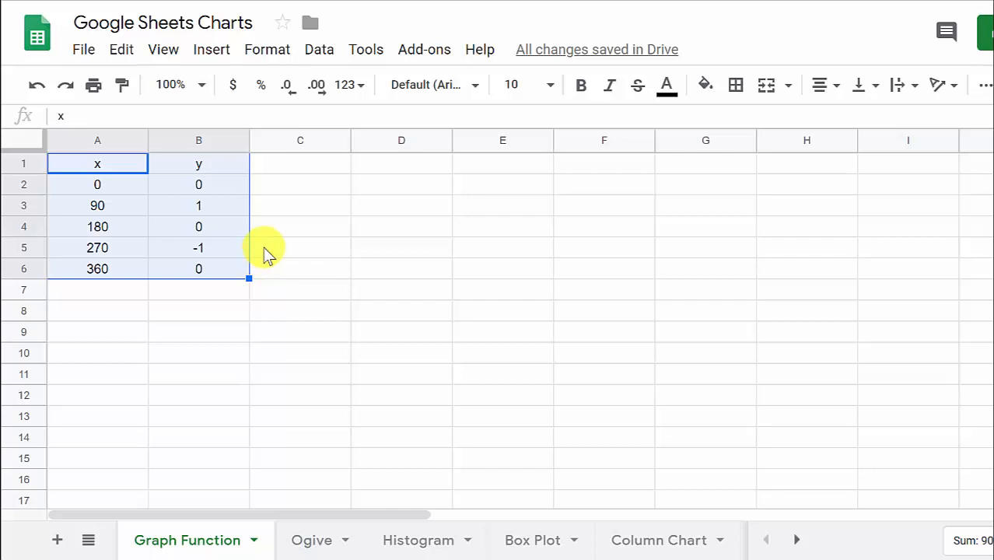
mouse_move(211, 49)
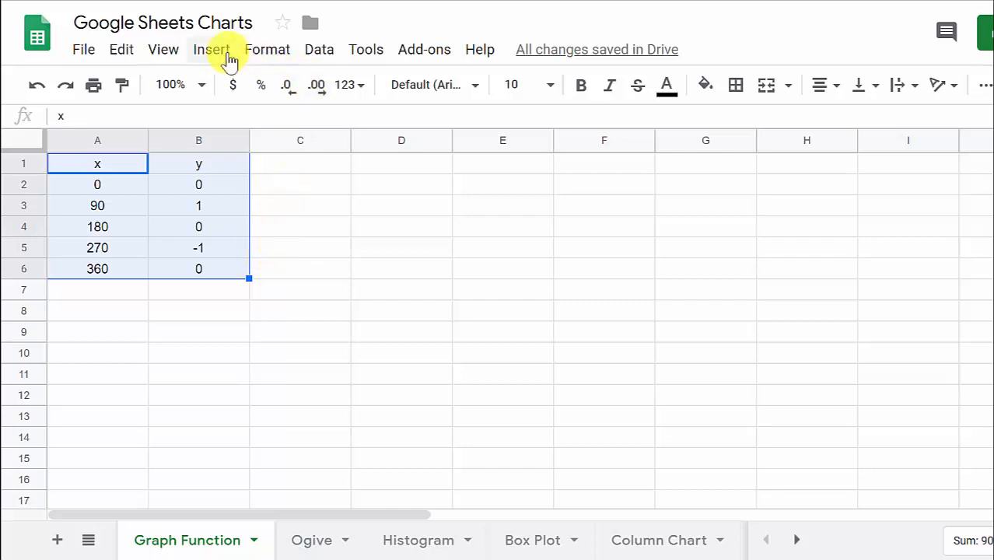
click(211, 49)
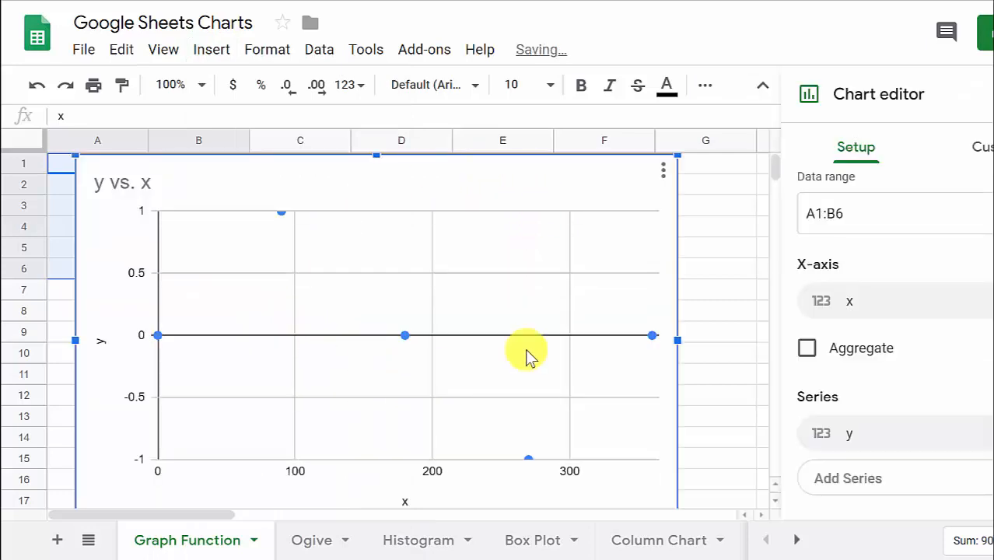
mouse_move(684, 160)
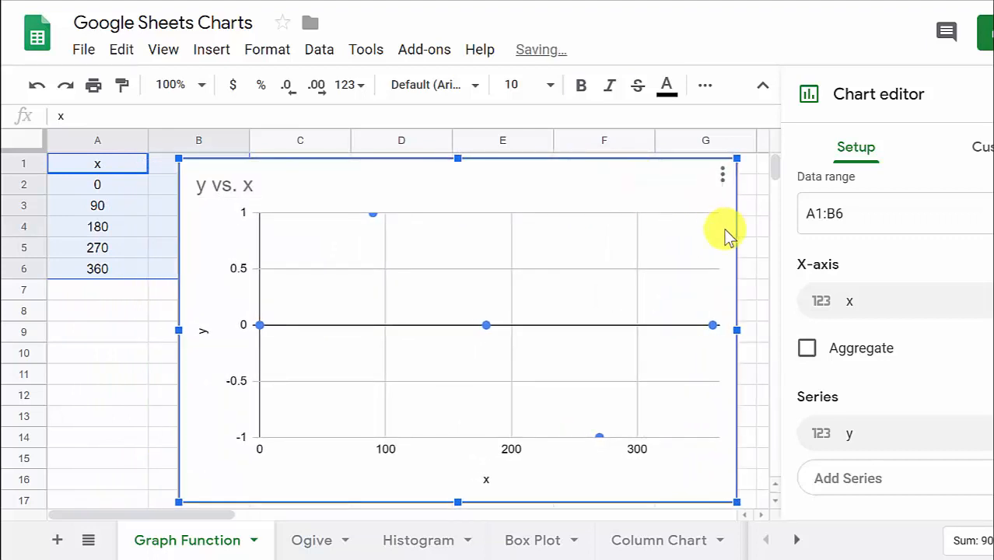
mouse_move(939, 234)
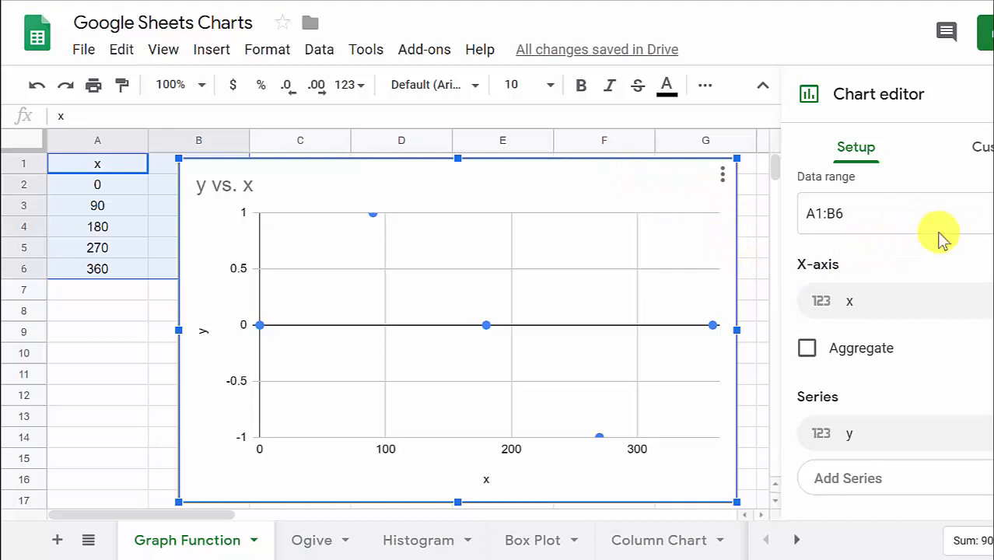
mouse_move(984, 156)
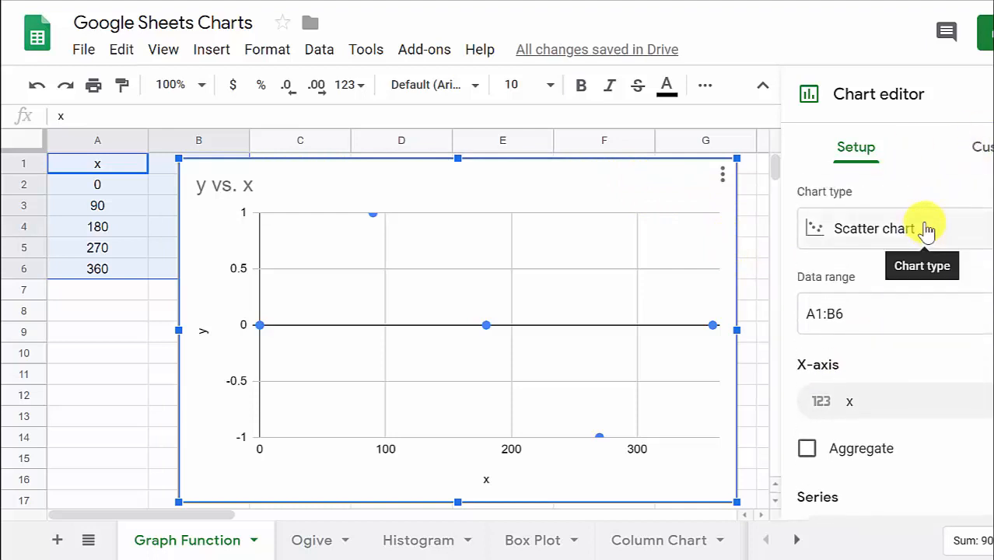
scroll(down, 3)
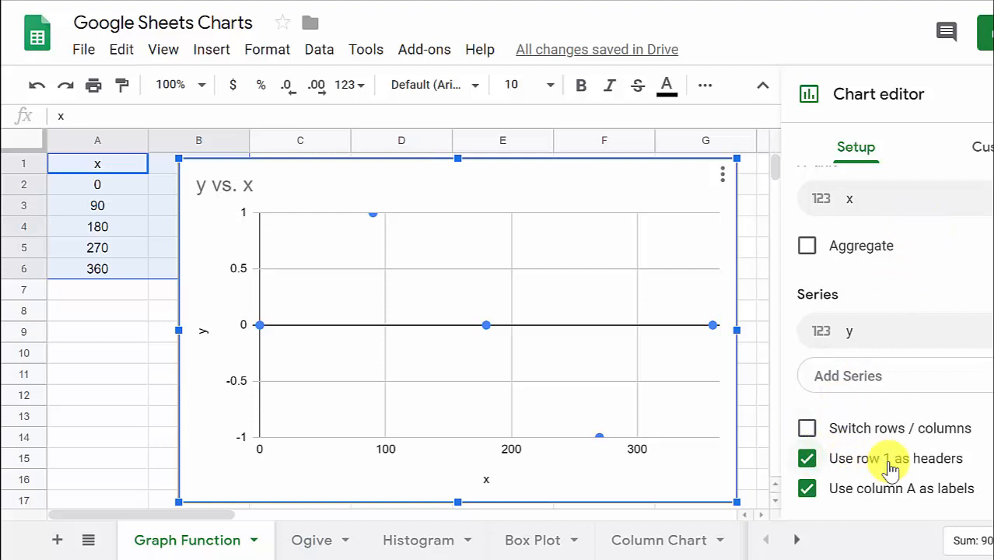
mouse_move(97, 195)
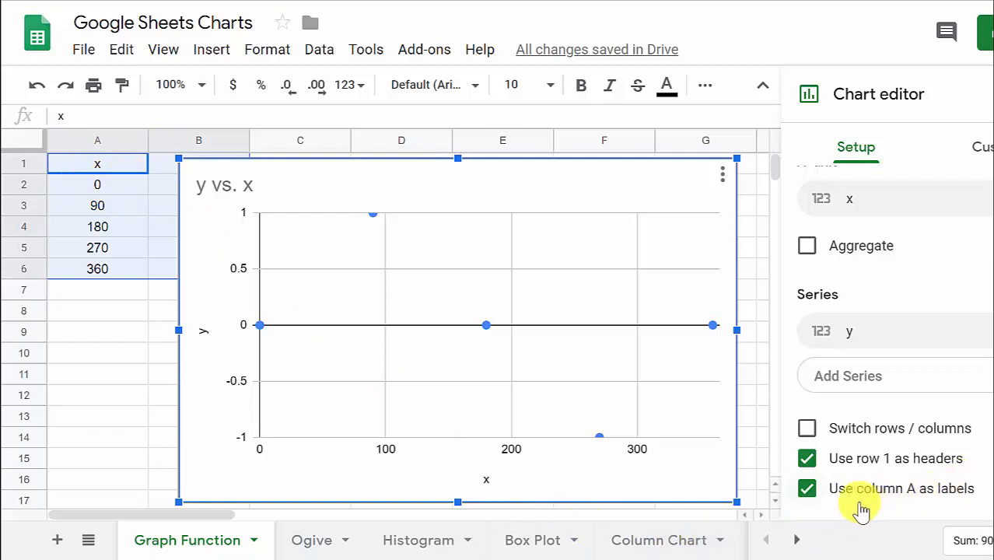
click(806, 489)
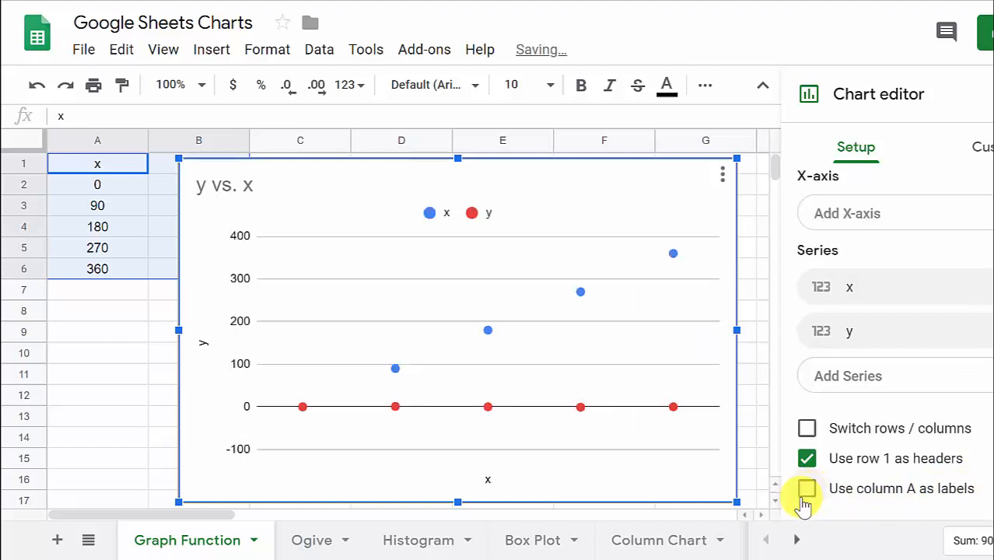
click(806, 488)
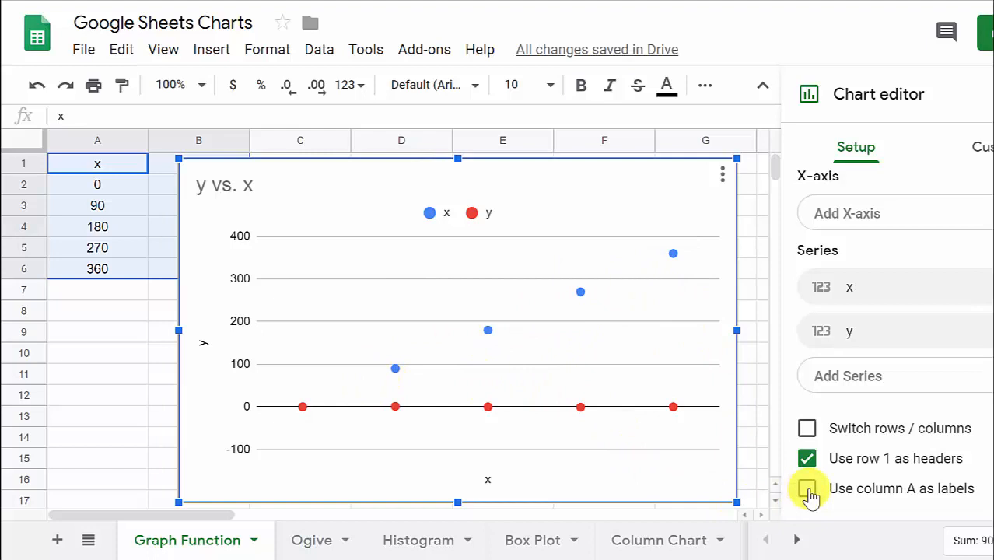
click(806, 488)
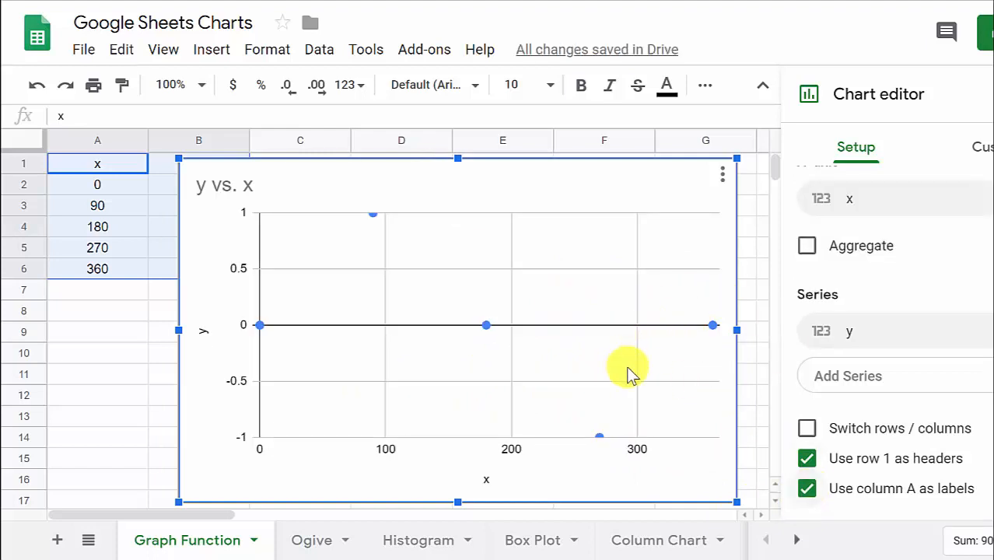
mouse_move(645, 354)
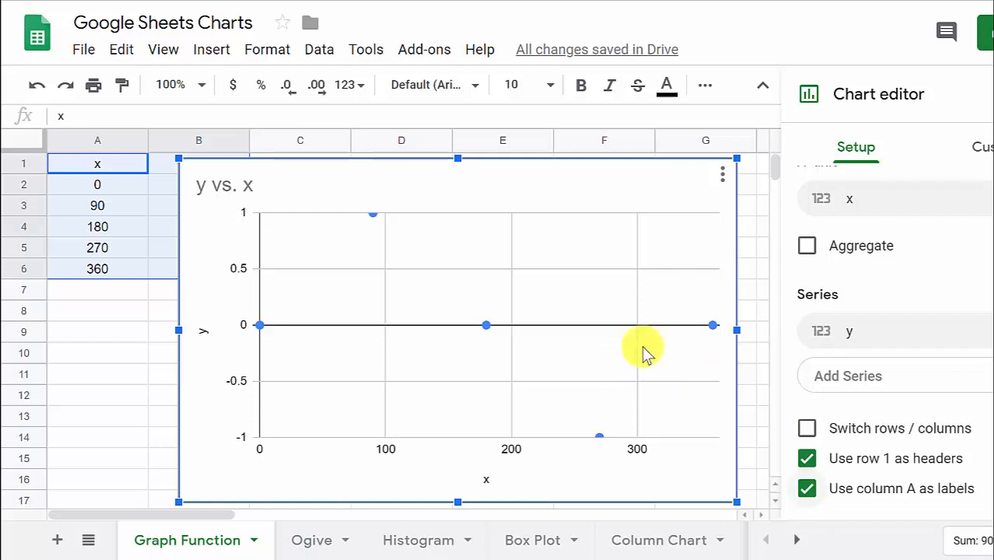
mouse_move(568, 366)
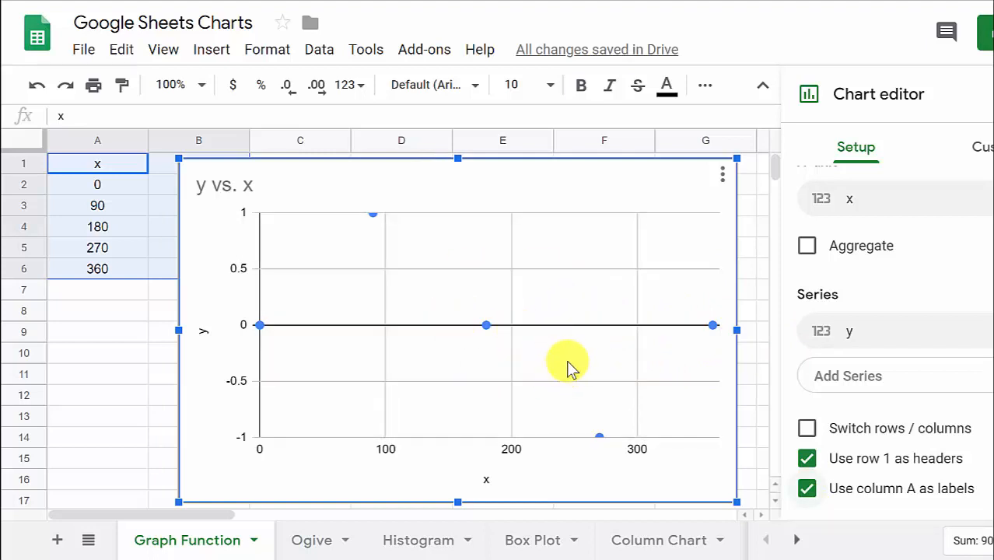
scroll(up, 3)
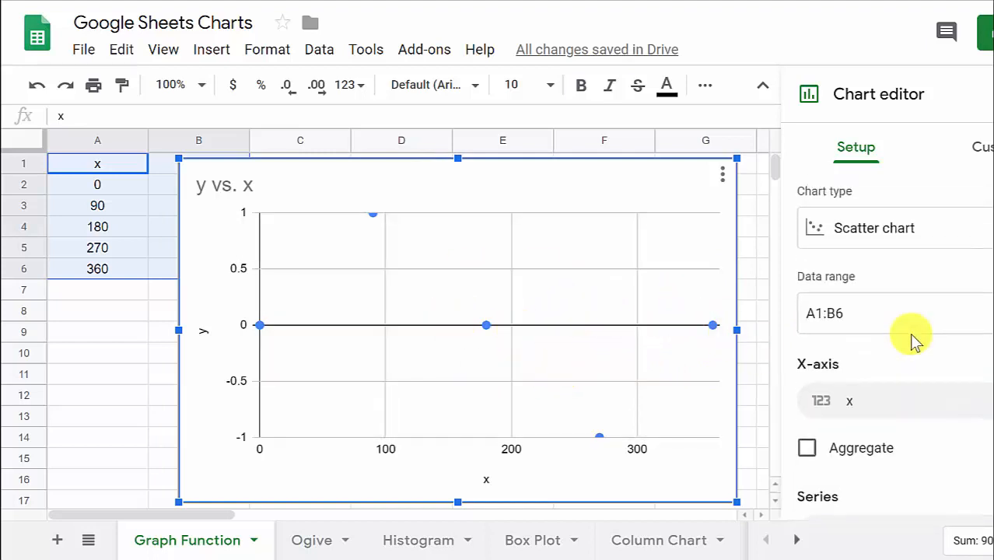
click(873, 228)
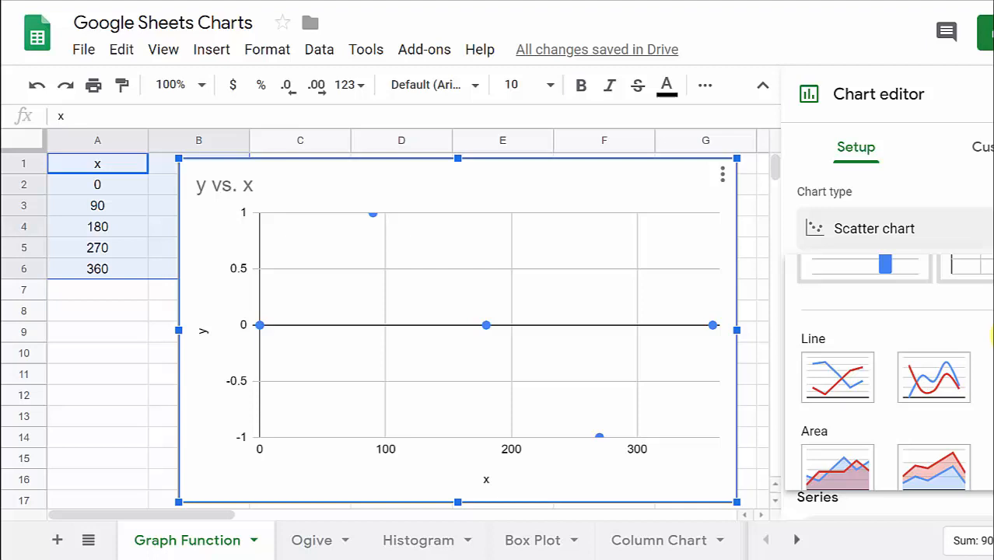
click(874, 227)
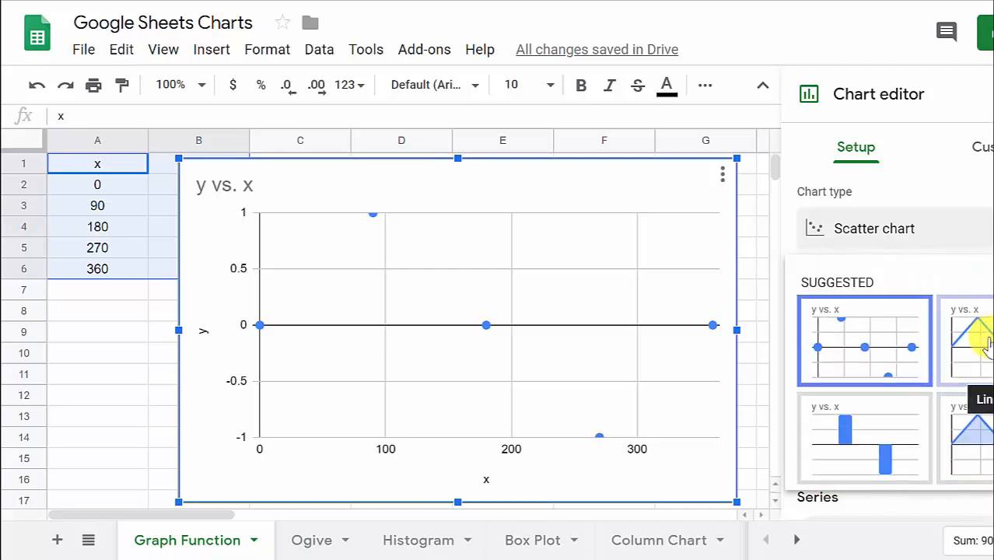
click(964, 341)
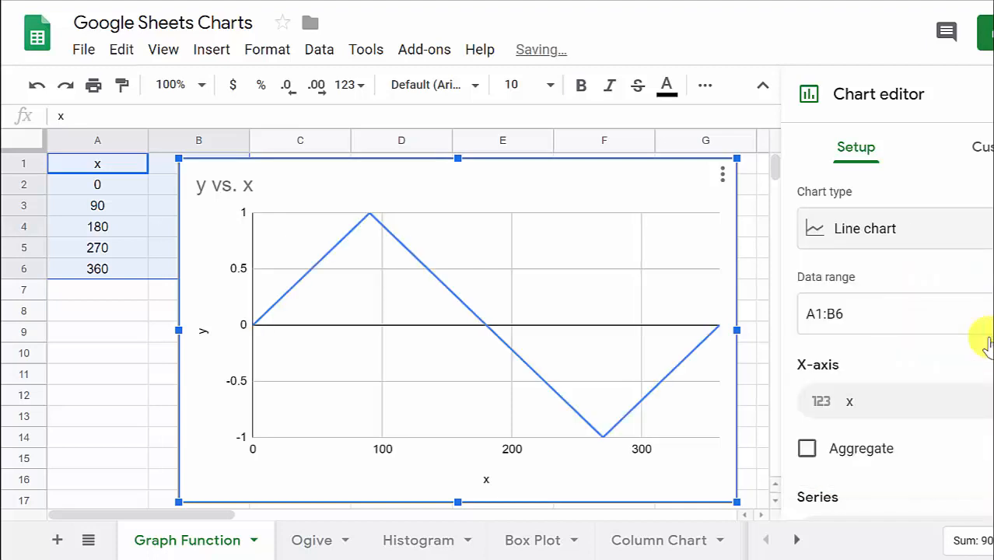
mouse_move(290, 294)
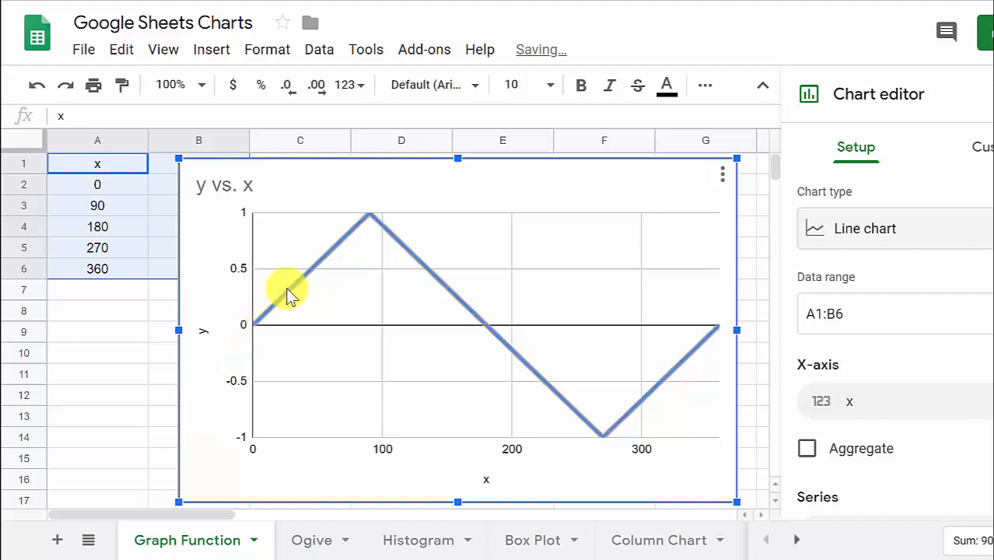
mouse_move(669, 373)
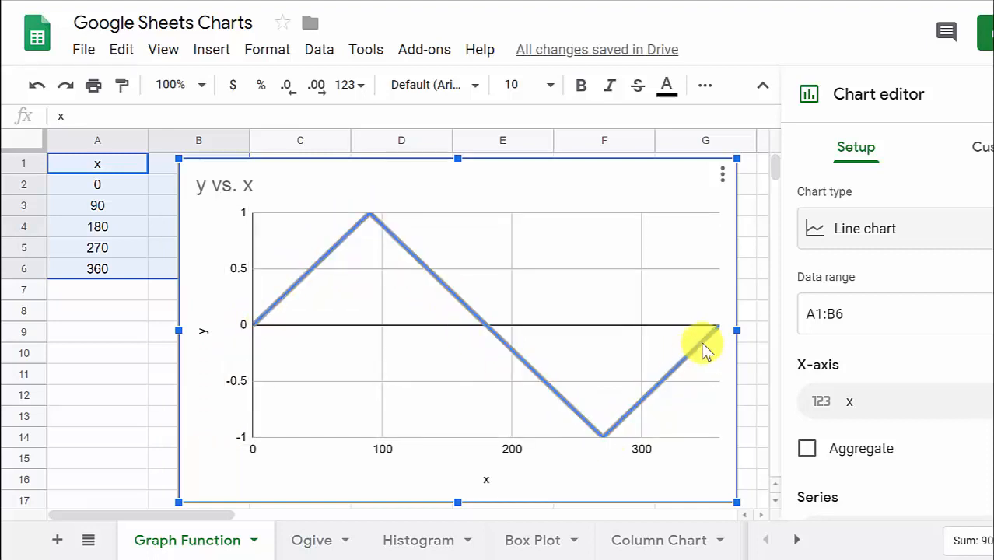
mouse_move(724, 323)
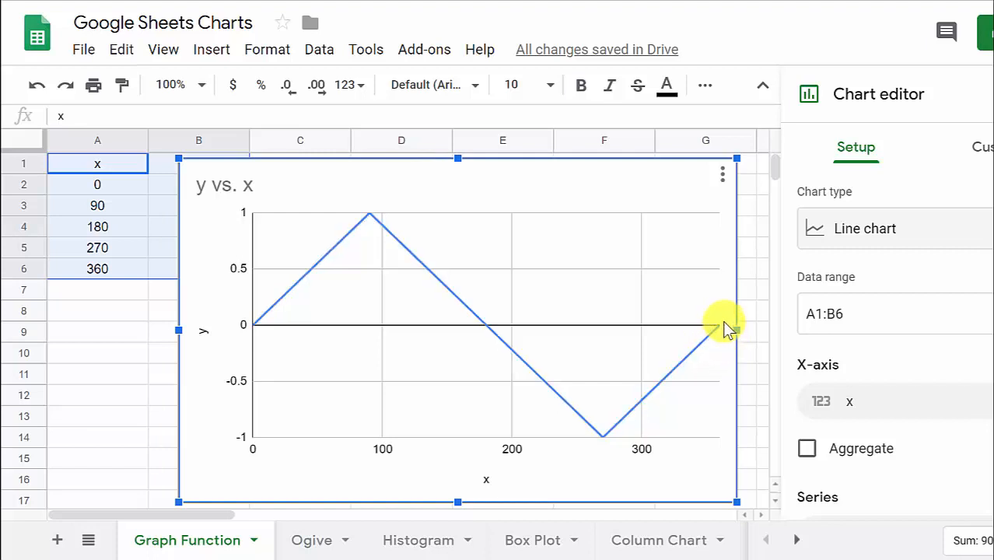
mouse_move(362, 315)
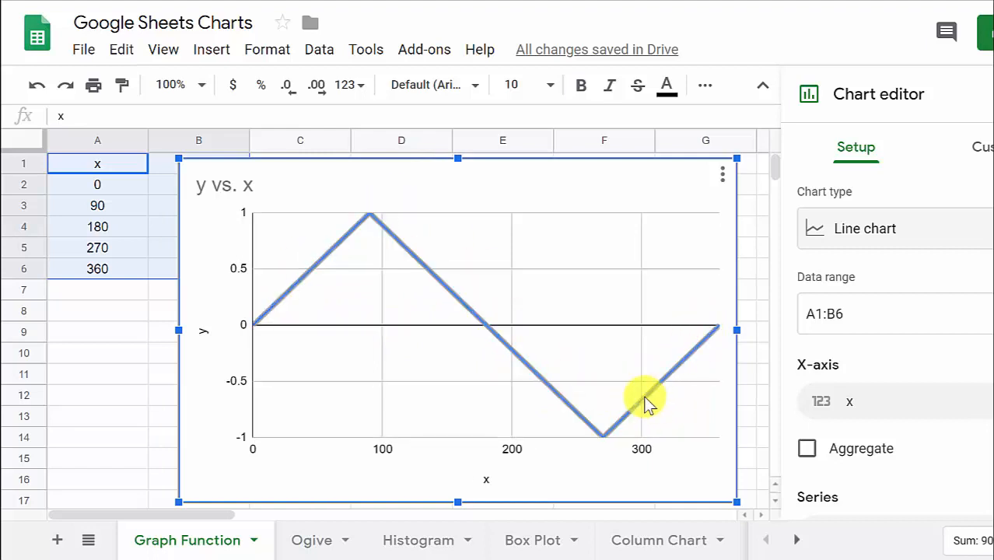
mouse_move(404, 319)
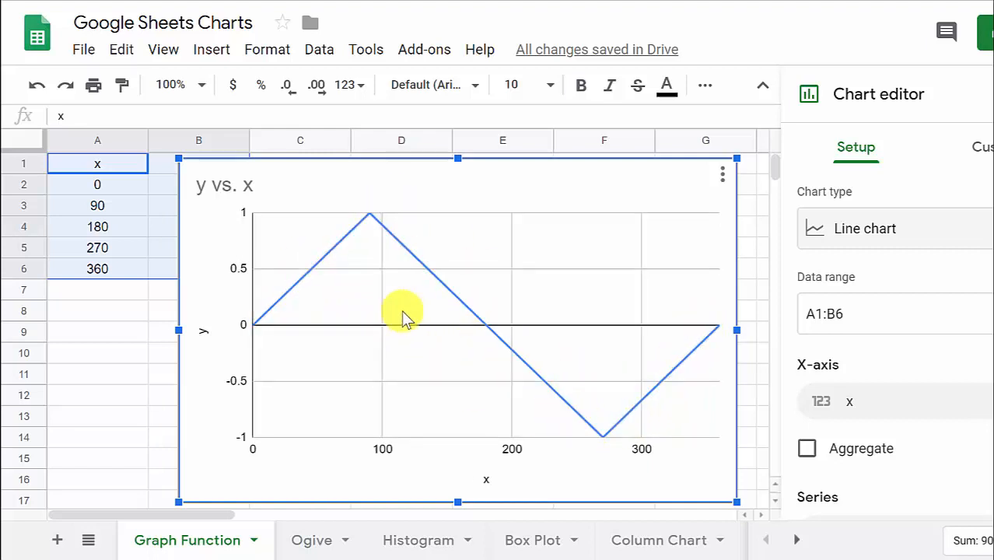
mouse_move(903, 301)
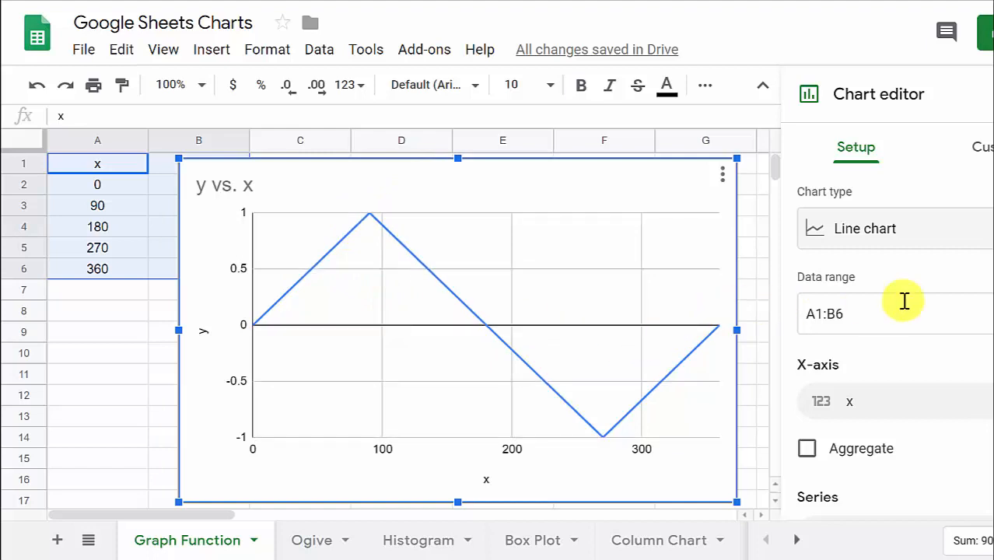
Tick Smooth under Chart style, and briefly try Maximize before unticking it.
click(865, 228)
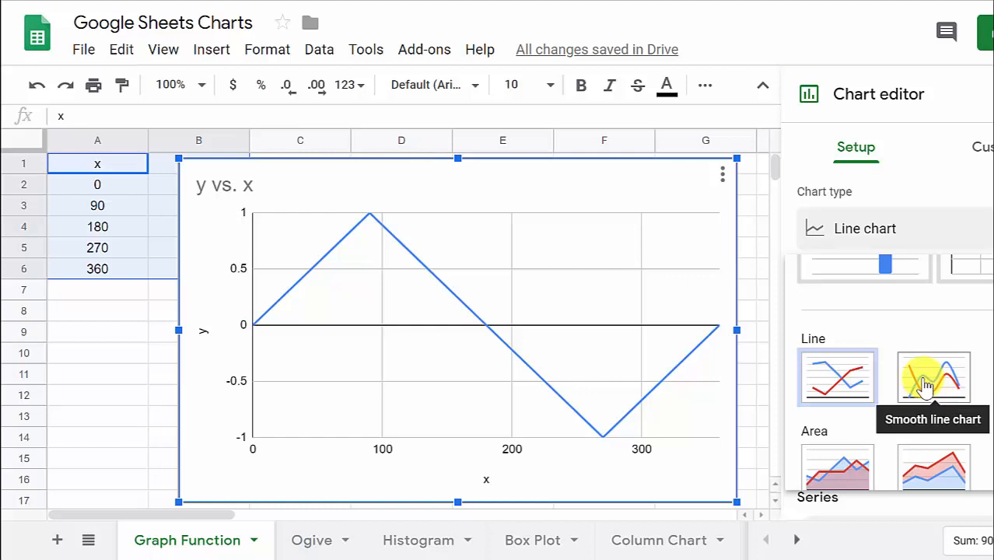
click(865, 228)
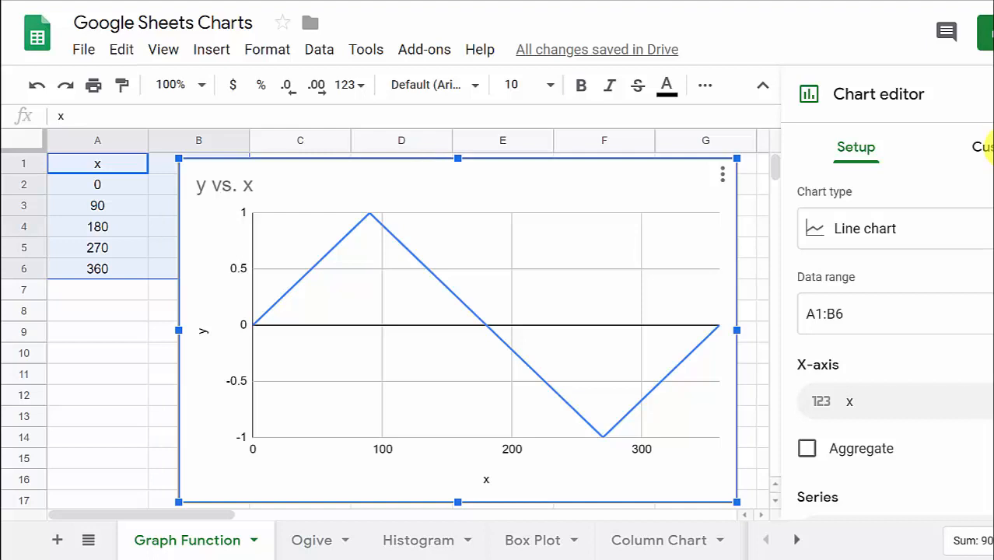
click(982, 147)
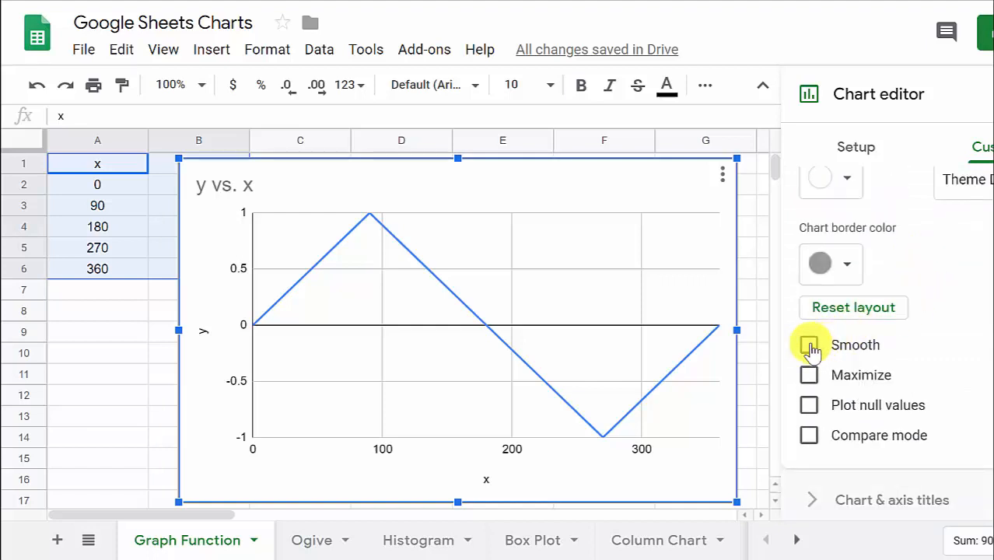
click(809, 345)
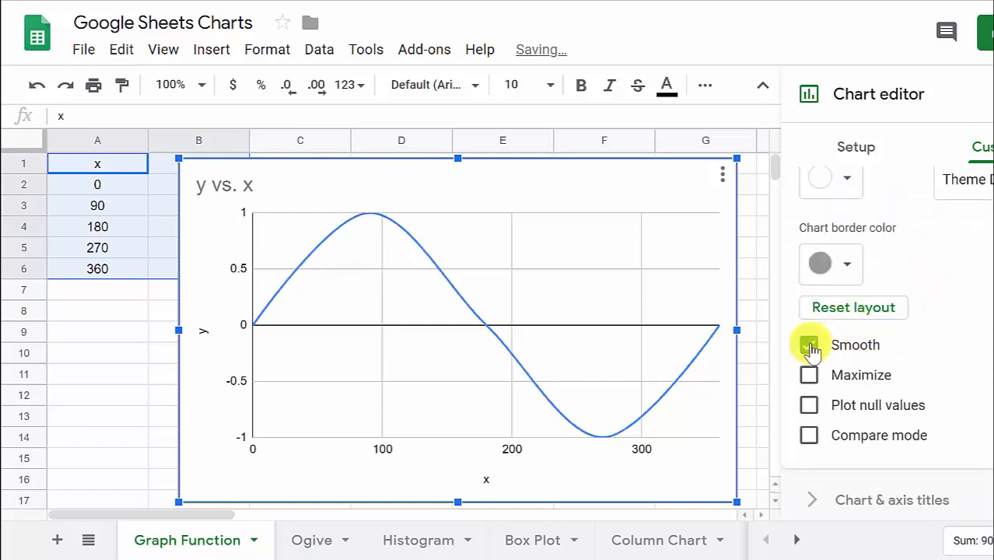
click(809, 345)
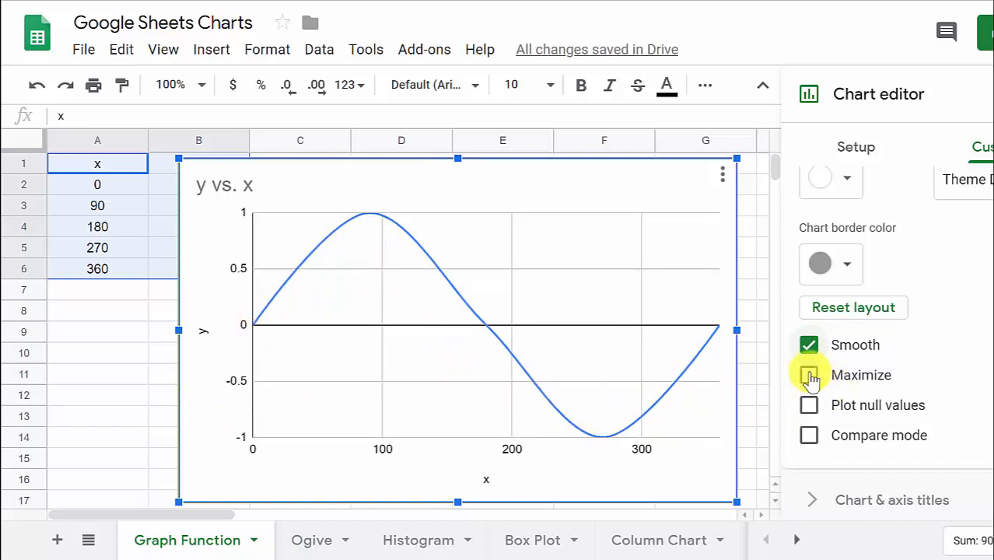
click(809, 375)
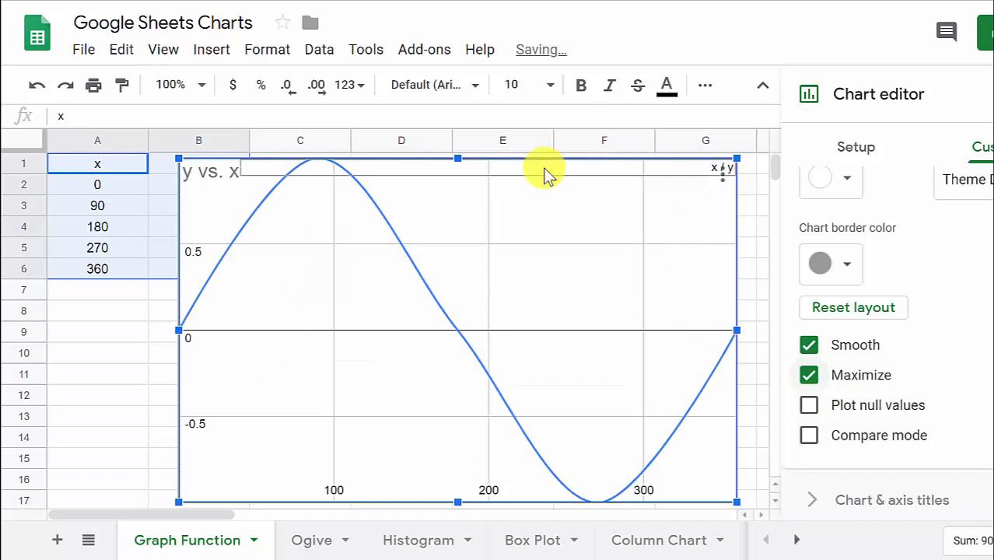
mouse_move(634, 381)
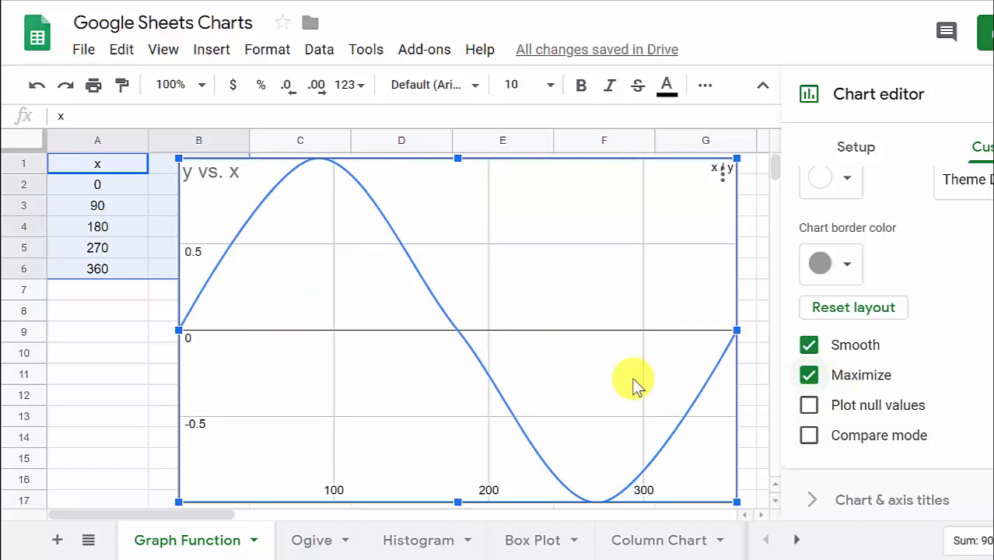
click(808, 375)
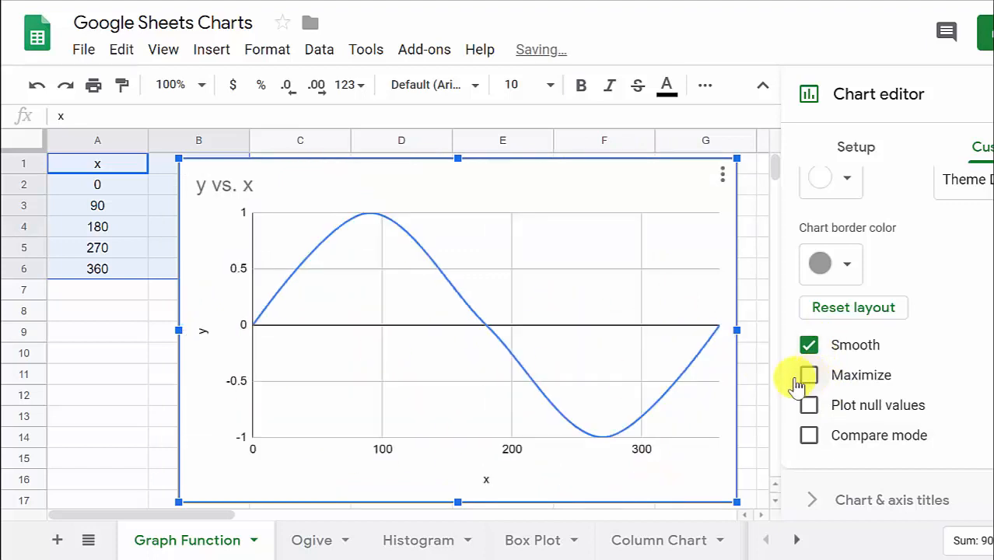
mouse_move(943, 323)
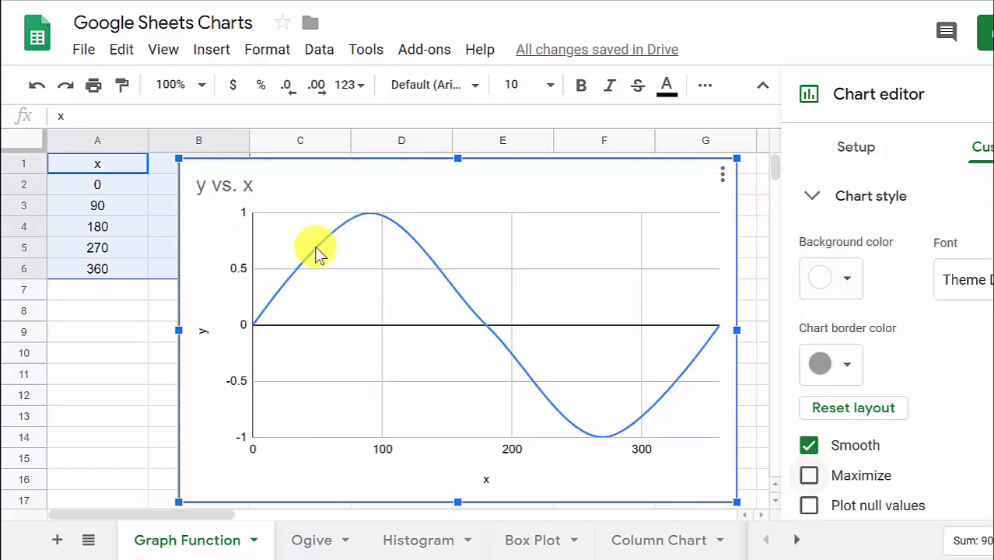
mouse_move(389, 249)
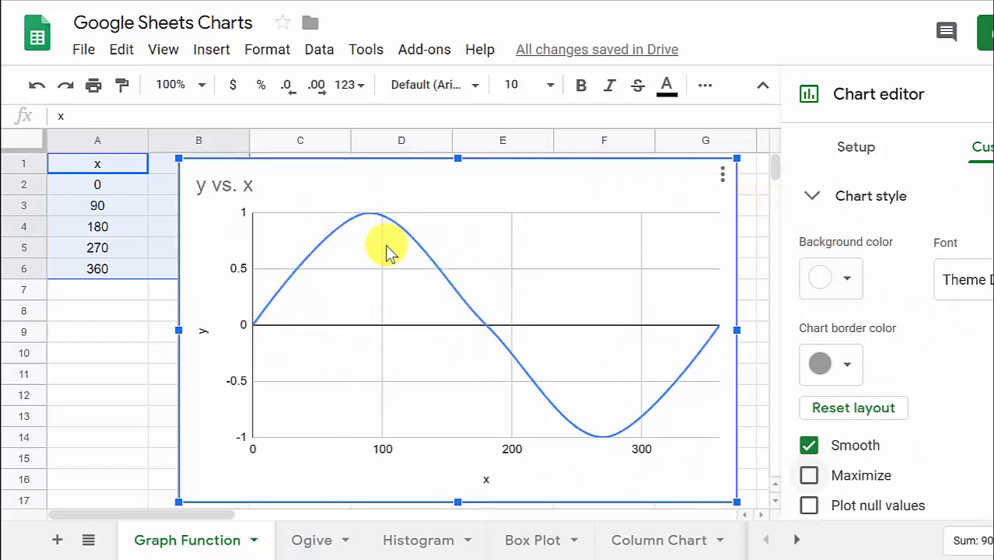
mouse_move(583, 257)
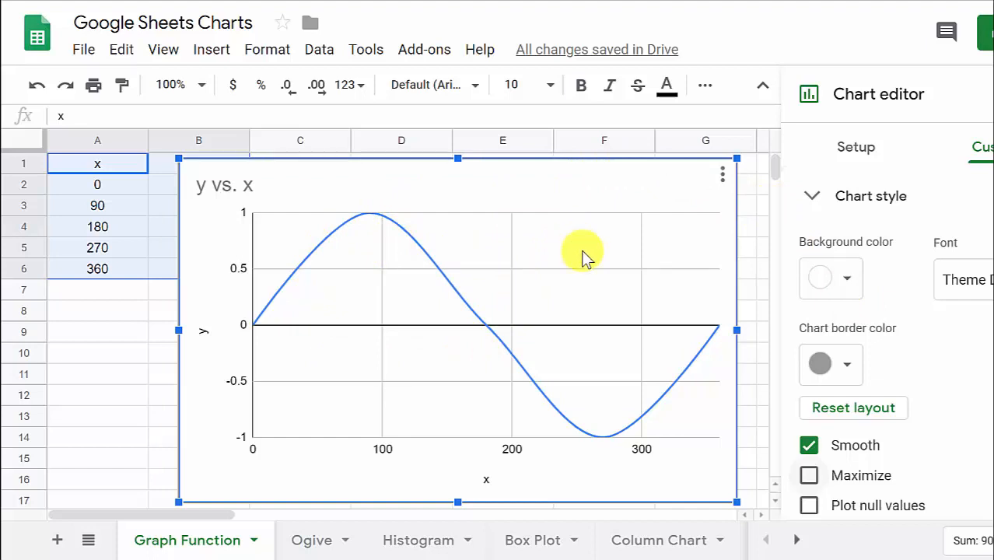
Set the chart style background color to black.
click(830, 278)
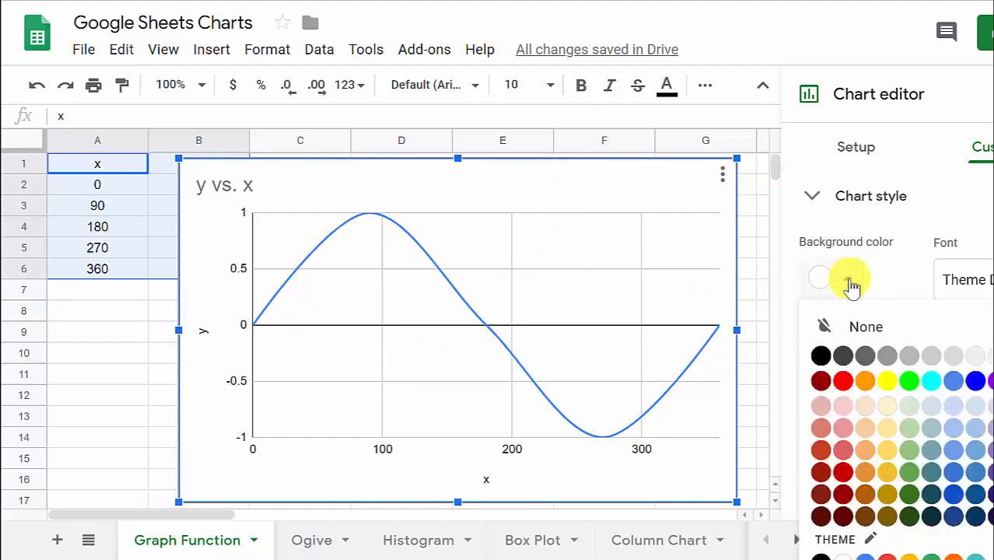
mouse_move(963, 370)
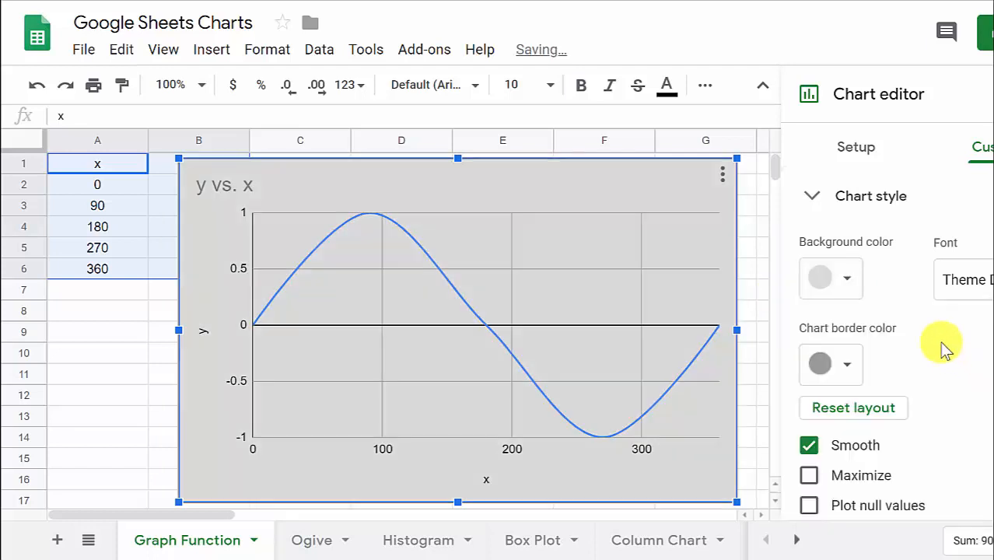
click(830, 278)
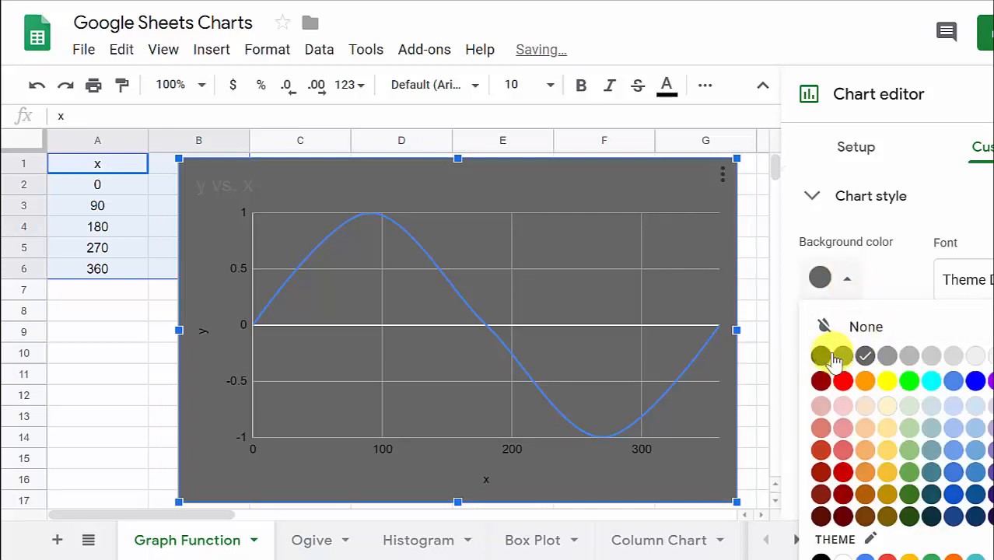
click(819, 356)
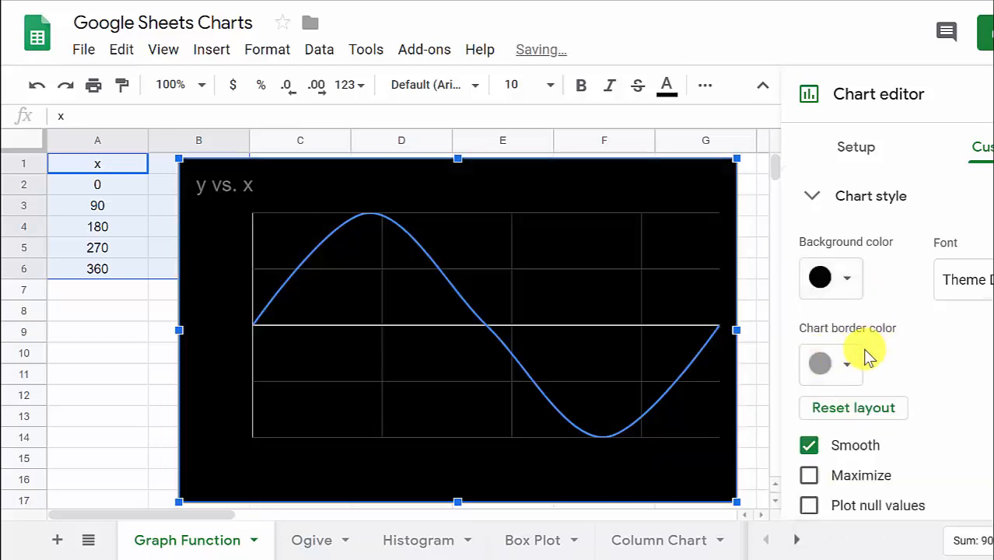
mouse_move(961, 359)
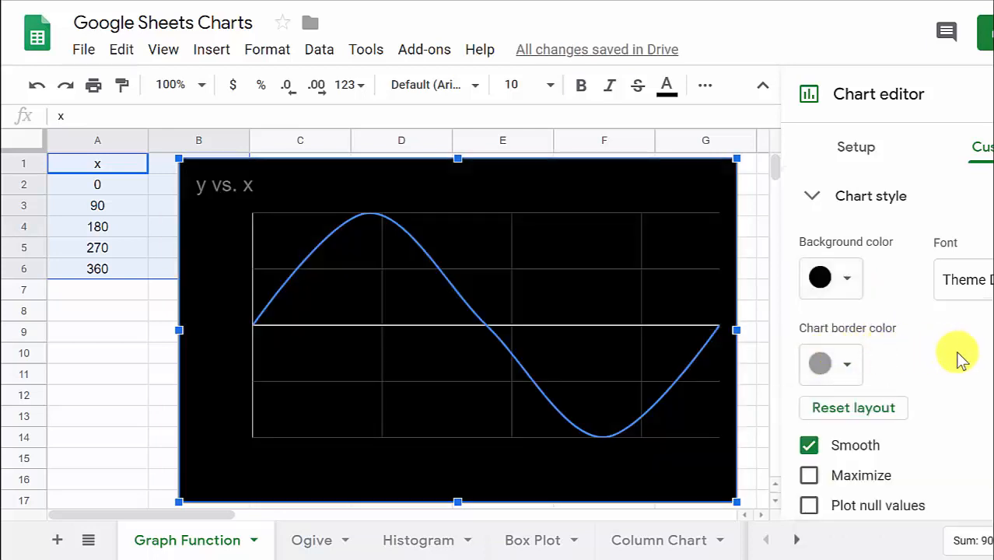
scroll(down, 3)
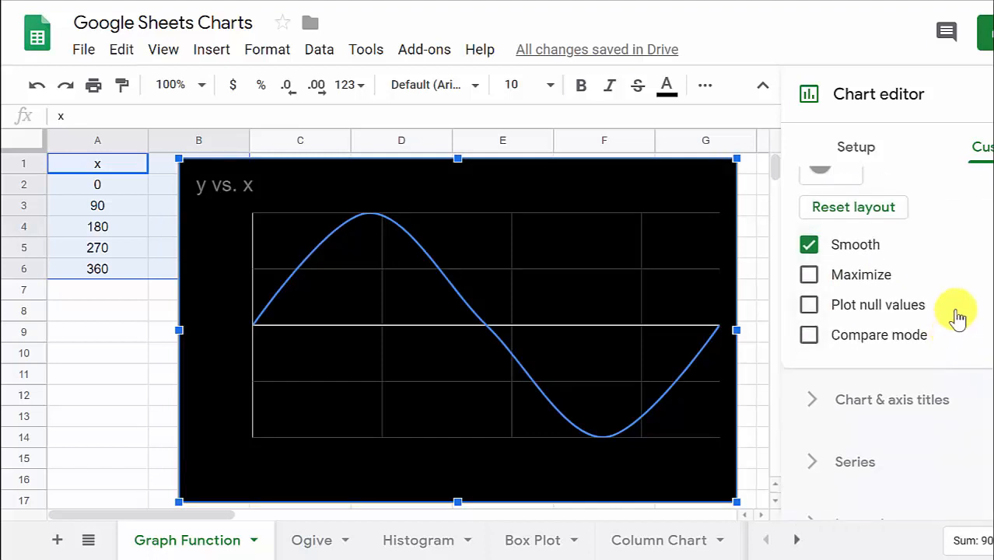
click(871, 196)
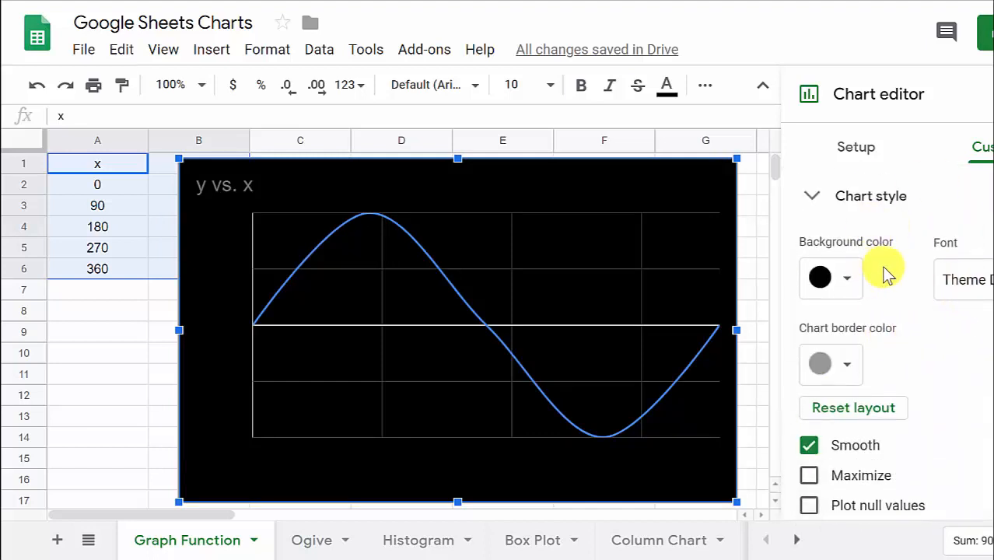
mouse_move(926, 319)
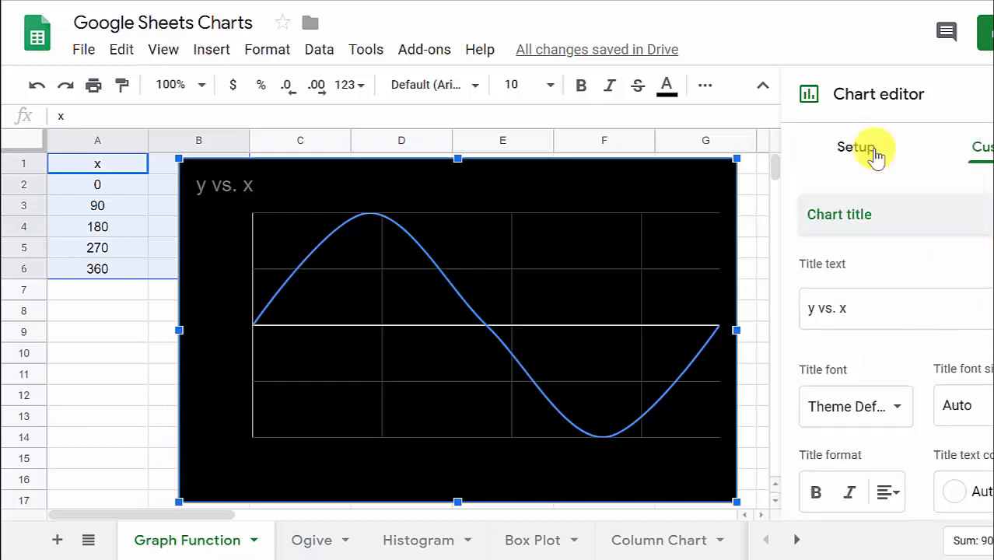
Enter 'y = sin(x)' as the chart title text.
click(225, 185)
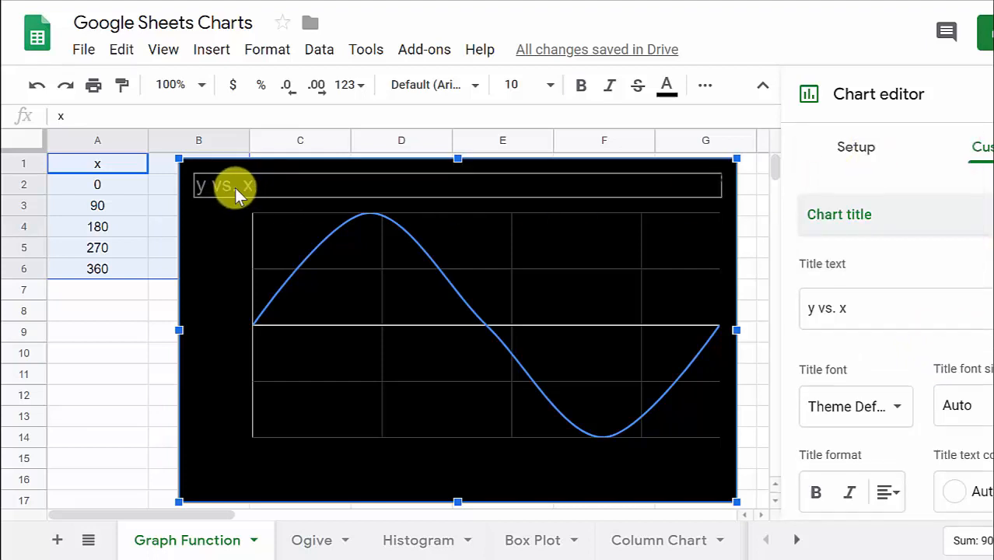
mouse_move(268, 191)
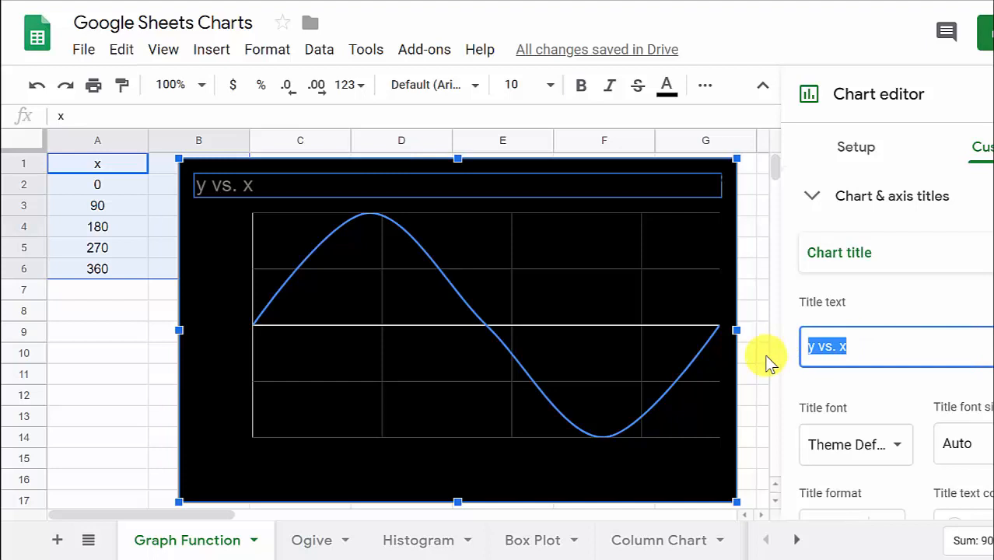
text(y)
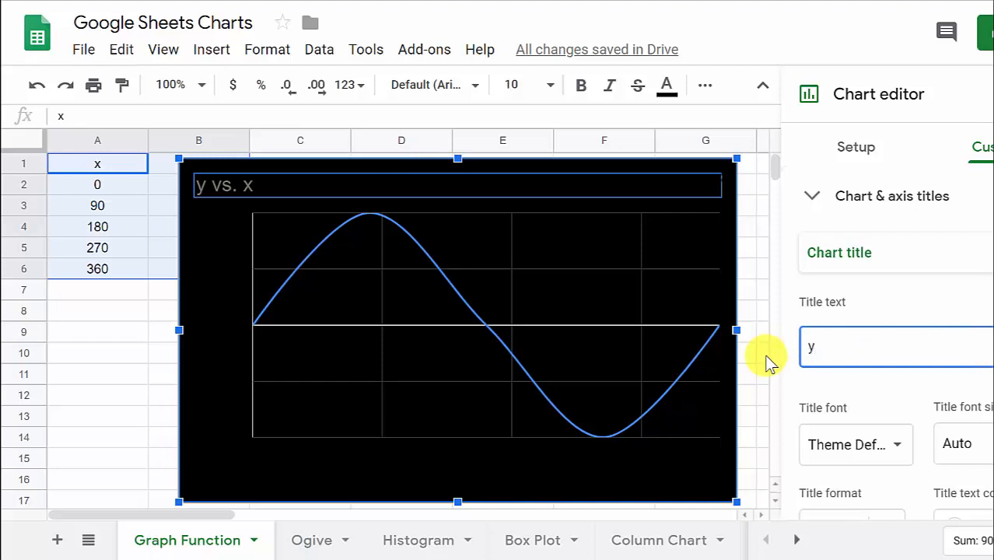
text(=)
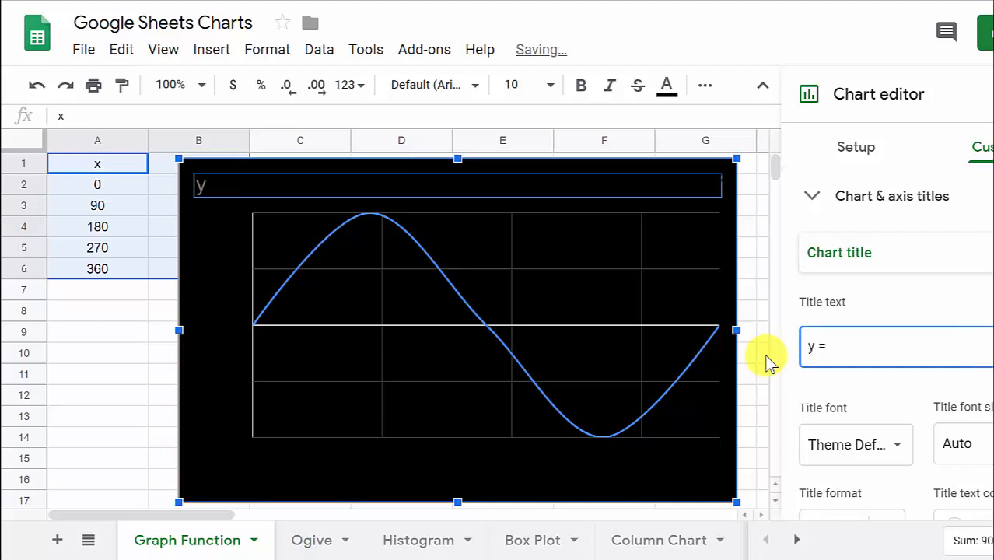
text(sin(x)
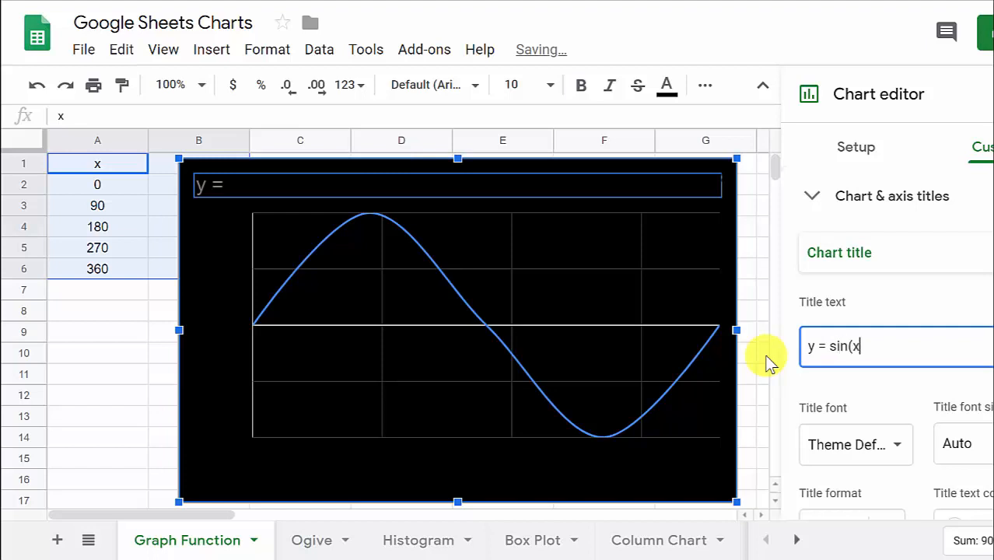
text())
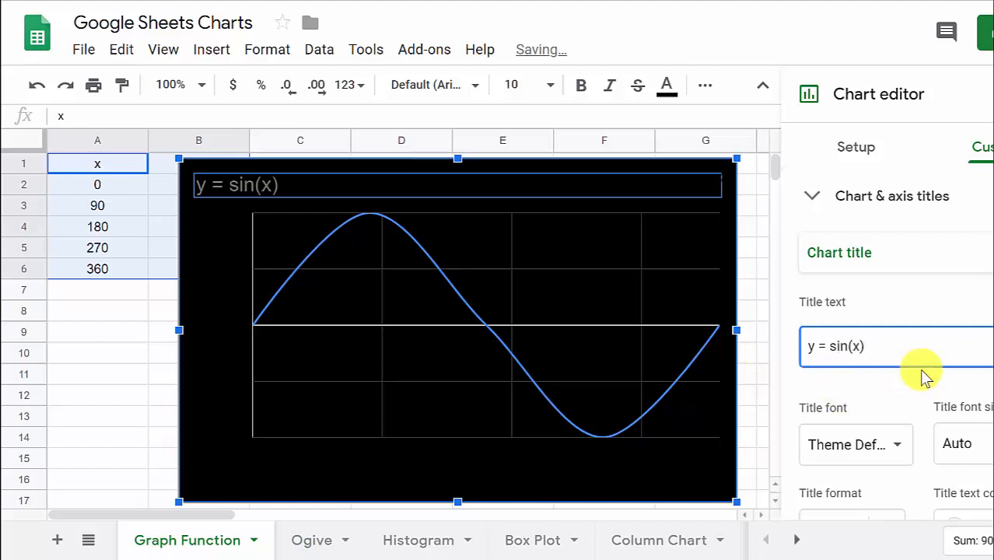
Make the chart title bold with white text color.
scroll(down, 3)
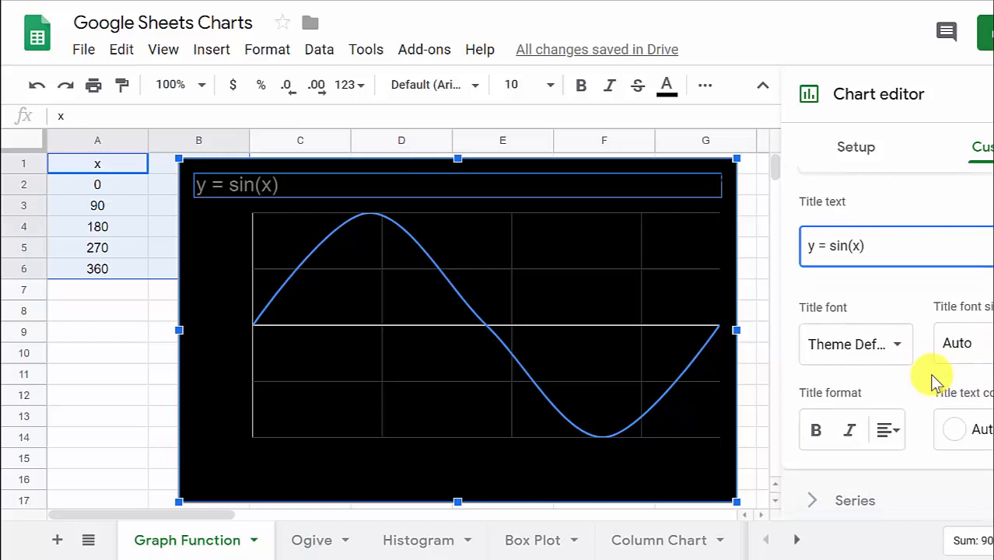
mouse_move(855, 344)
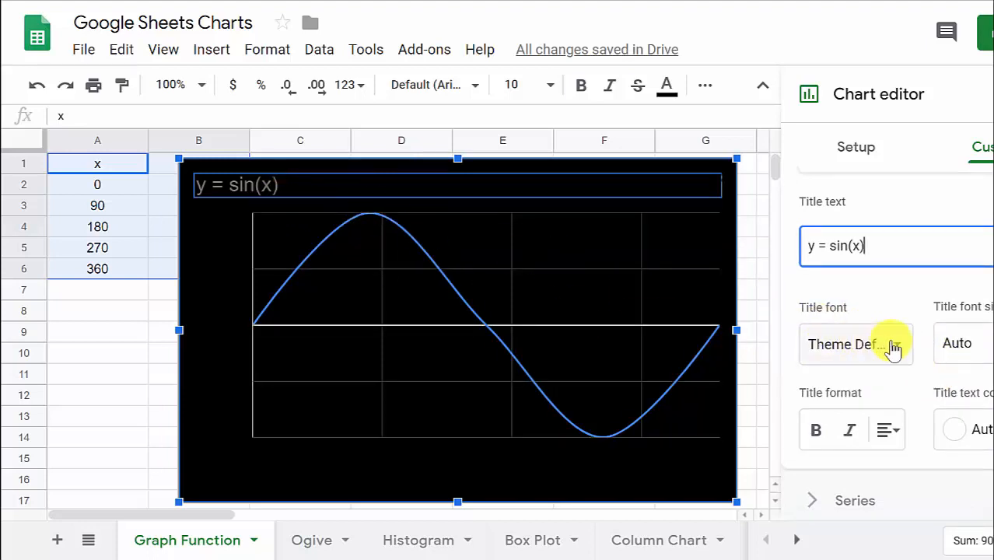
click(855, 344)
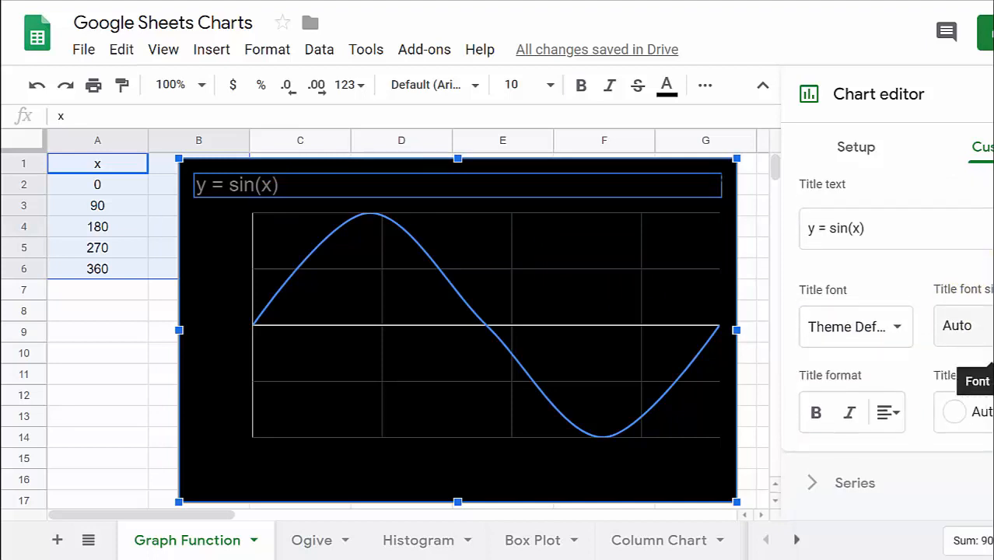
scroll(down, 3)
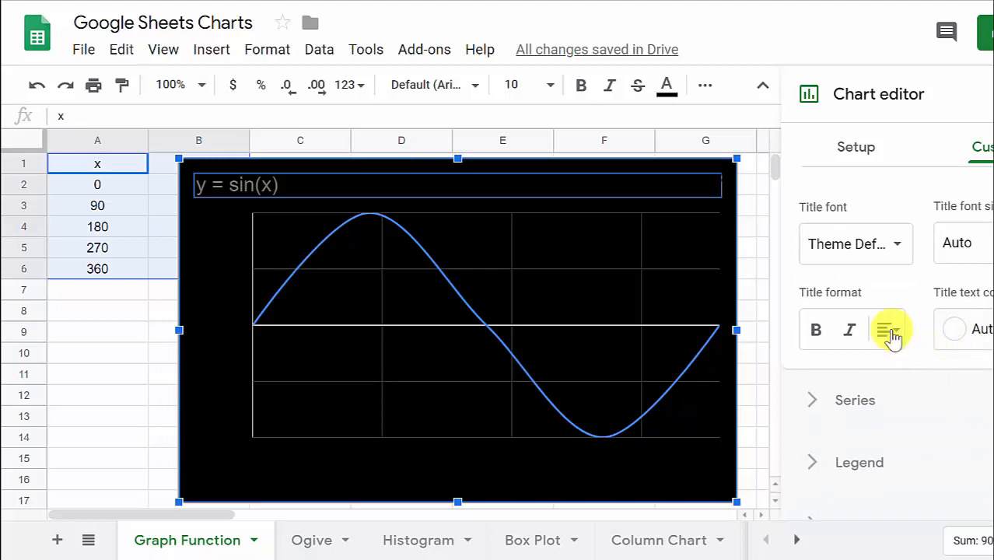
mouse_move(850, 329)
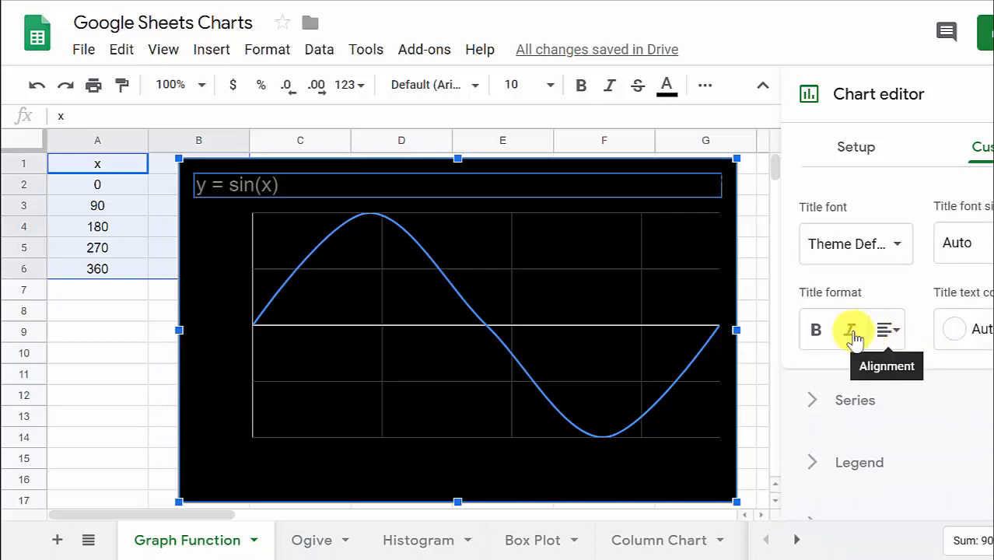
mouse_move(816, 329)
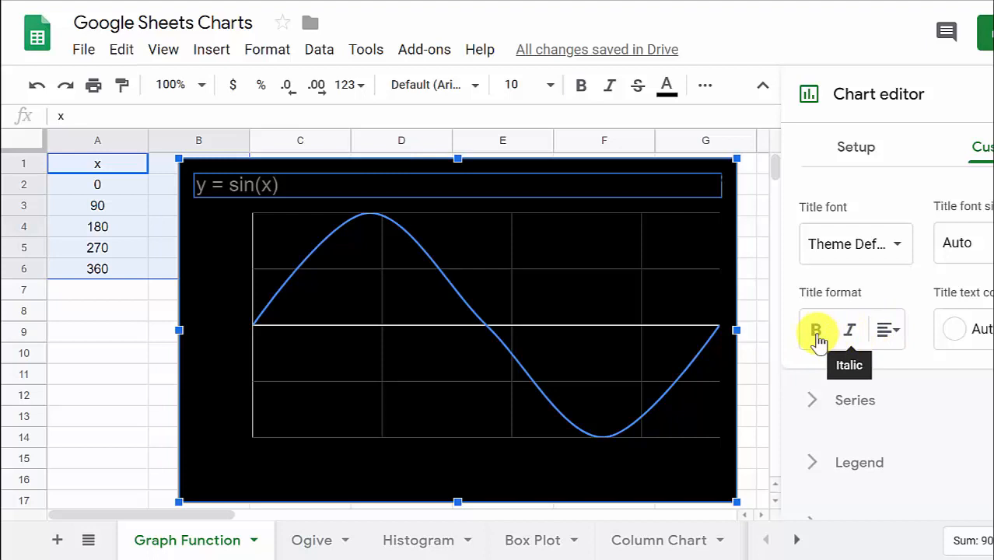
click(815, 329)
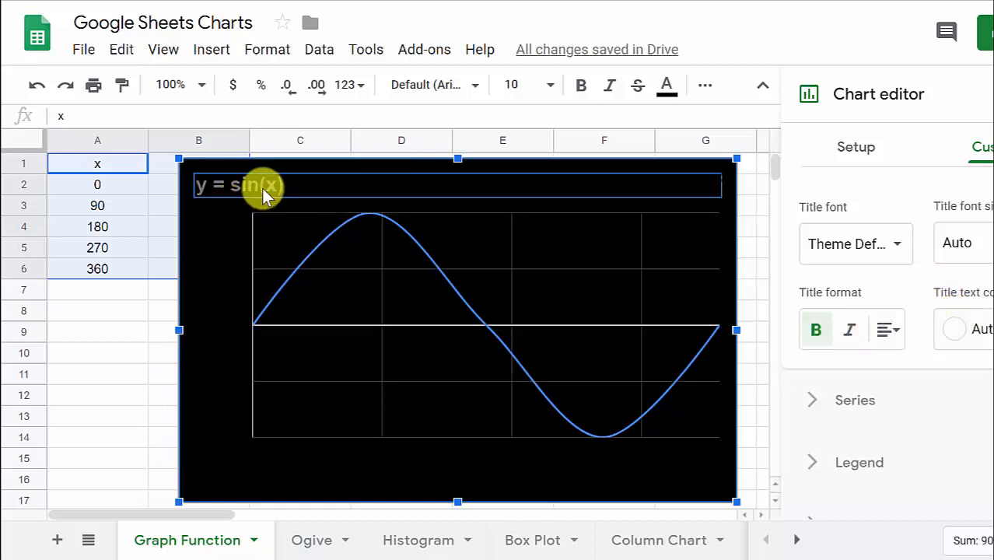
click(954, 329)
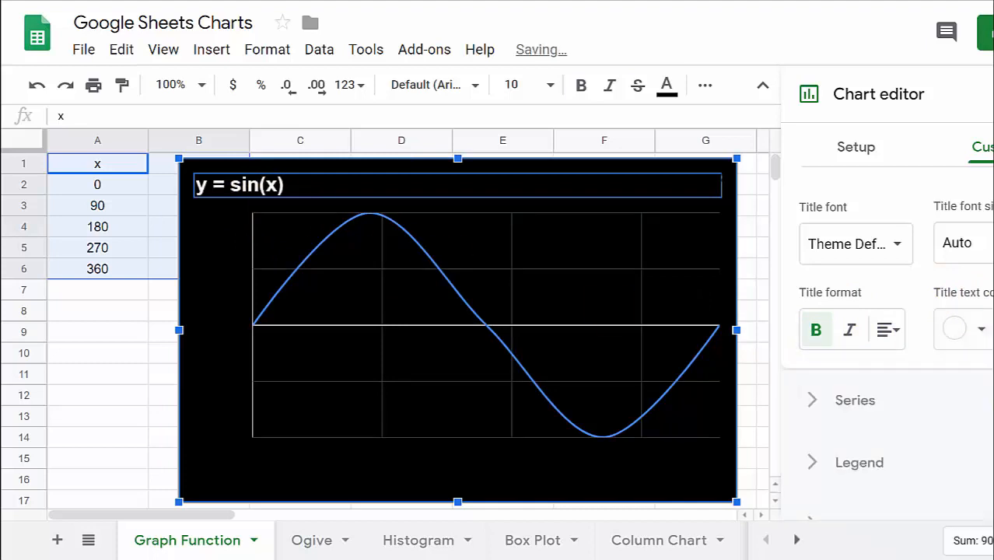
mouse_move(854, 400)
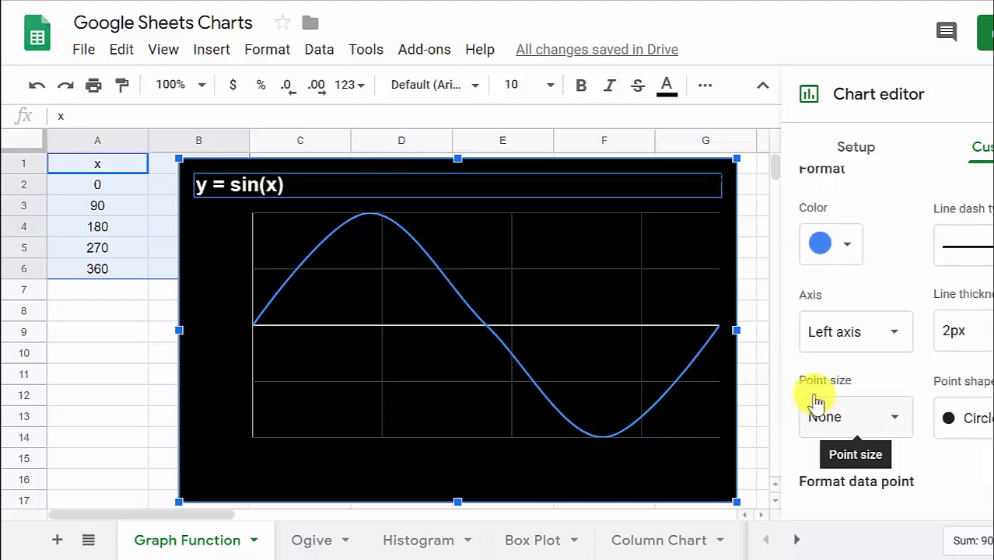
scroll(up, 3)
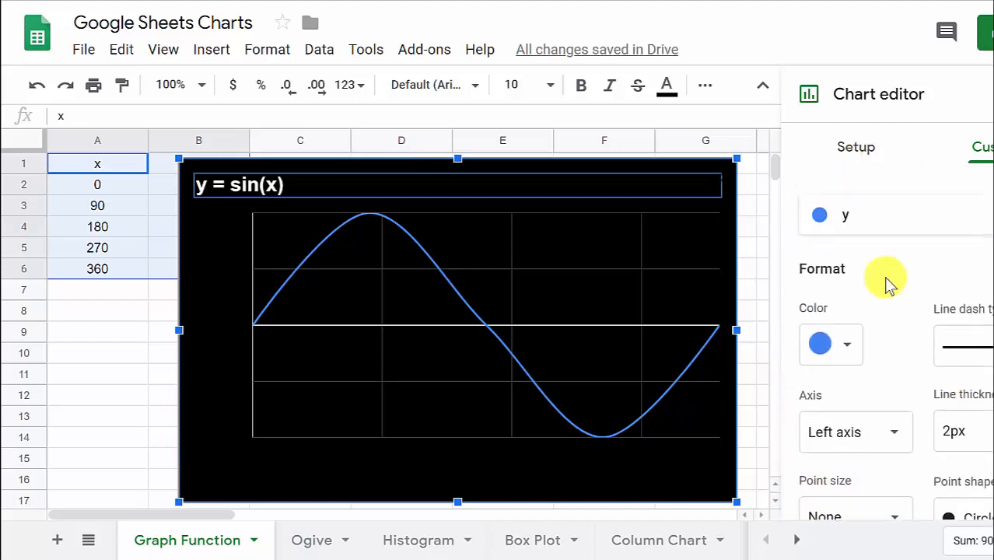
scroll(down, 3)
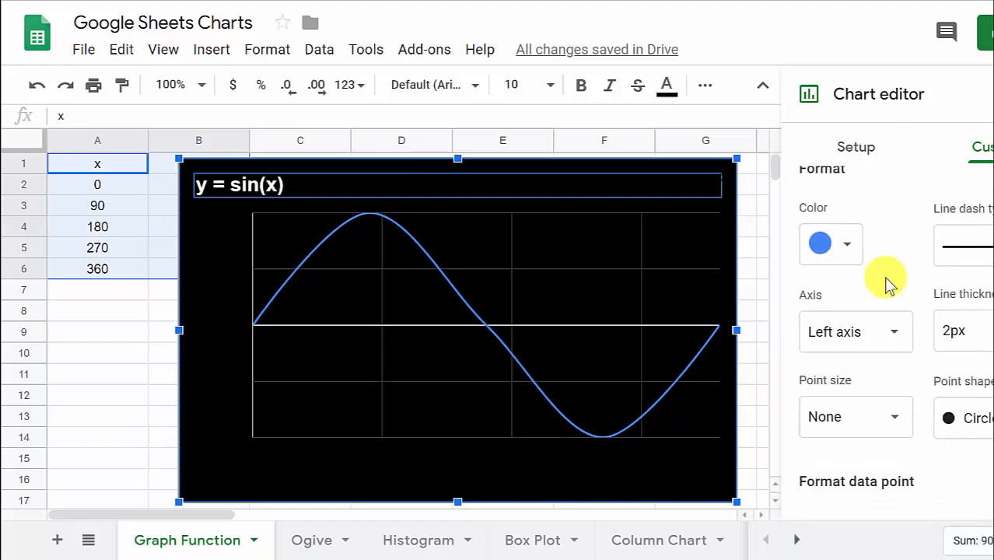
mouse_move(835, 331)
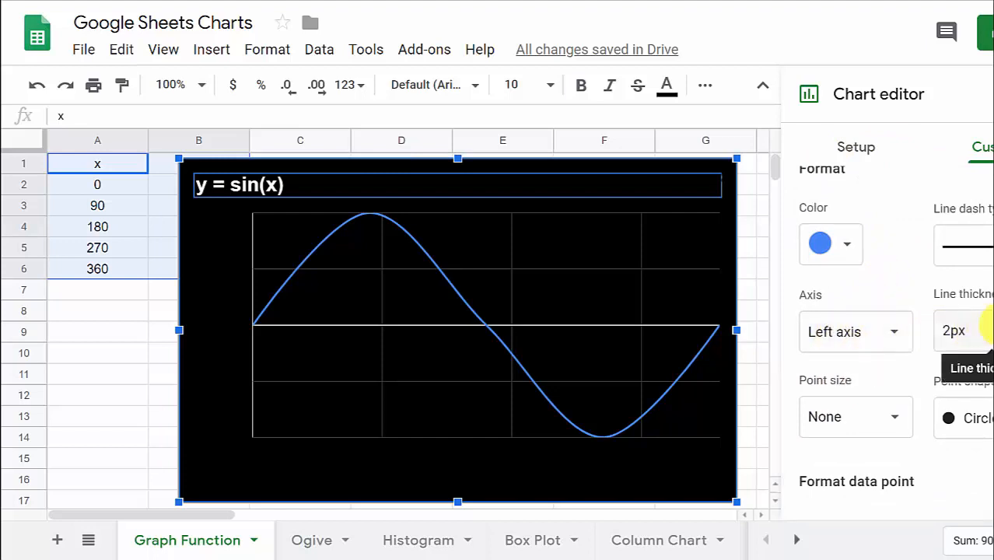
mouse_move(953, 294)
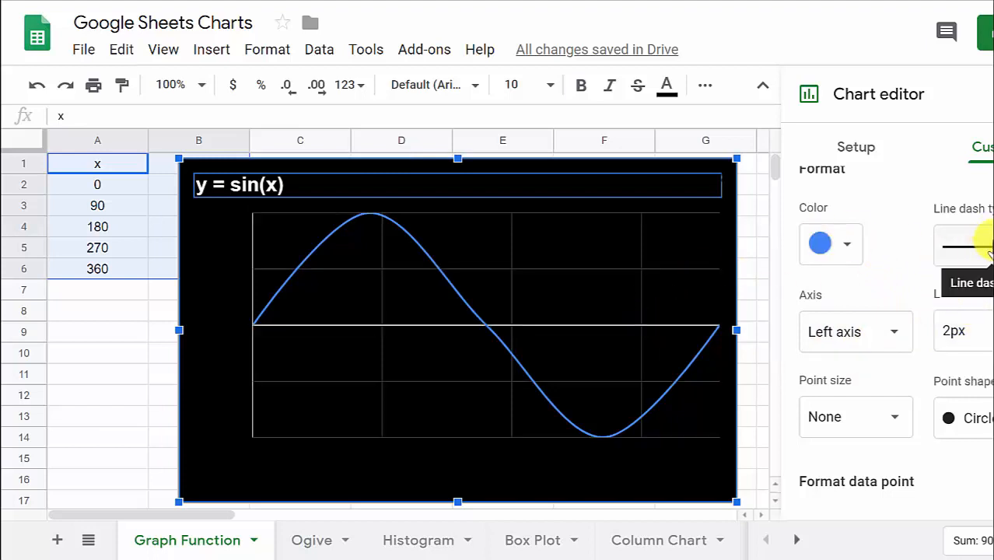
mouse_move(978, 272)
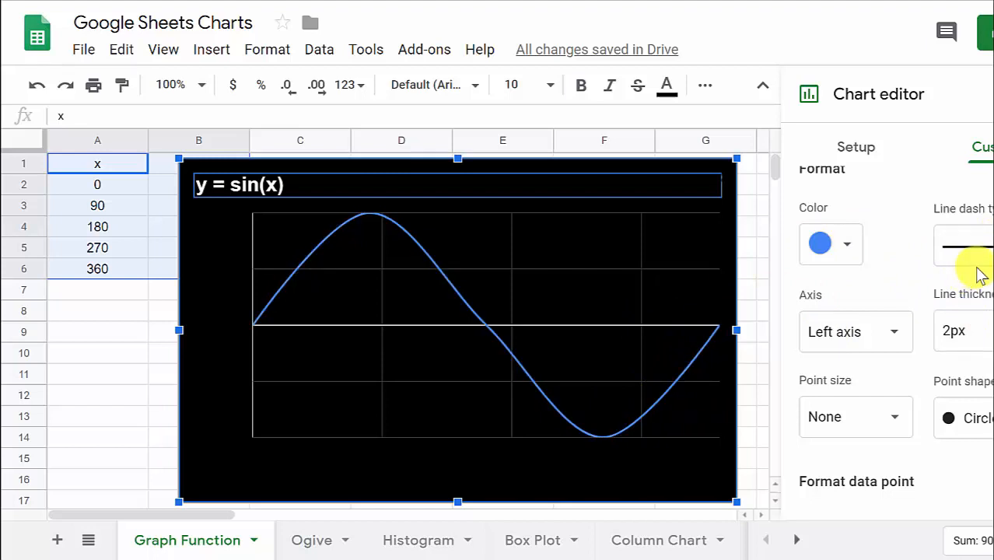
click(964, 245)
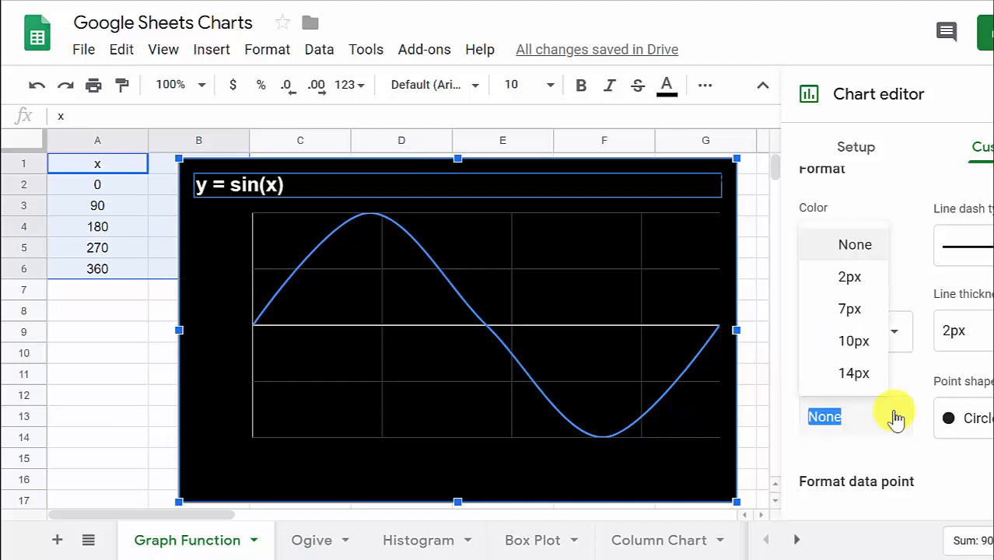
click(853, 341)
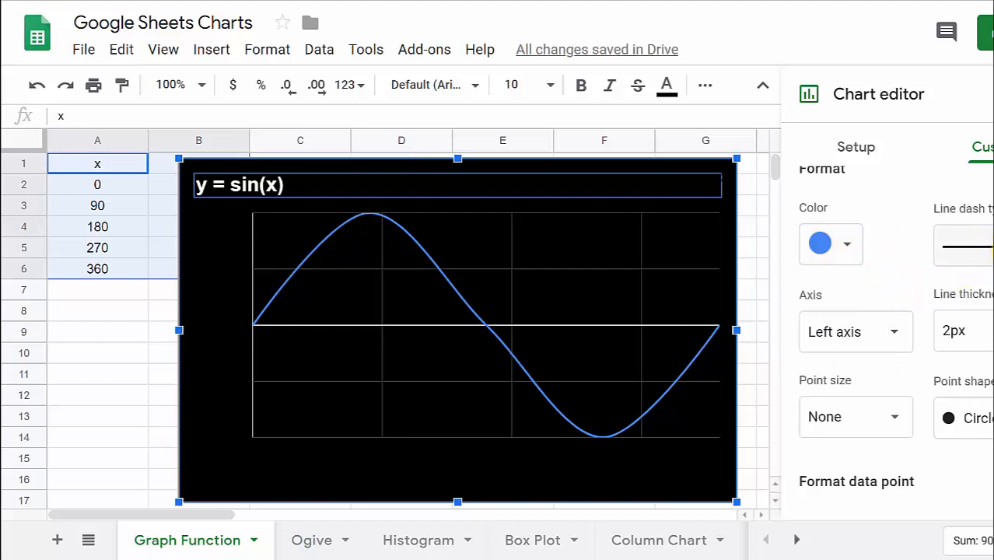
mouse_move(963, 331)
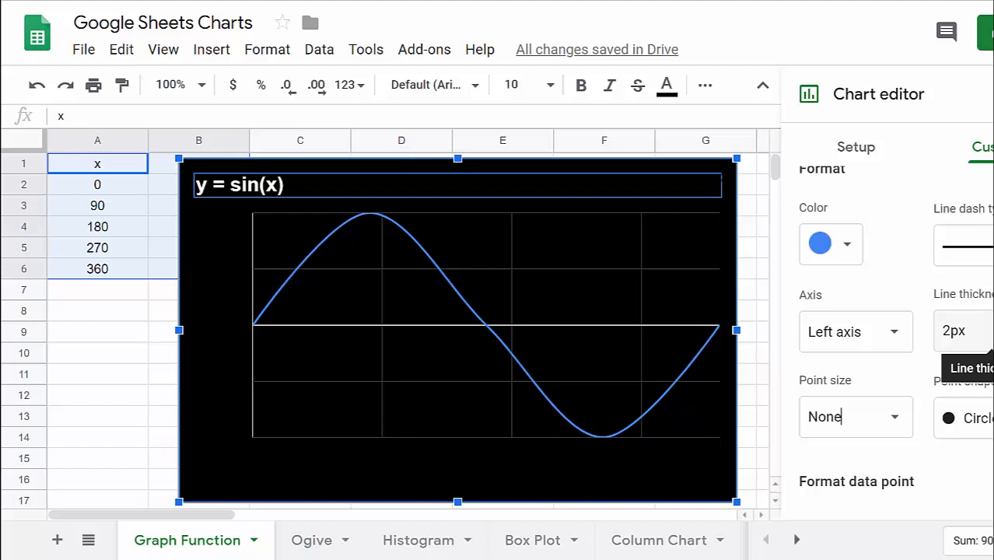
scroll(down, 3)
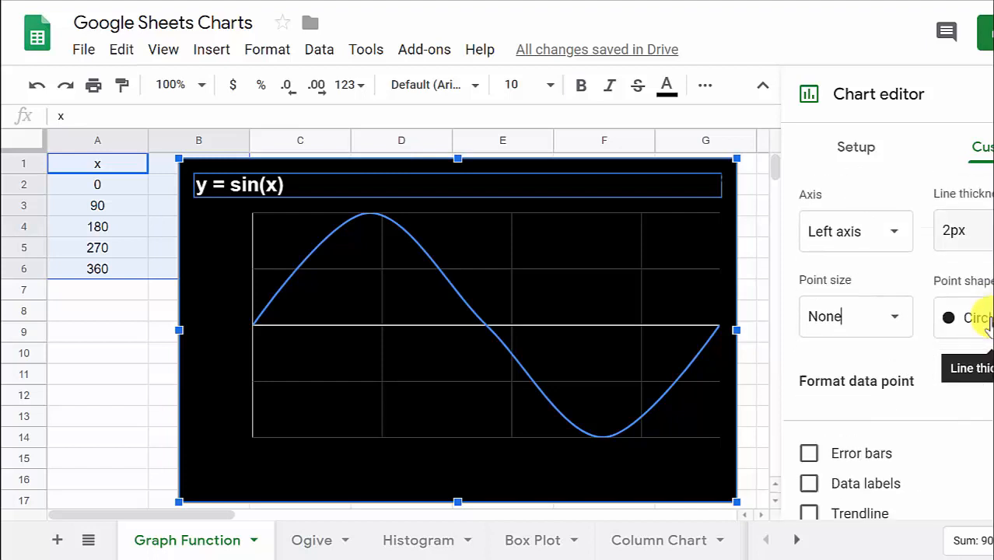
scroll(down, 3)
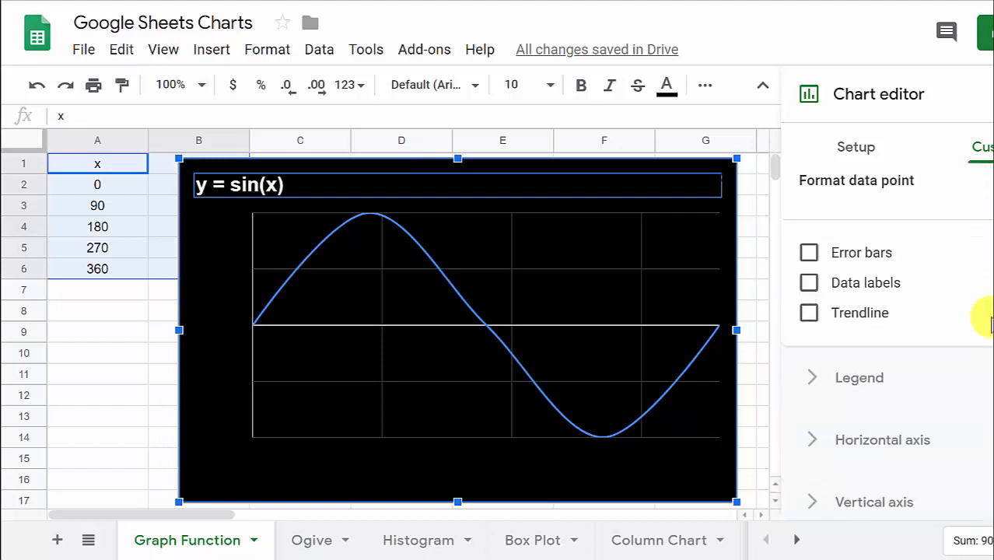
click(809, 282)
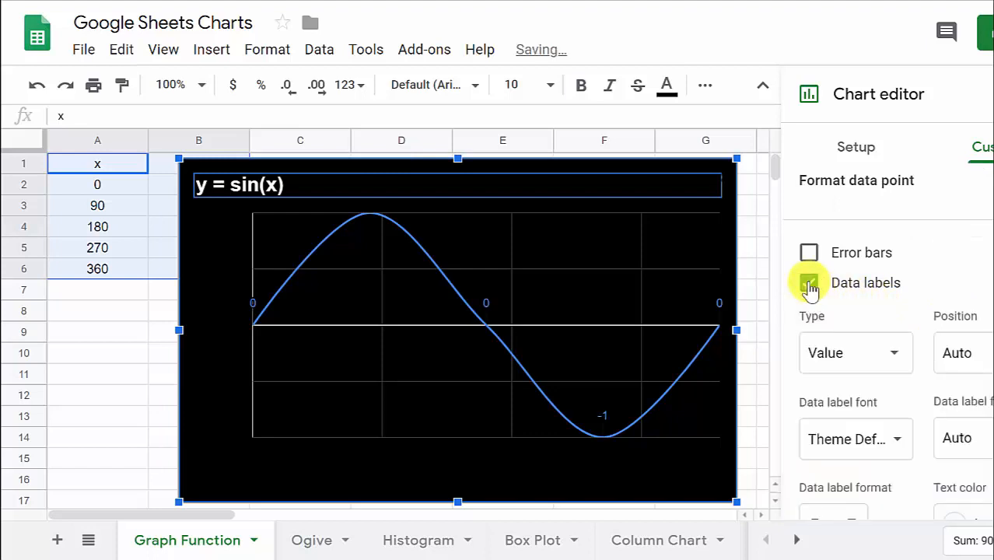
click(809, 282)
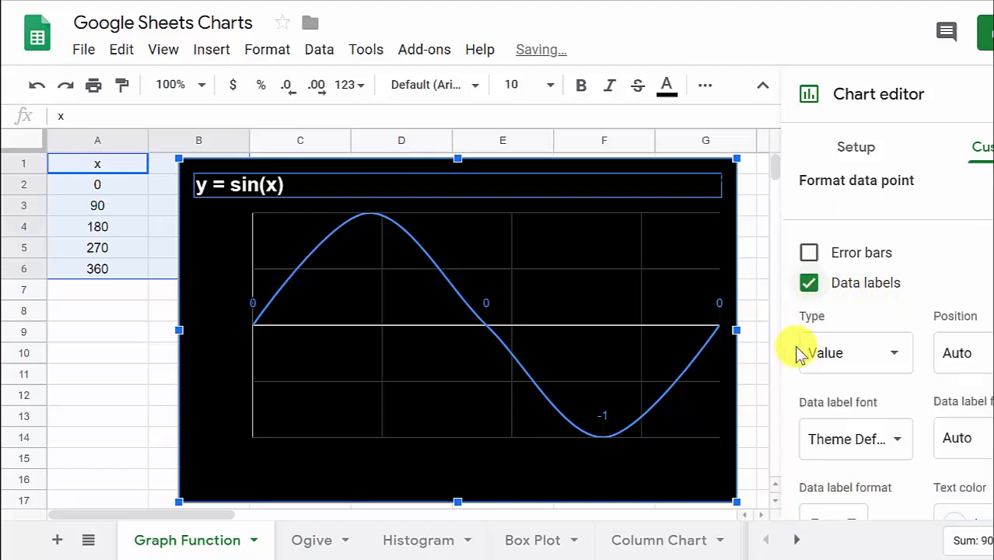
mouse_move(956, 316)
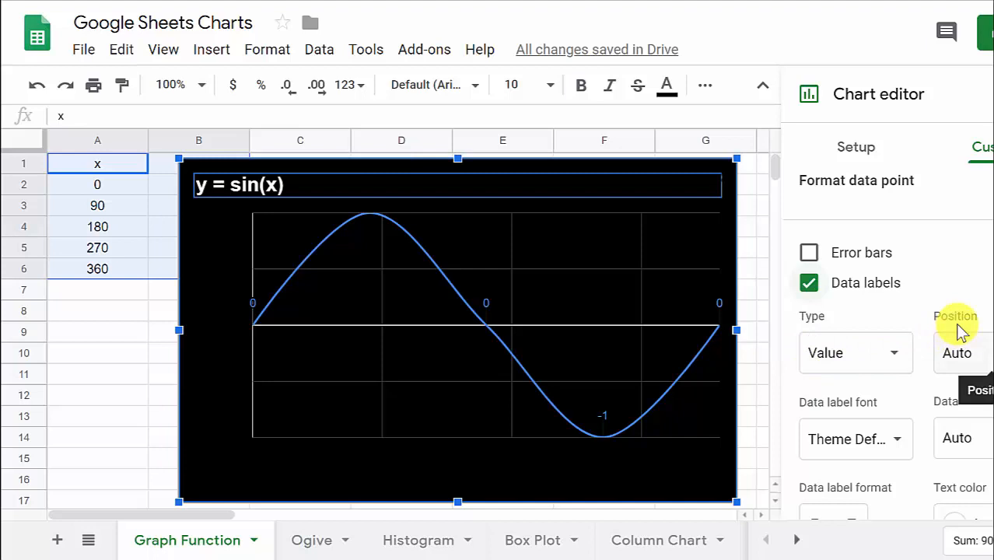
click(957, 352)
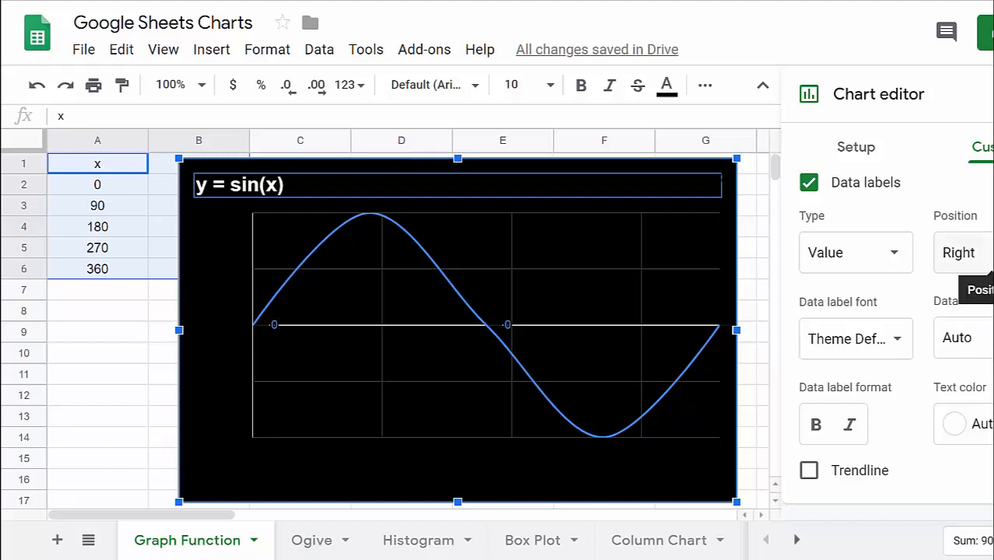
click(958, 252)
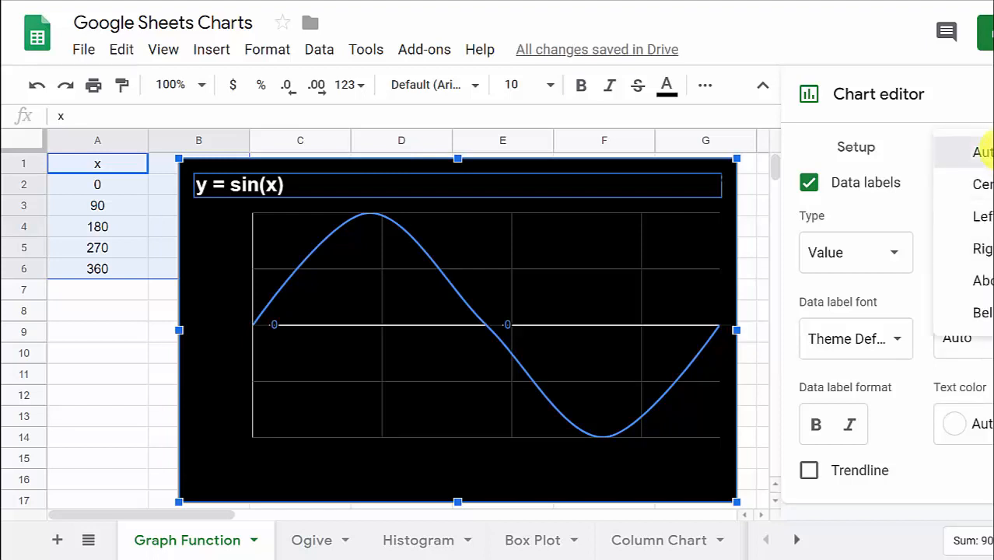
click(982, 152)
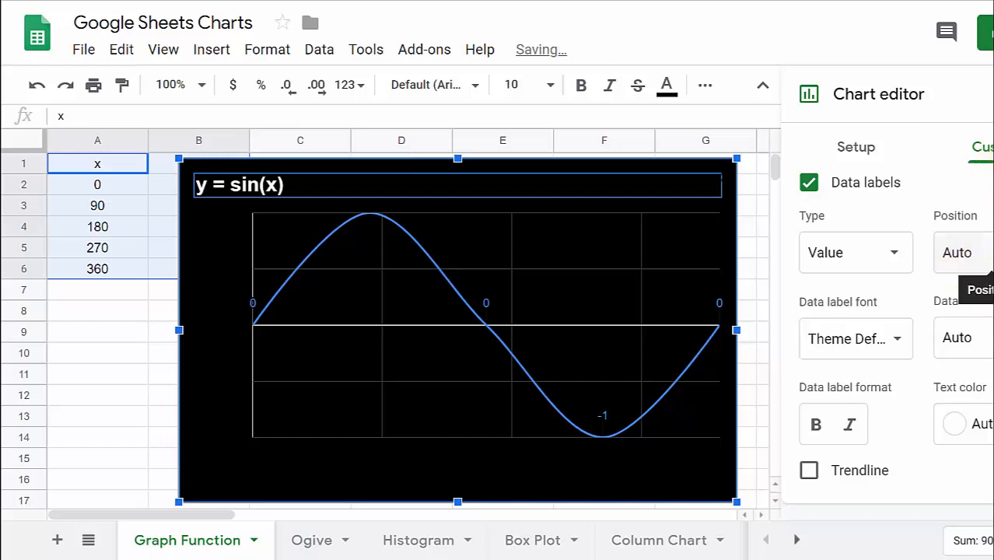
click(957, 252)
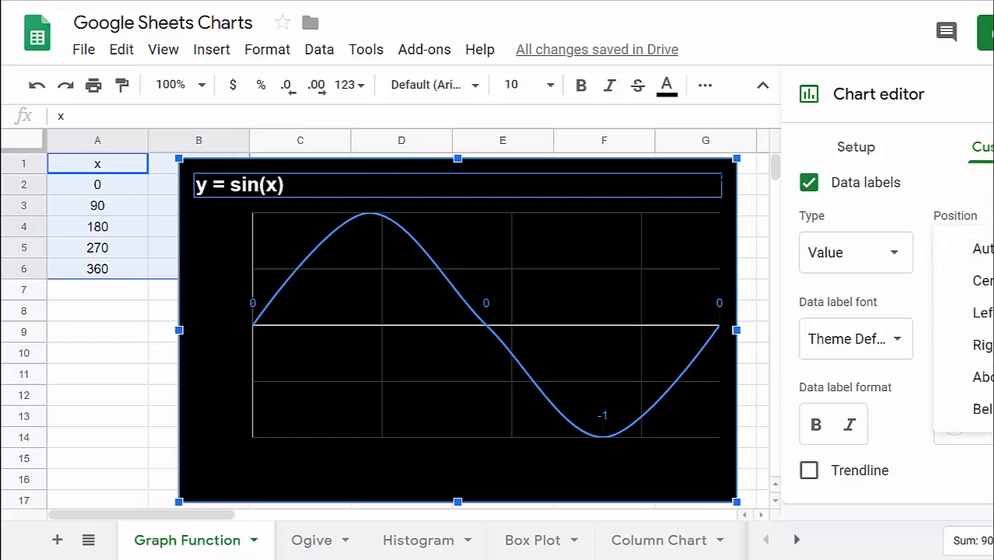
scroll(up, 3)
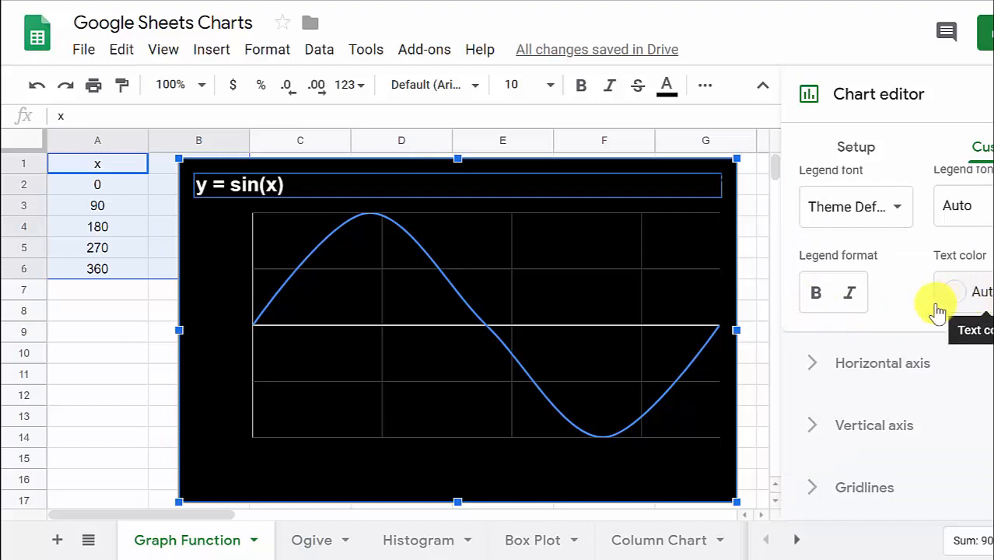
Set the legend position to None.
scroll(up, 3)
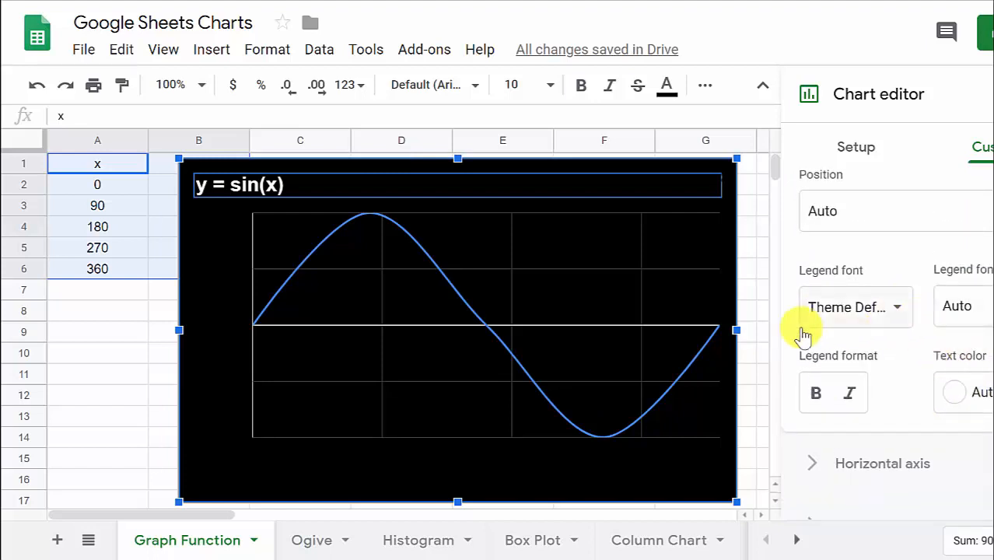
click(962, 305)
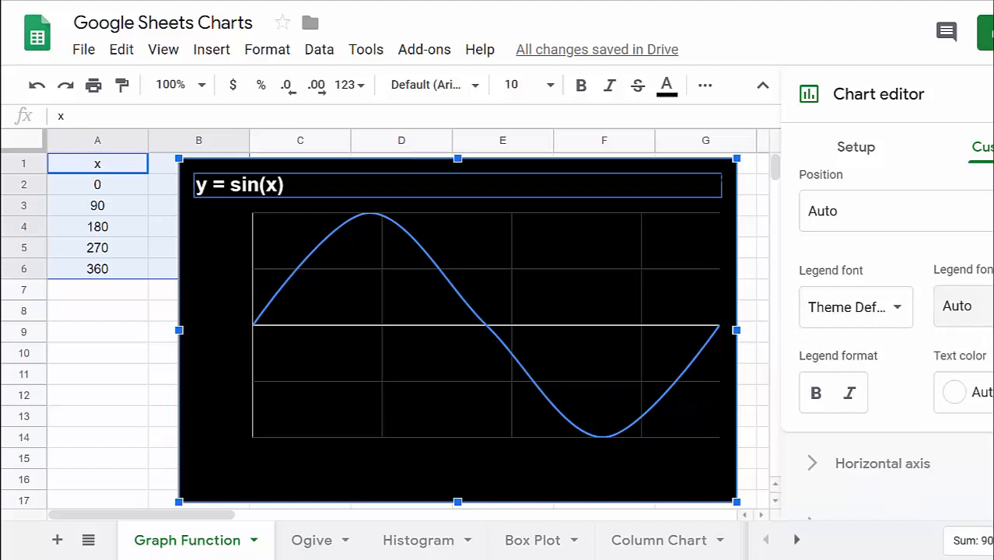
mouse_move(954, 365)
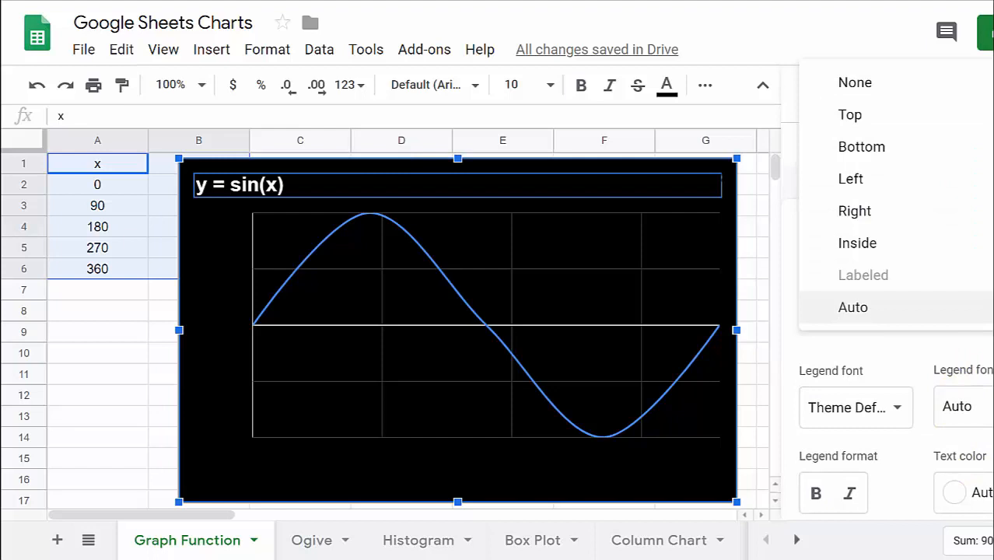
click(854, 211)
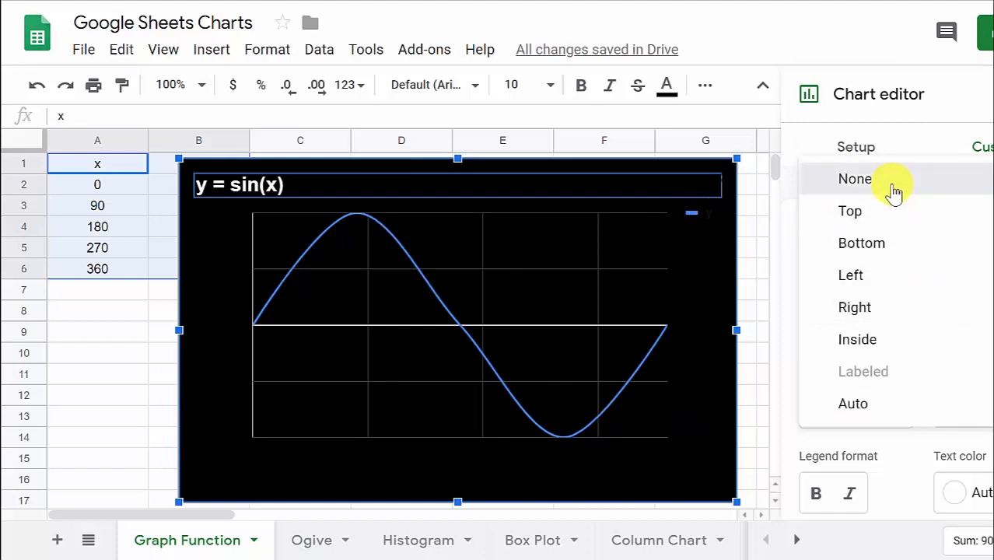
click(855, 179)
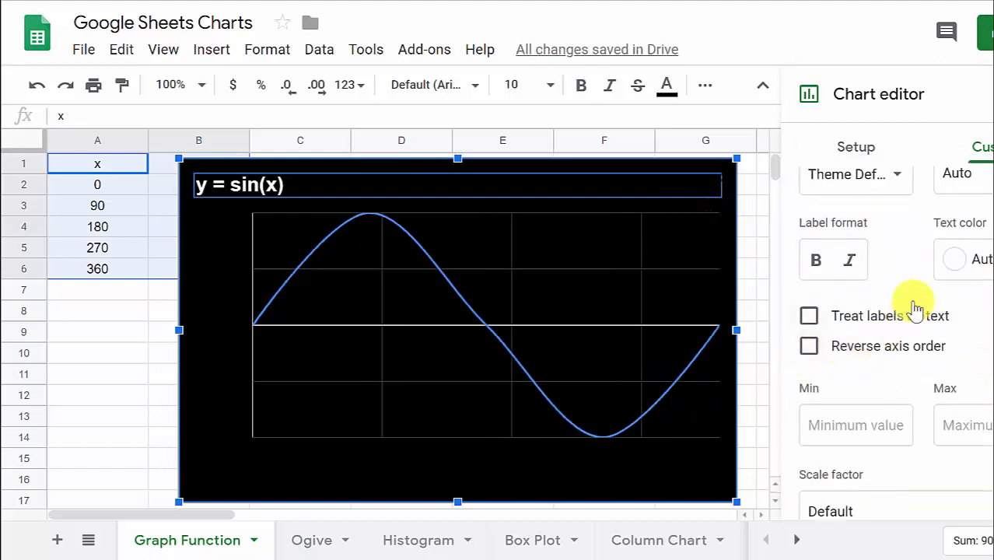
mouse_move(838, 331)
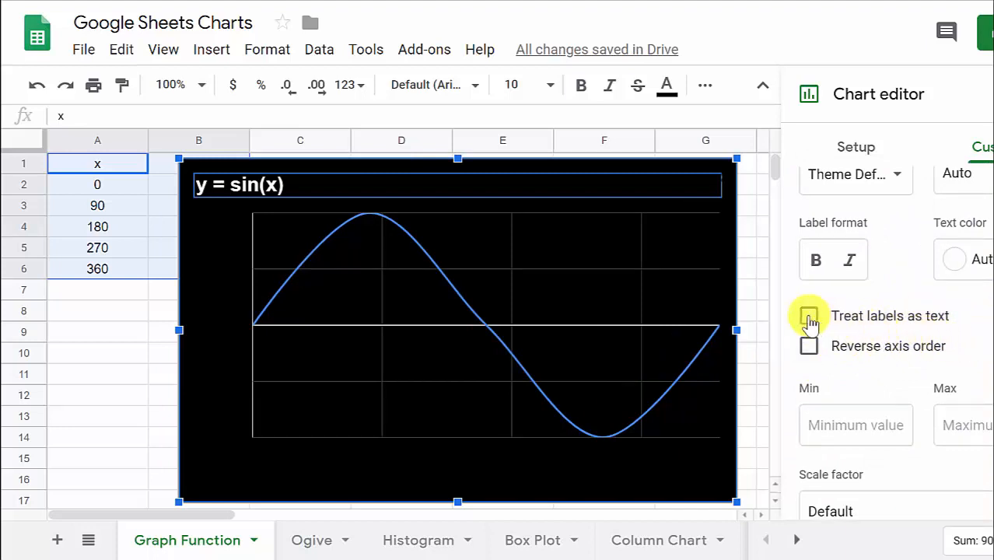
Try reversing the horizontal axis and a 400 minimum, then undo both.
click(809, 316)
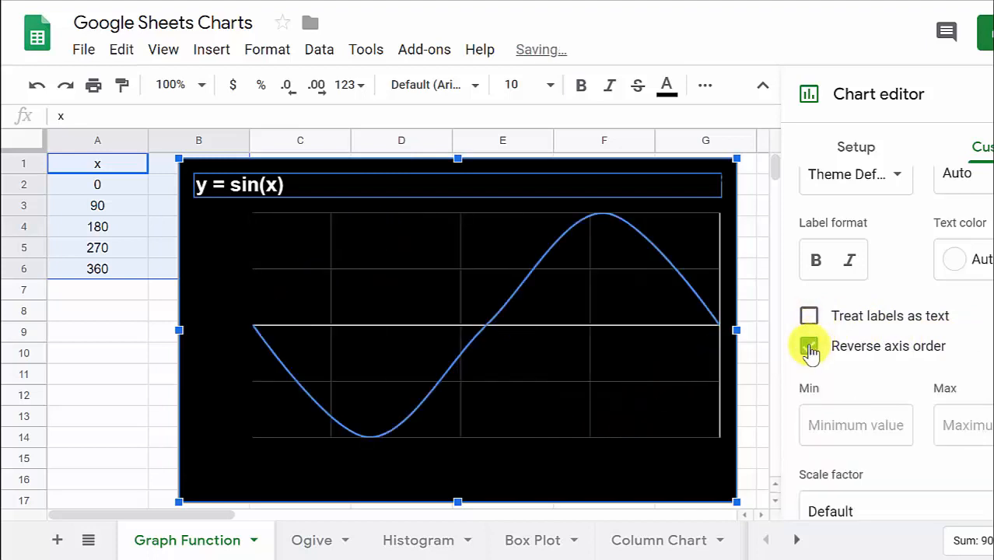
click(809, 346)
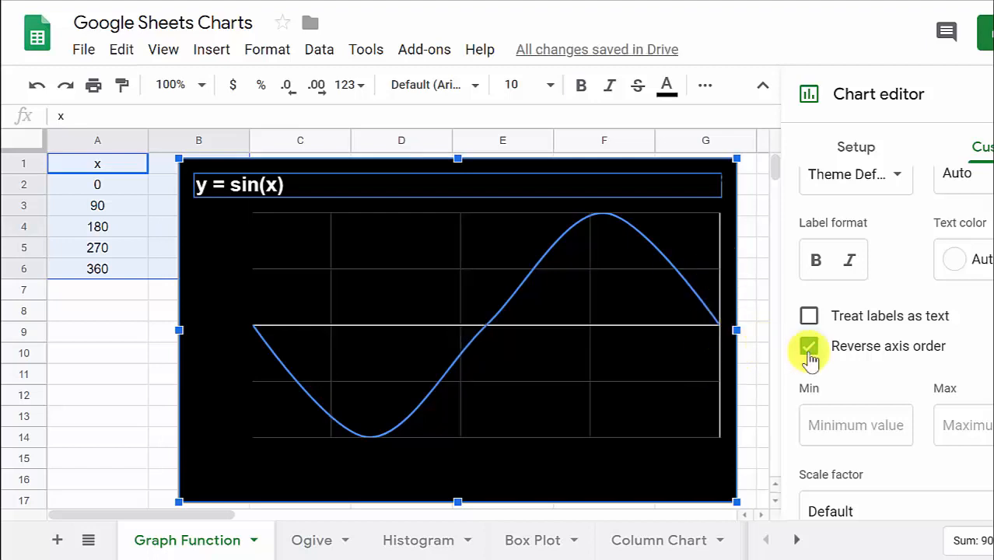
click(809, 345)
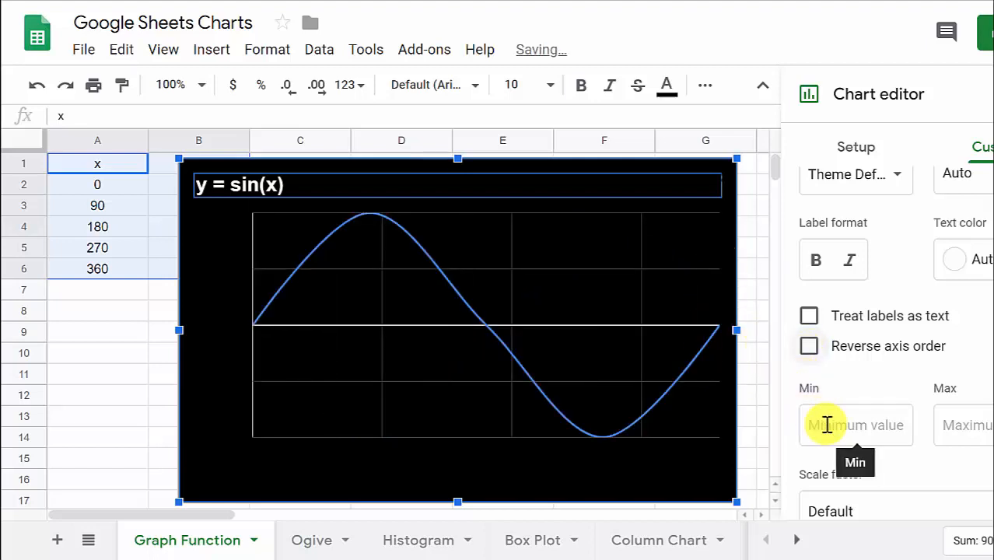
click(855, 425)
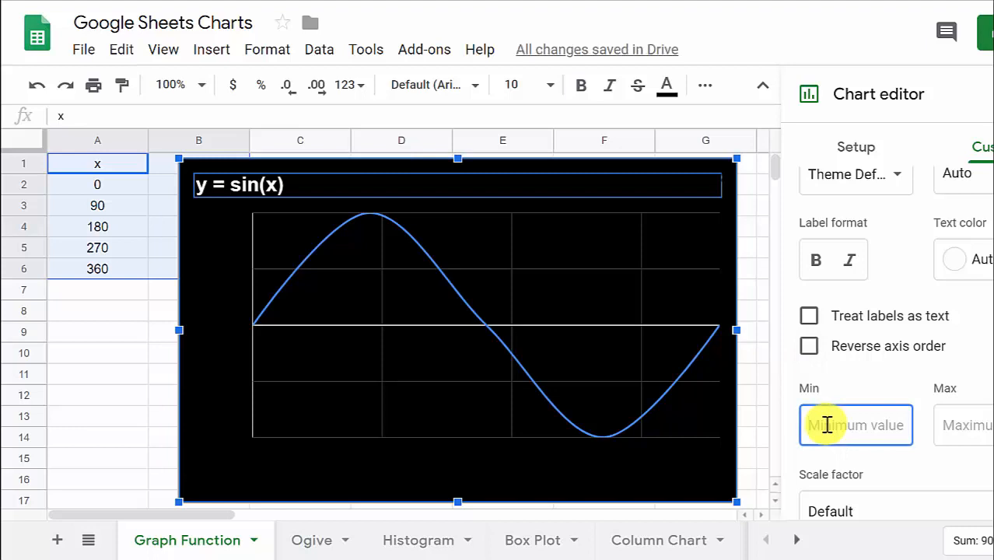
mouse_move(902, 381)
text(0)
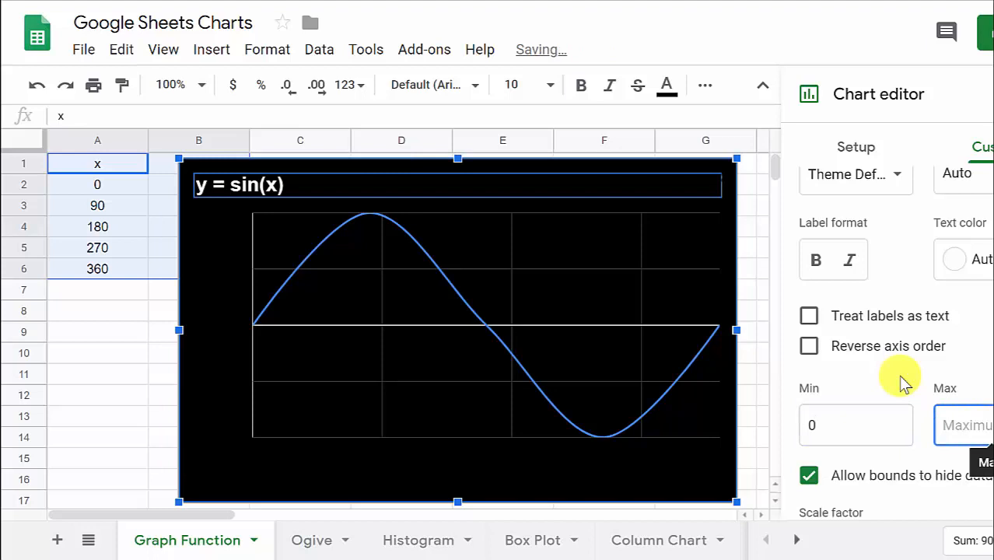
text(400)
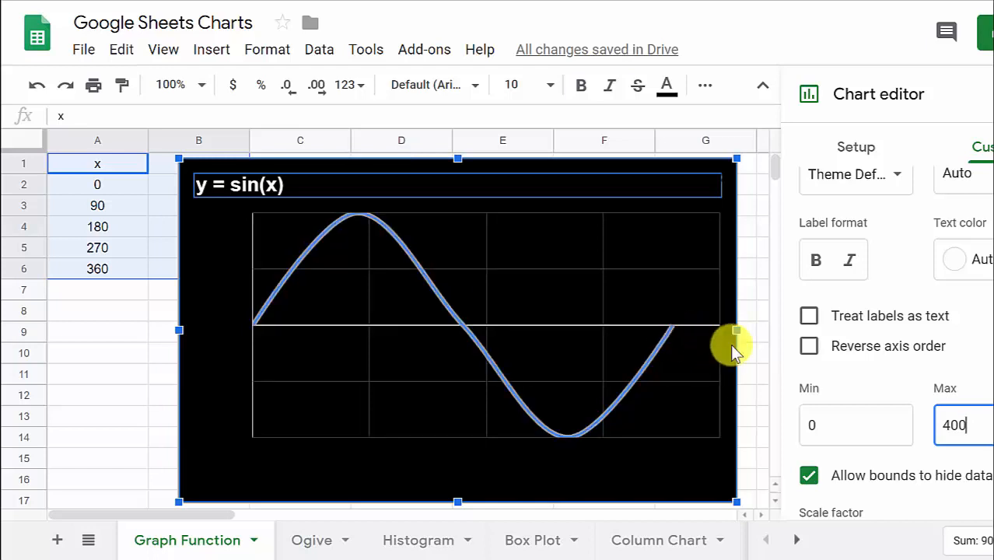
triple_click(953, 425)
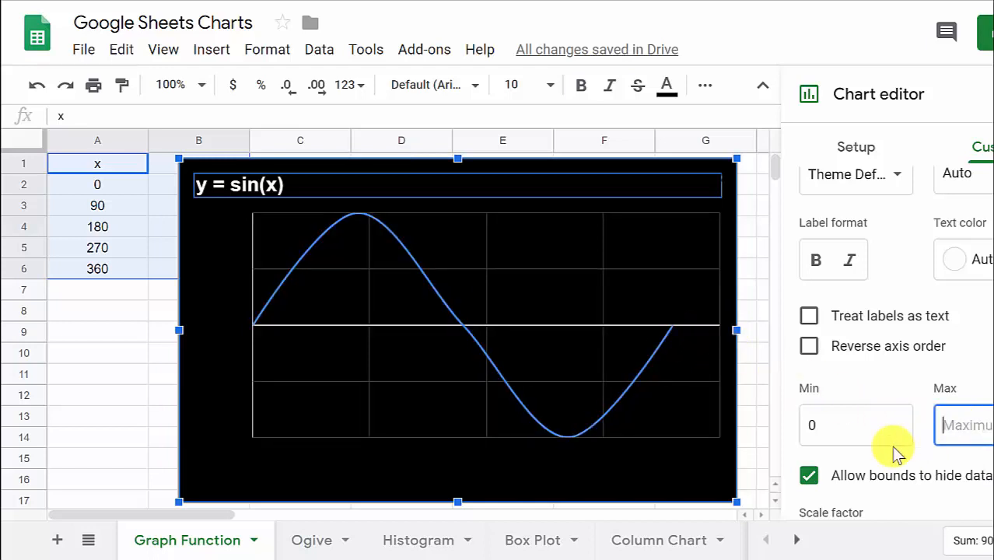
click(855, 425)
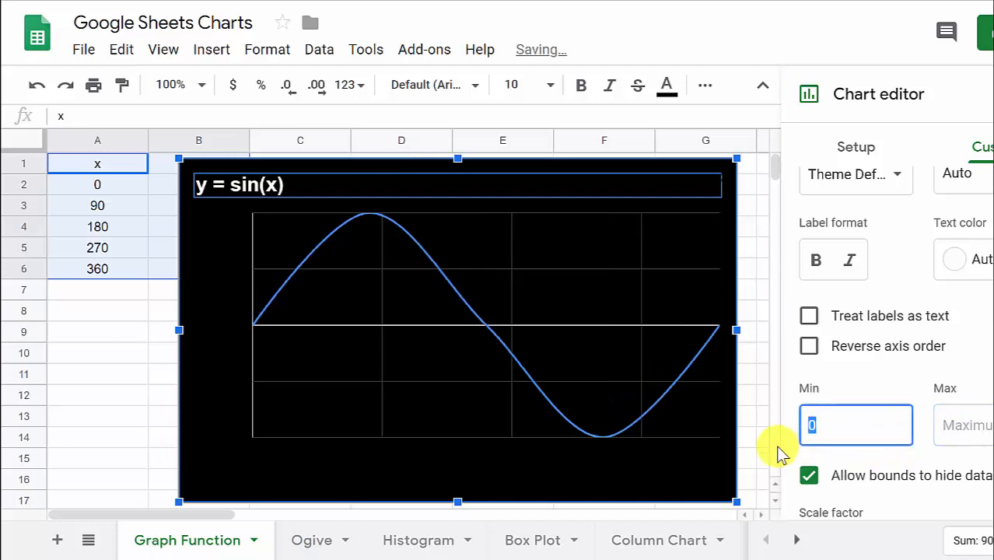
Set the horizontal axis label text color to white.
scroll(down, 3)
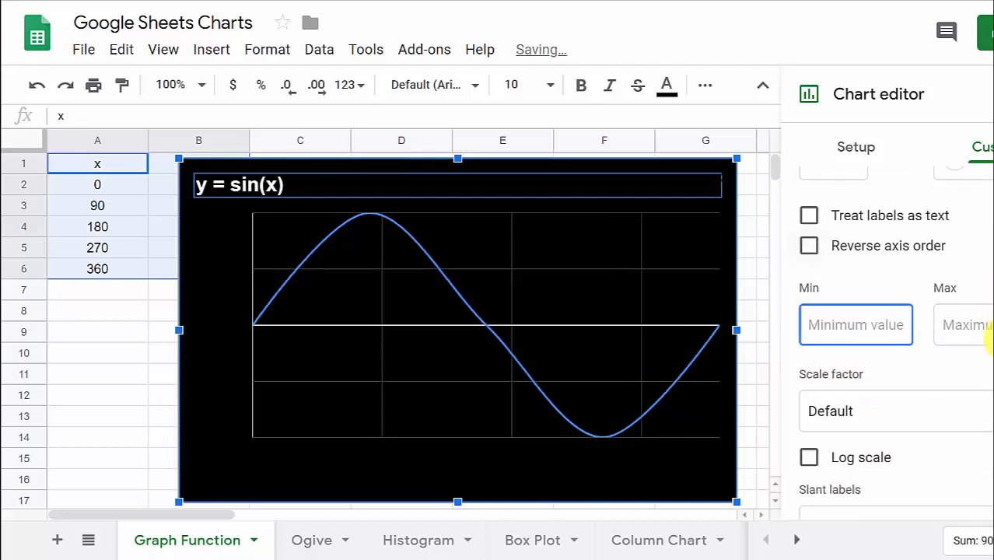
click(882, 190)
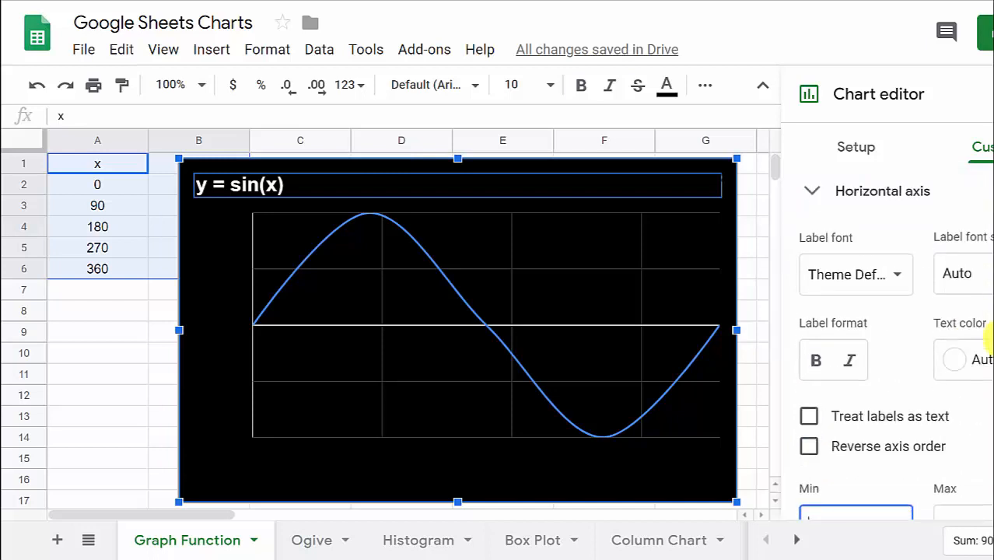
mouse_move(944, 333)
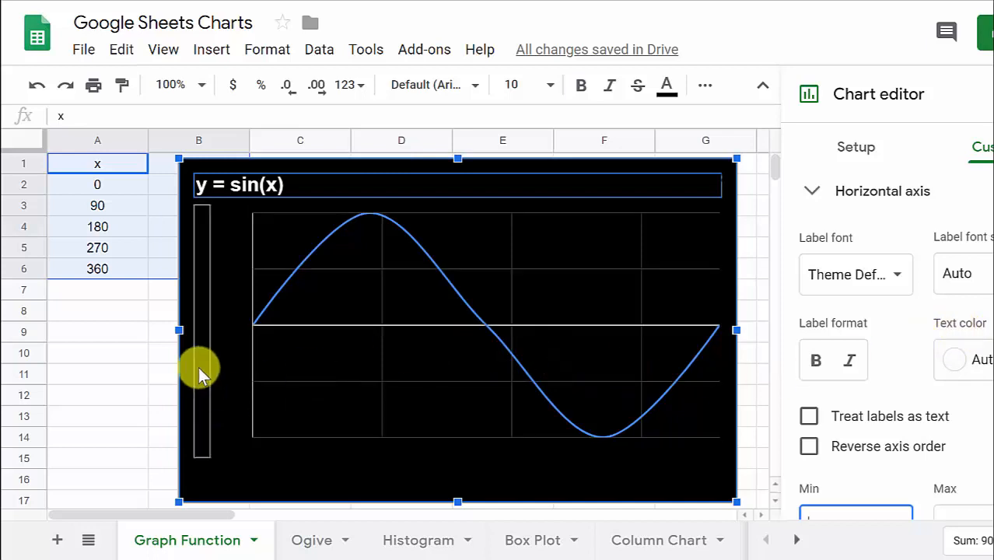
mouse_move(210, 334)
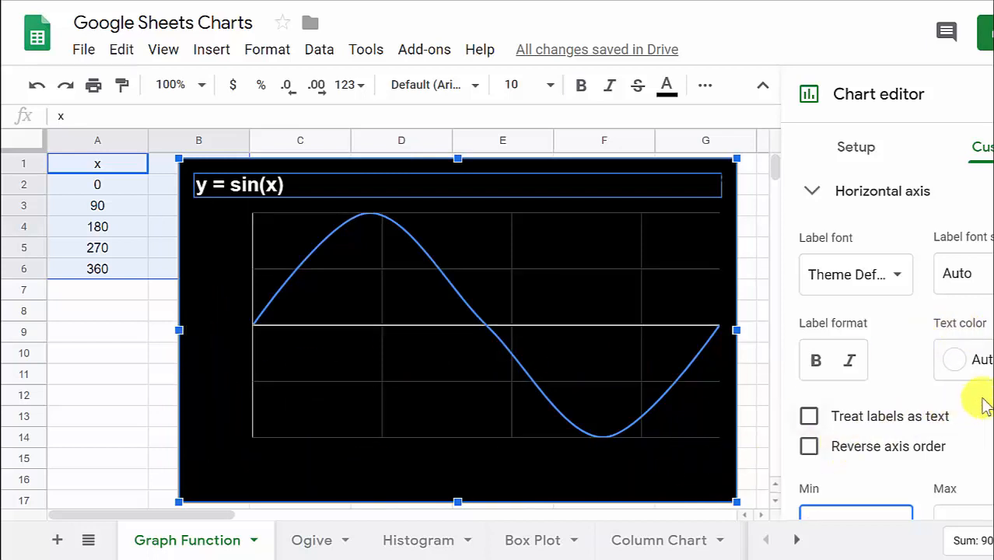
click(954, 359)
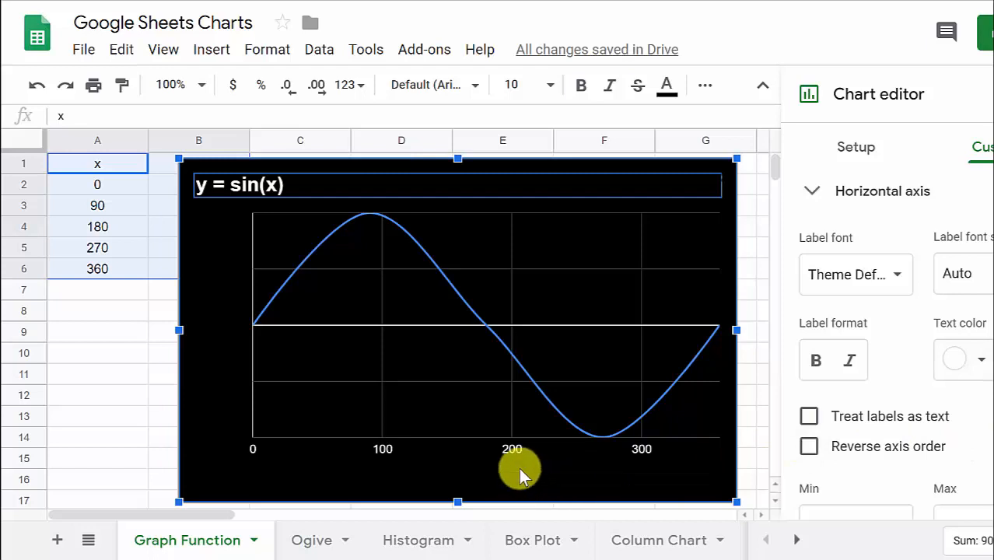
mouse_move(599, 451)
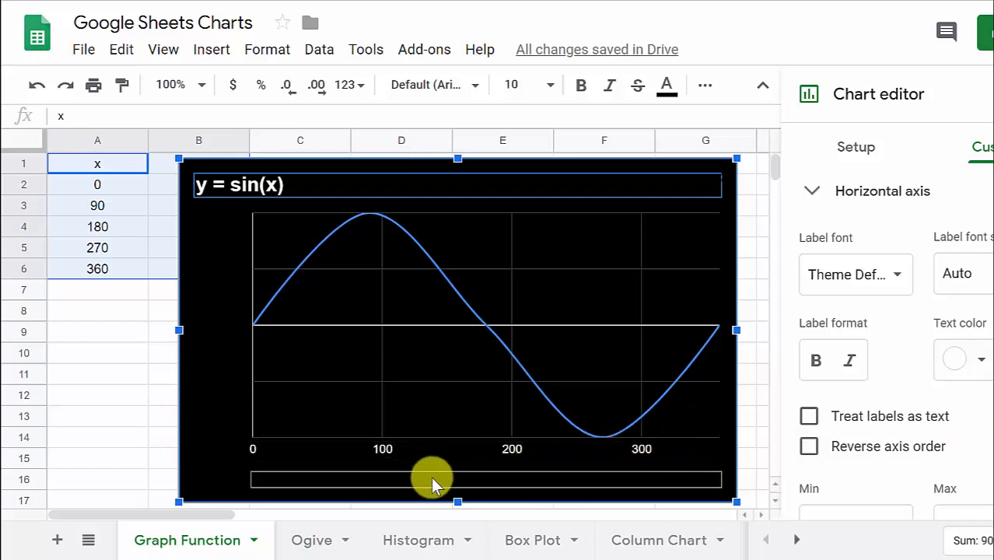
scroll(down, 3)
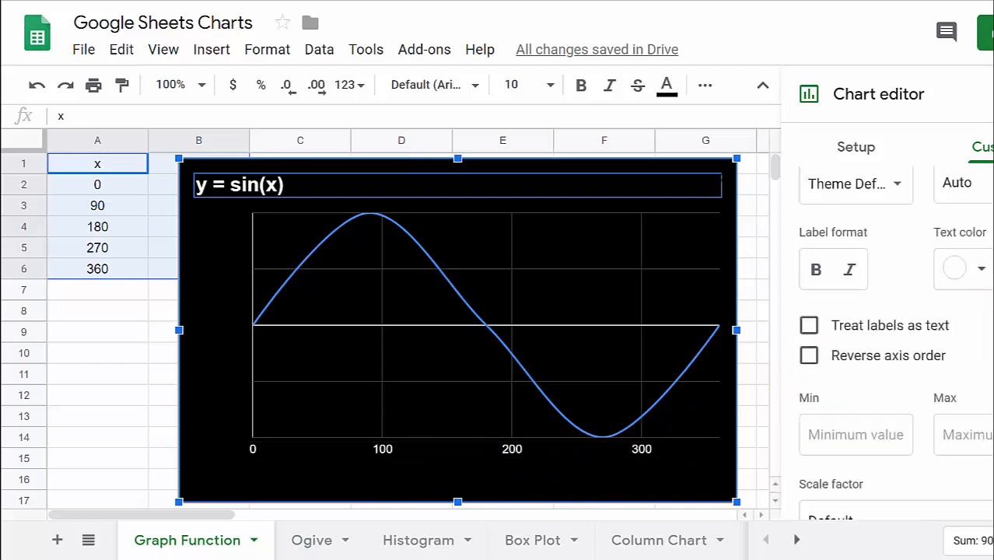
scroll(down, 3)
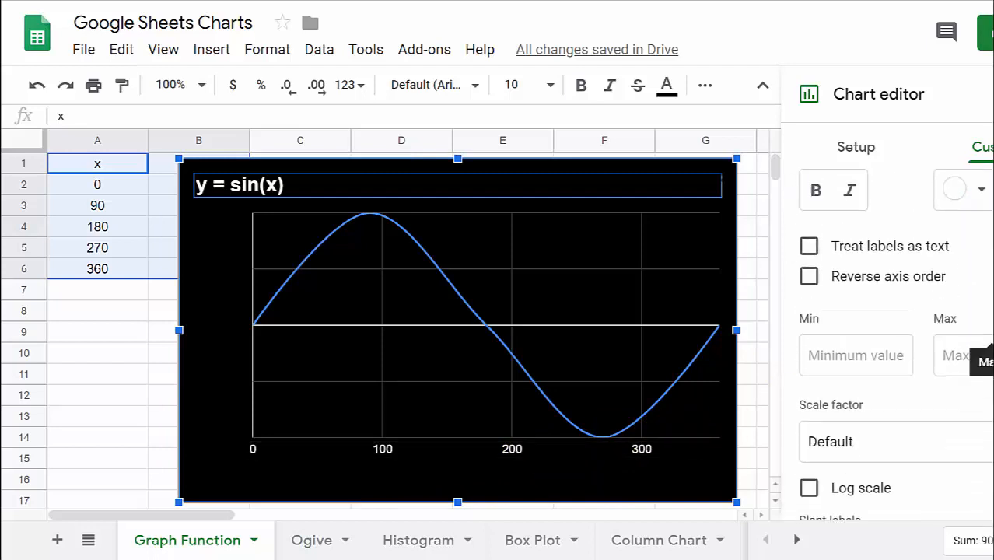
click(882, 190)
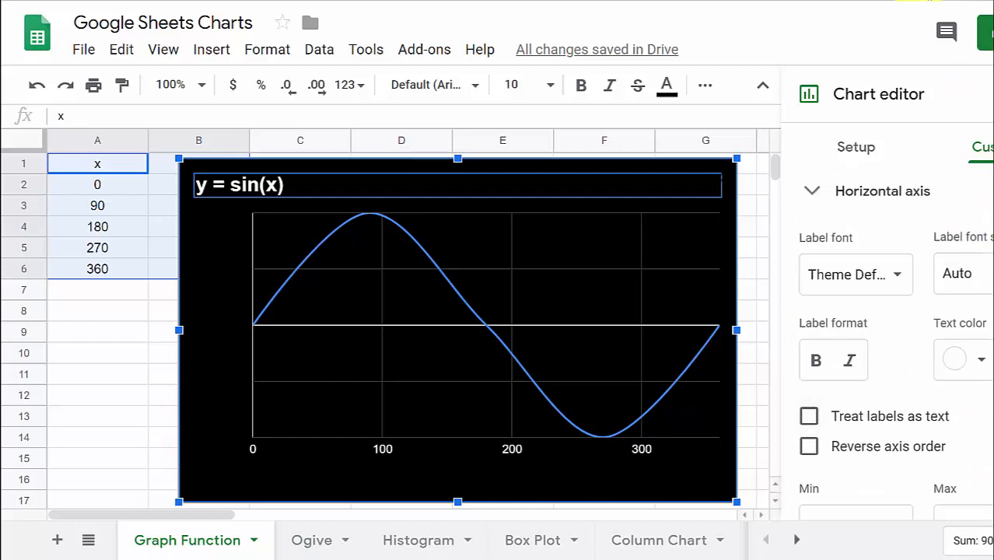
scroll(down, 3)
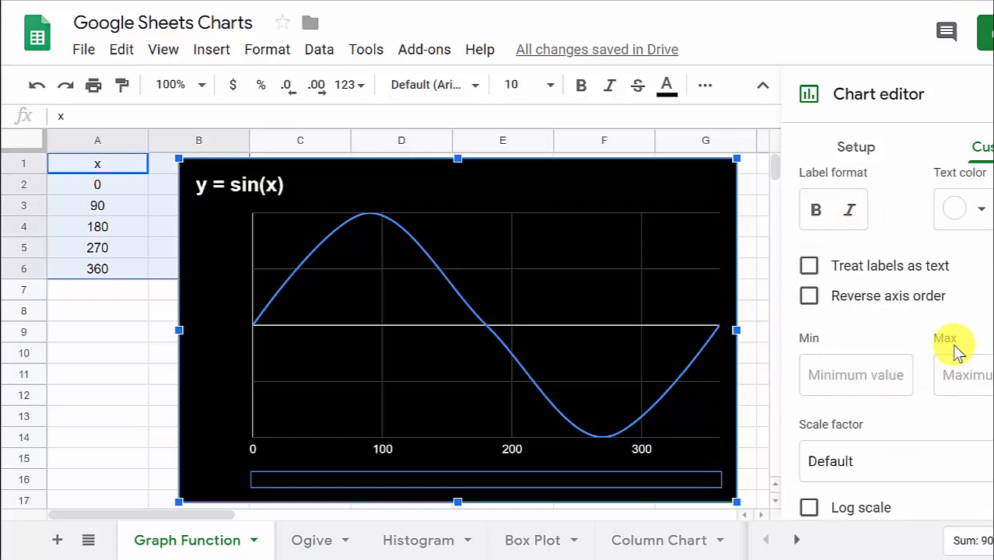
scroll(down, 3)
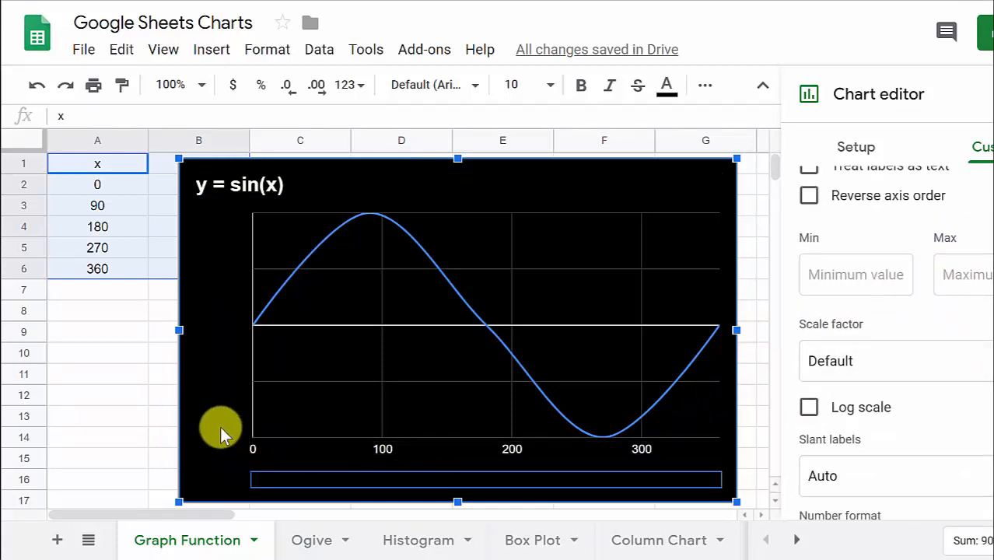
mouse_move(603, 455)
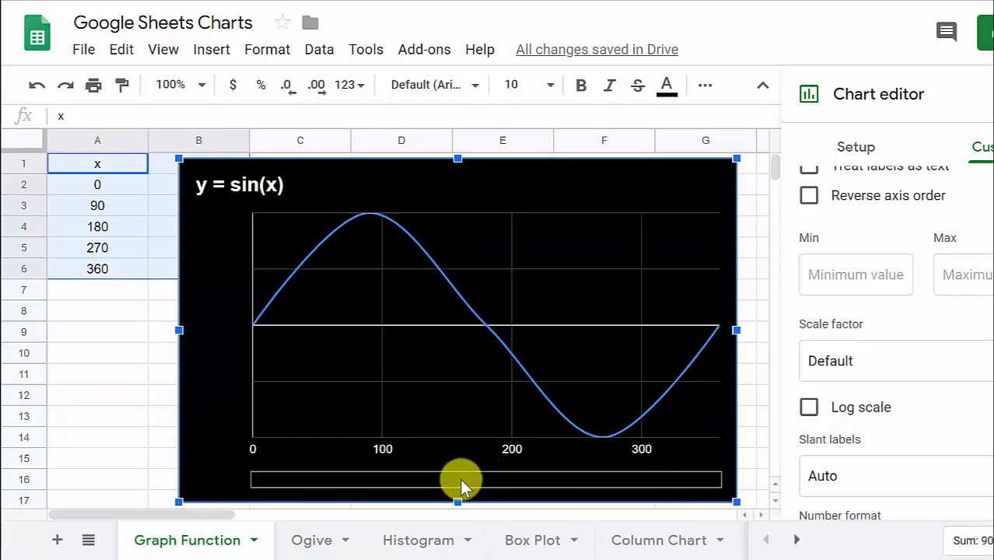
mouse_move(502, 489)
text(x)
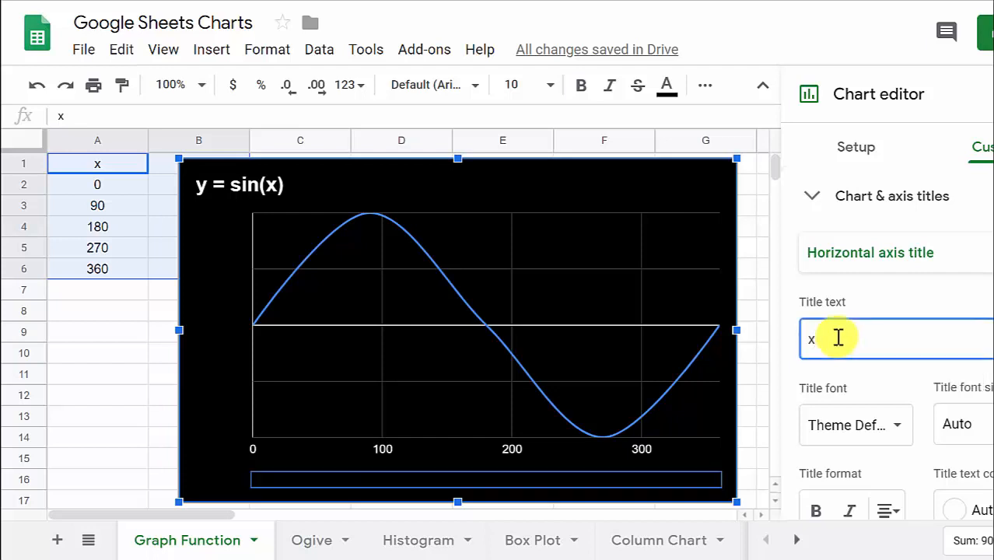
Title the horizontal axis 'x' with font size 18.
text(-val)
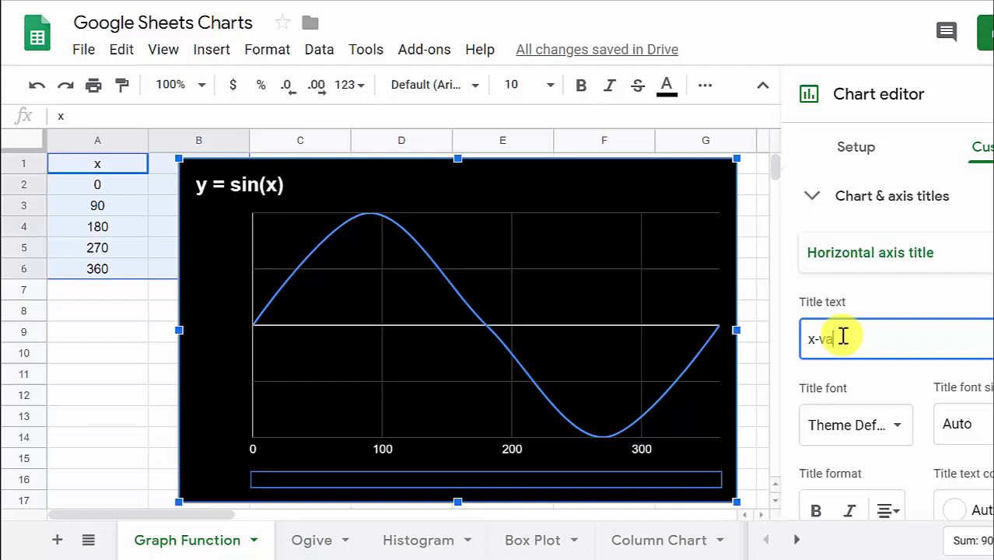
text(lues)
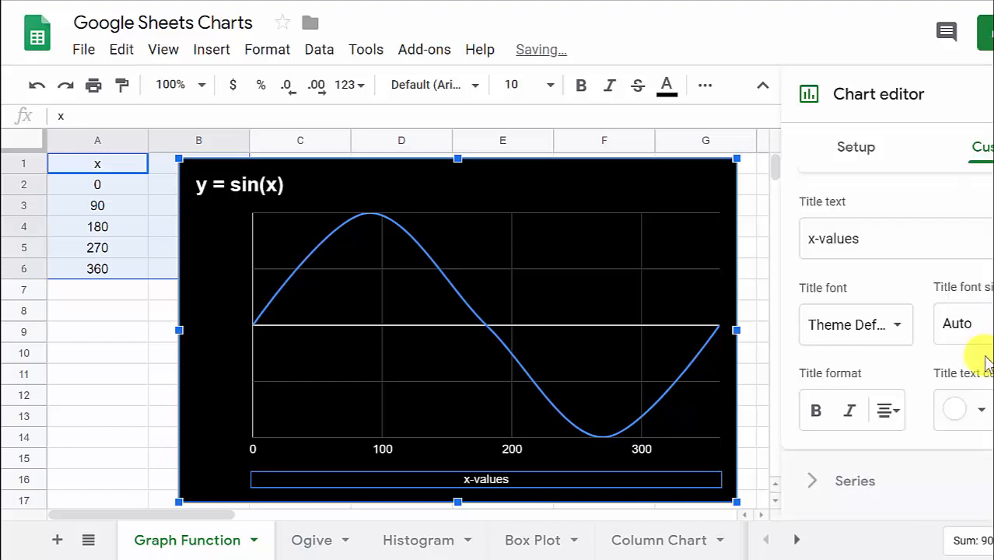
click(956, 324)
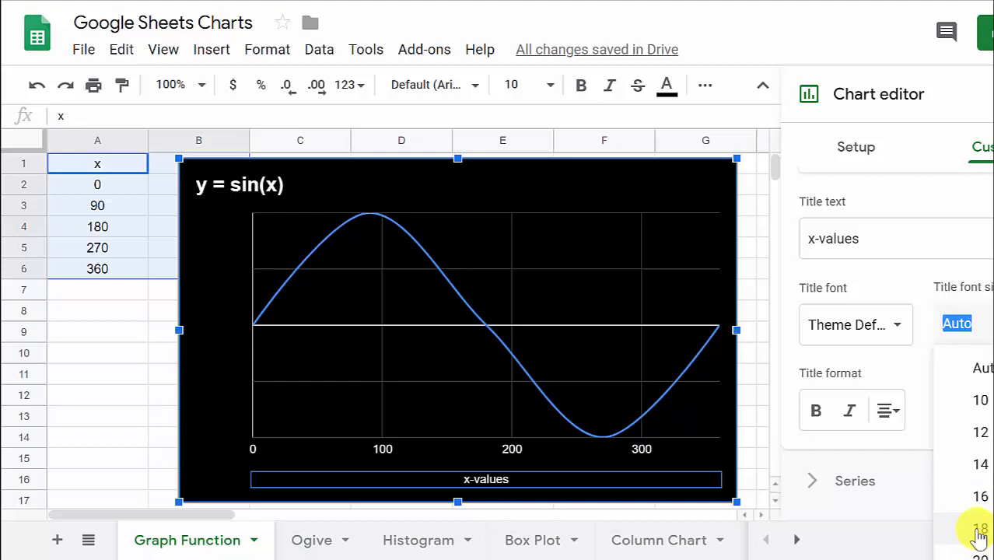
click(980, 528)
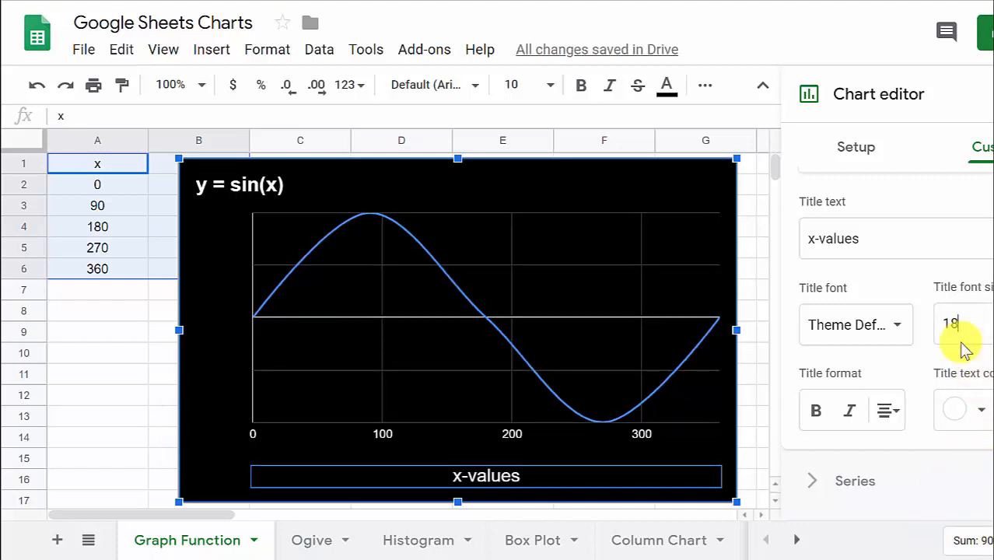
click(895, 238)
text(x)
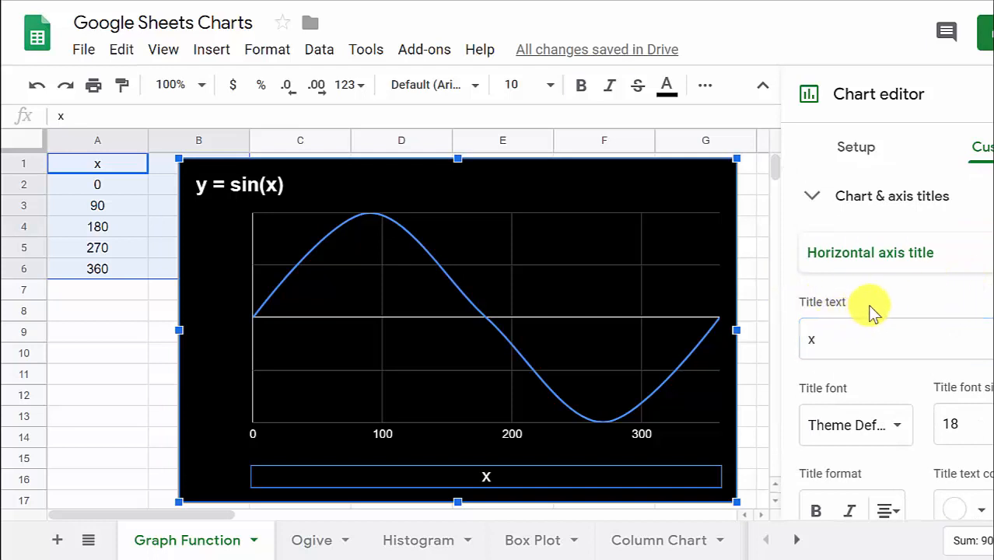
mouse_move(331, 428)
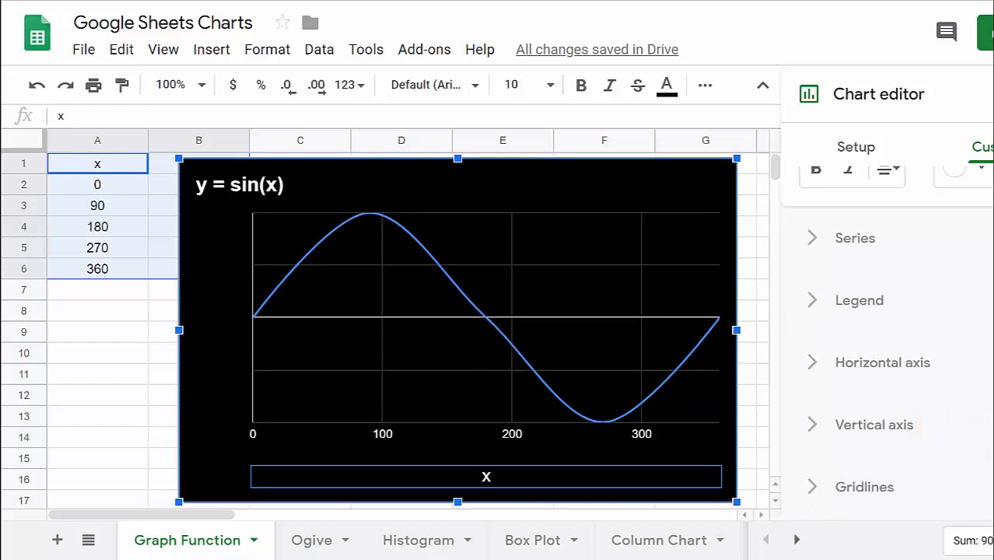
Switch to Vertical axis title and enter 'y' as its text.
click(891, 258)
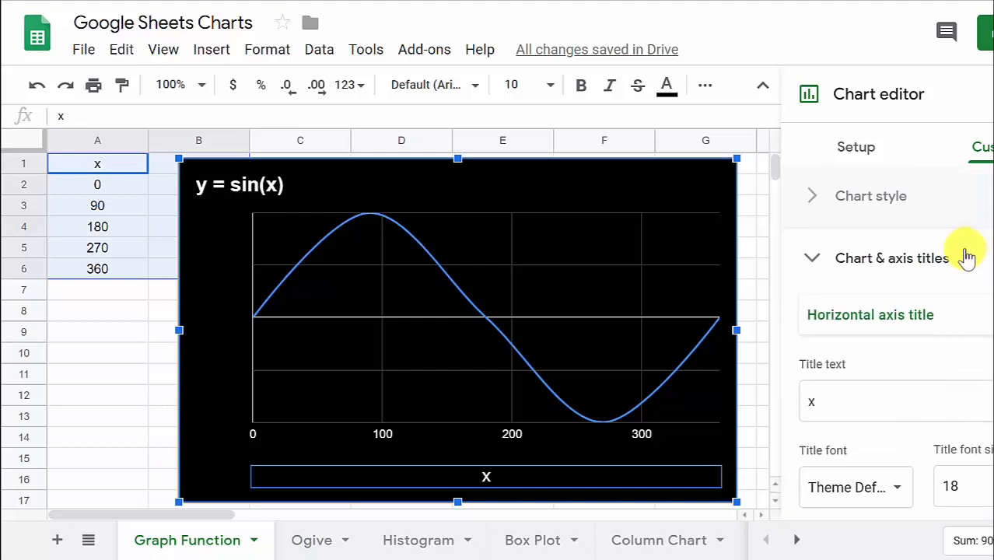
mouse_move(877, 263)
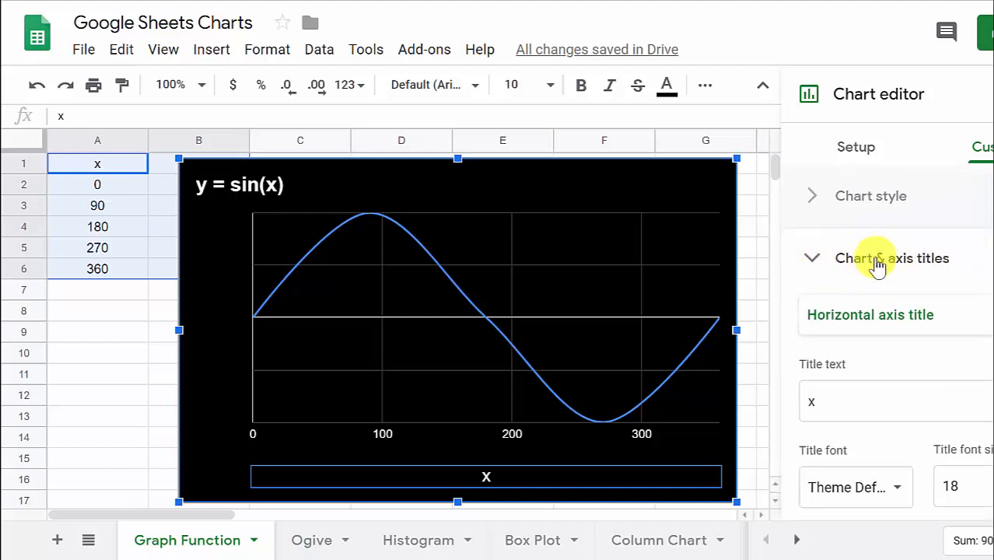
click(892, 314)
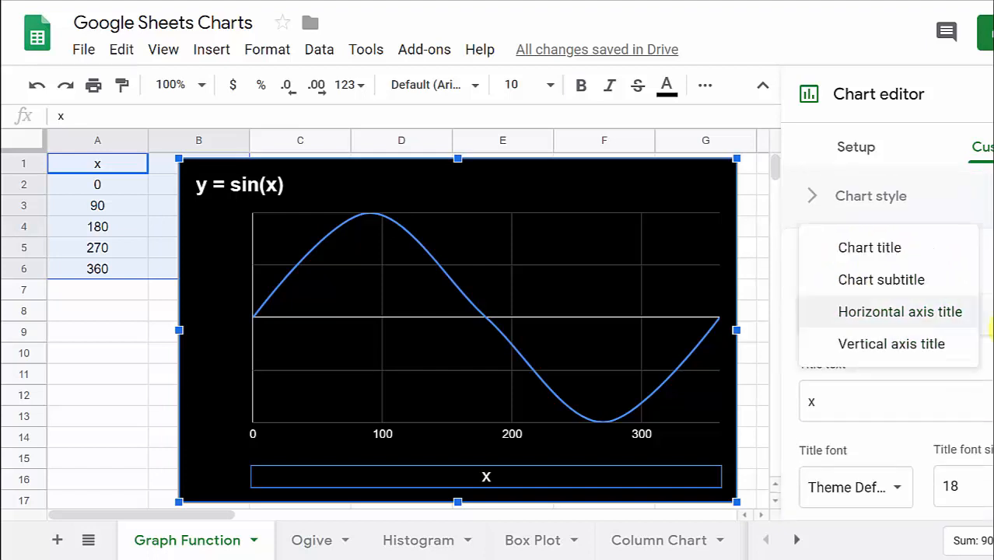
click(891, 344)
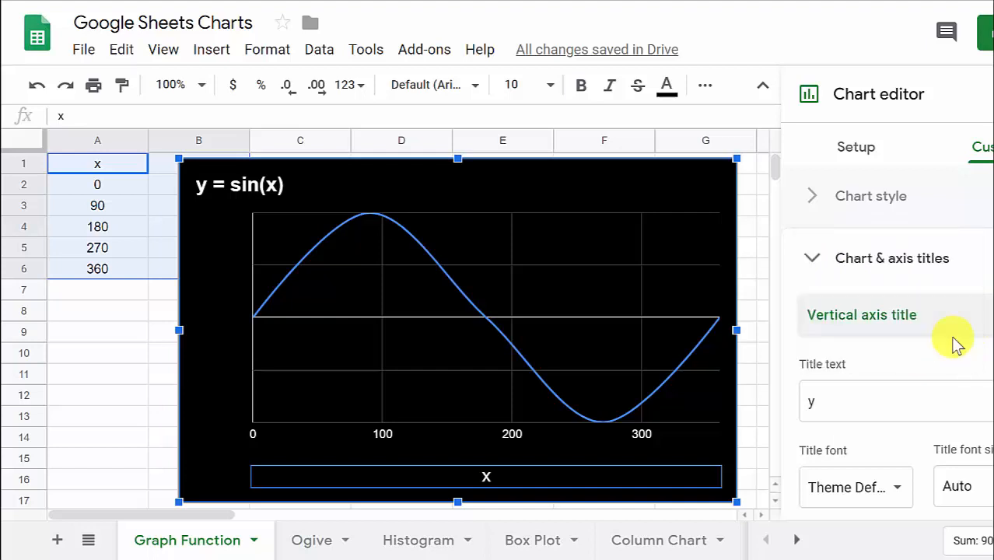
scroll(down, 3)
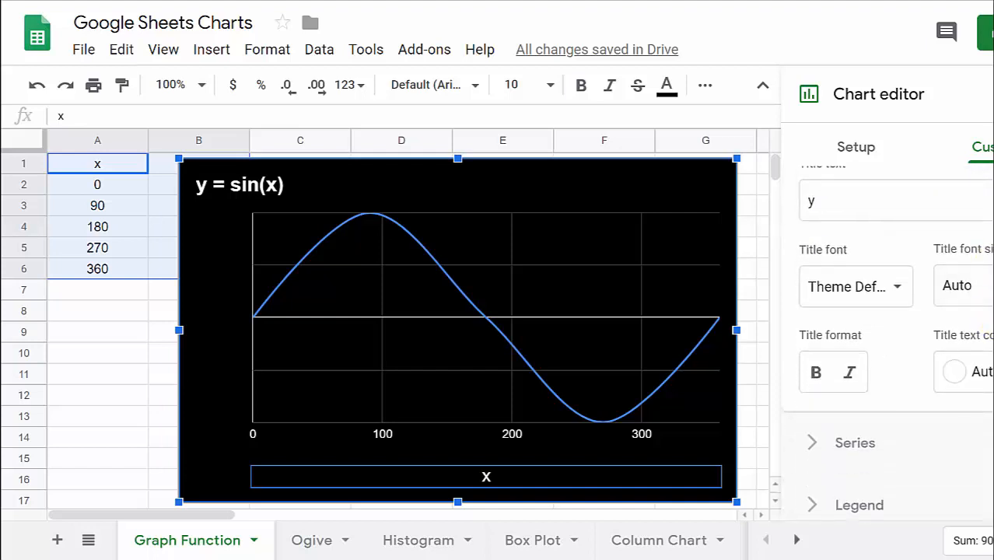
click(954, 371)
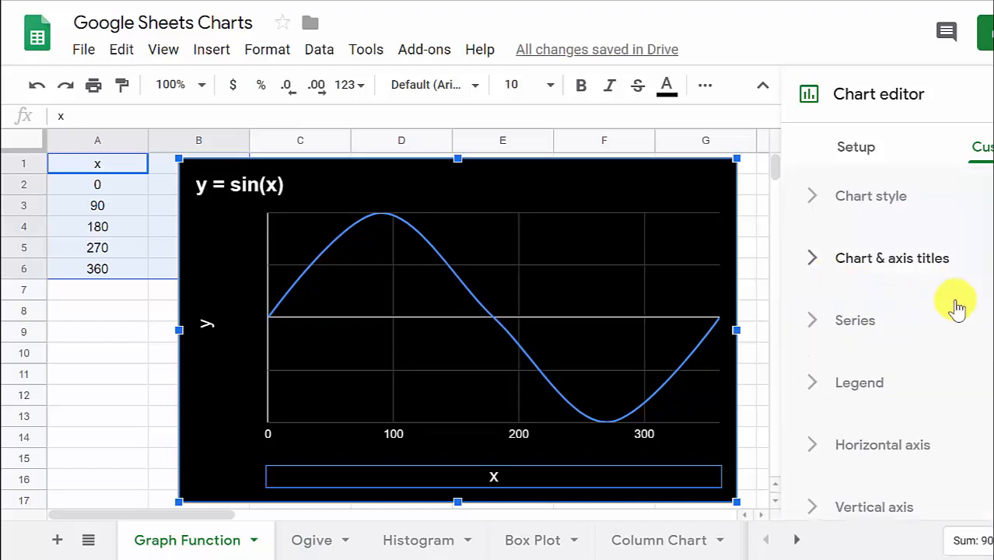
Make the -1 to 1 vertical axis labels bold in the Vertical axis section.
scroll(down, 3)
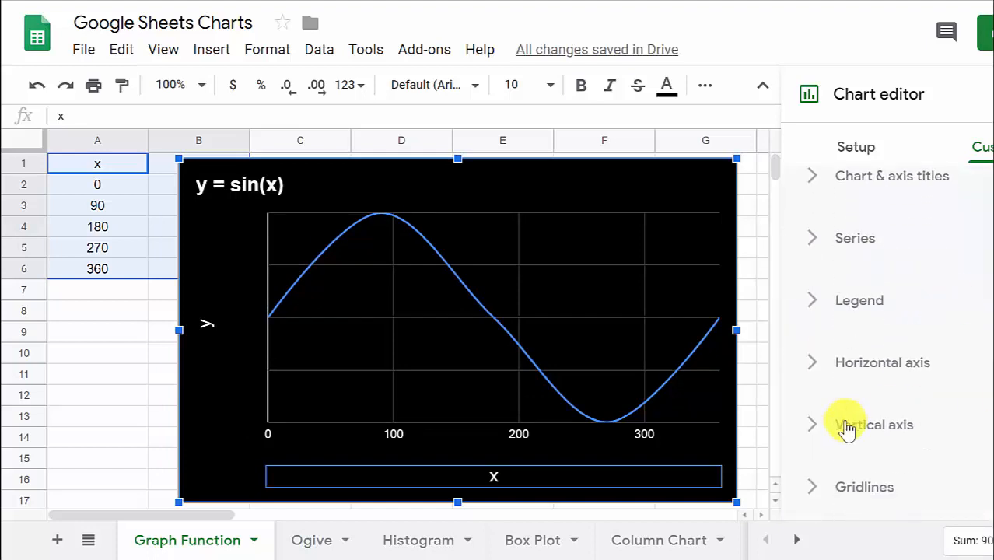
mouse_move(860, 428)
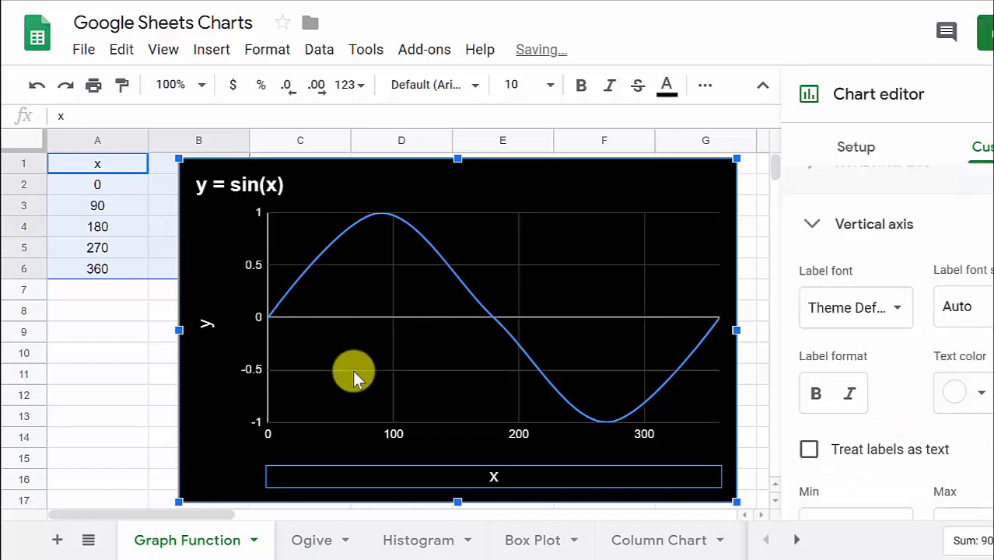
mouse_move(253, 327)
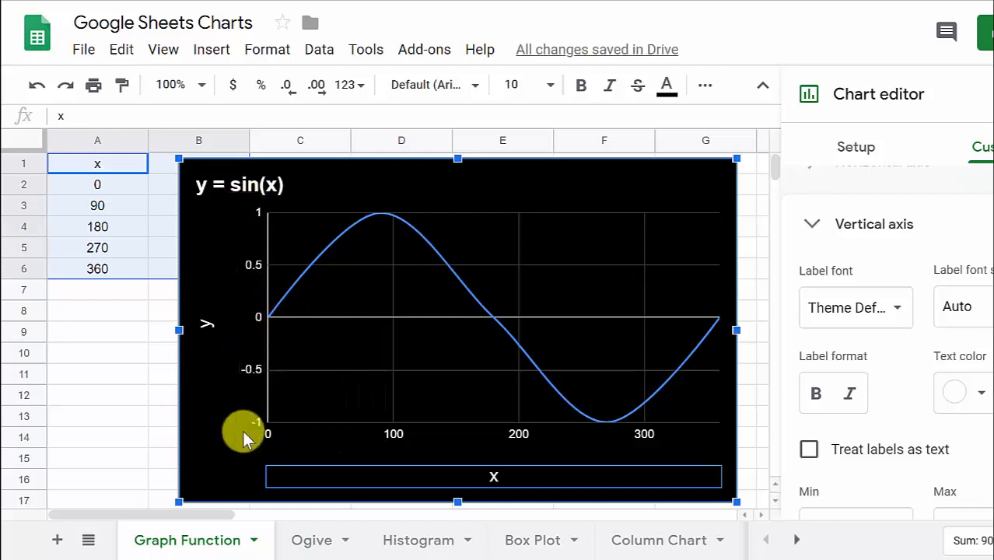
mouse_move(914, 397)
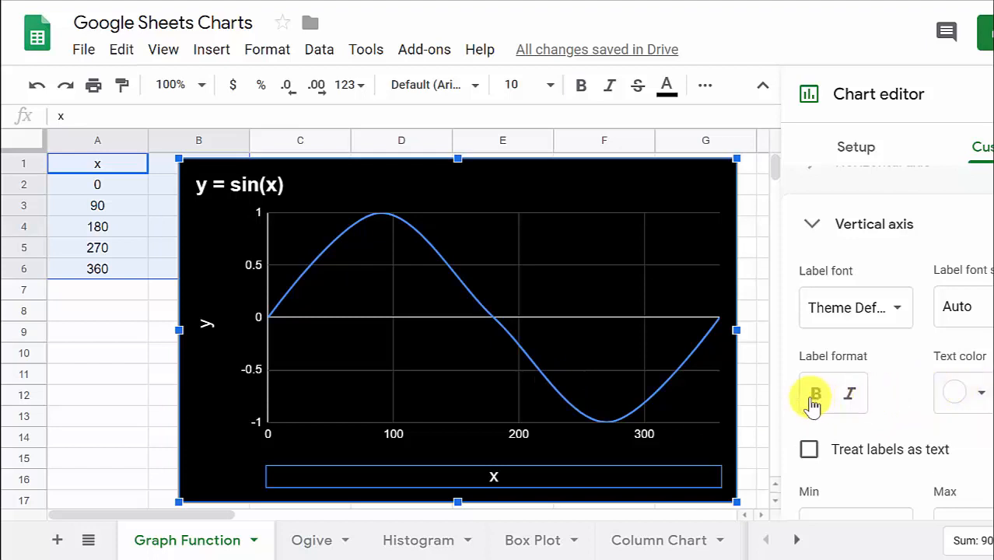
click(815, 393)
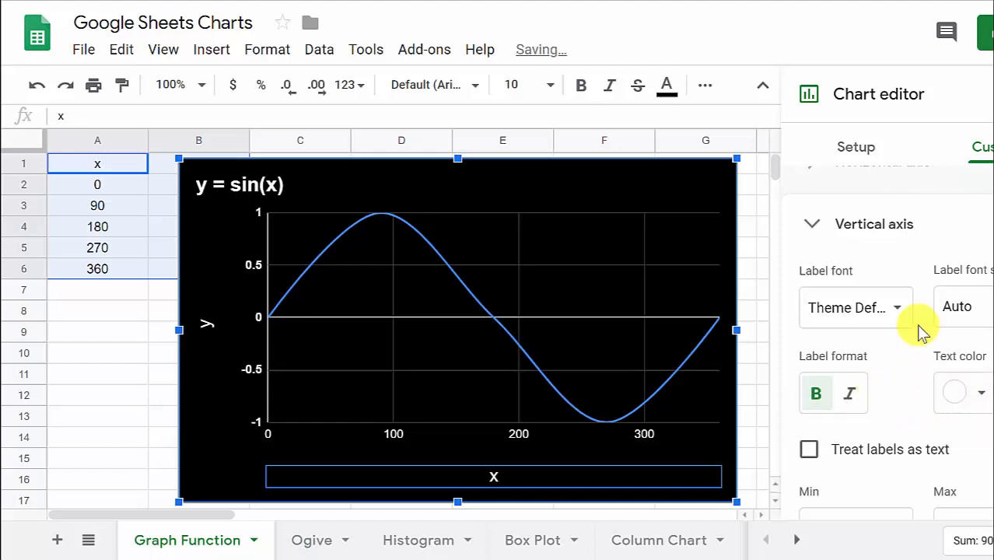
mouse_move(957, 305)
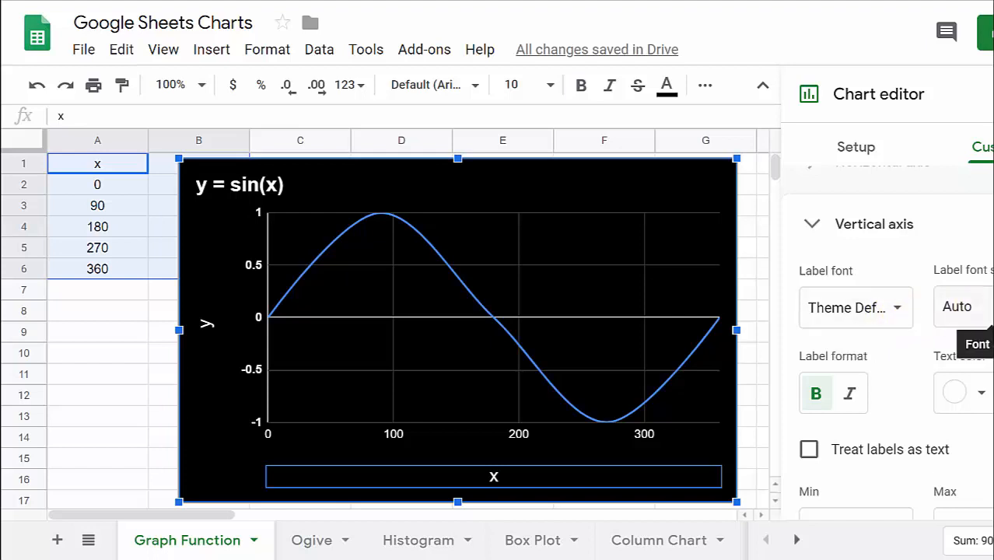
scroll(down, 3)
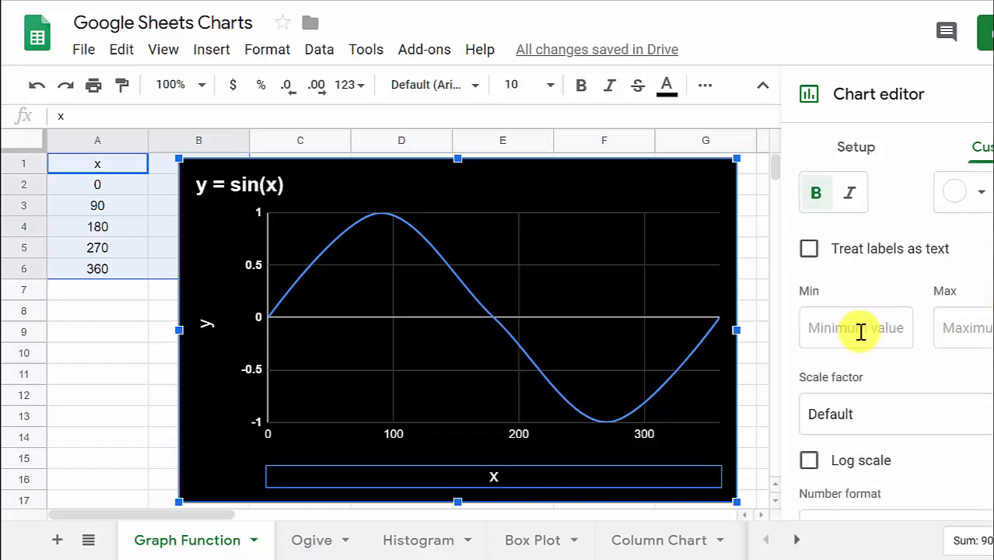
scroll(down, 3)
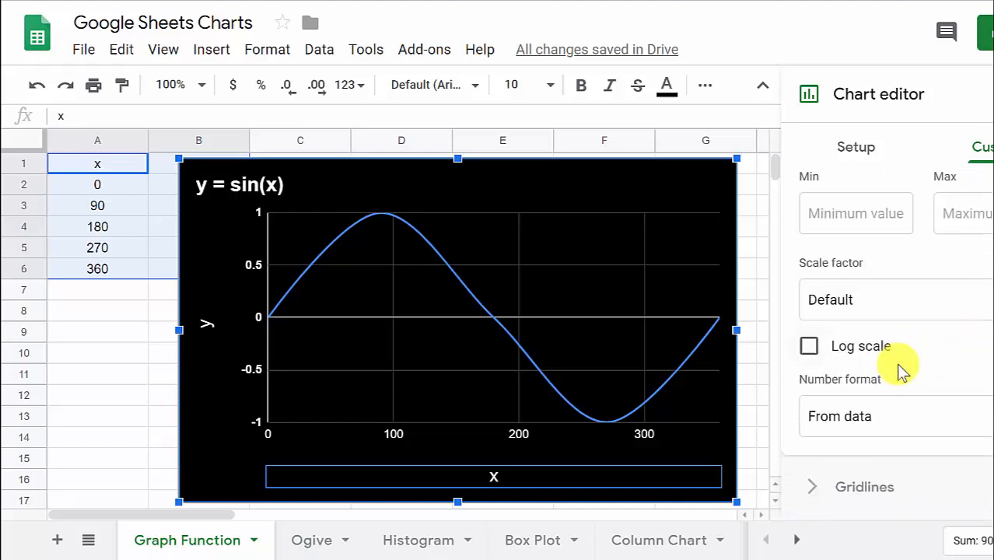
mouse_move(813, 486)
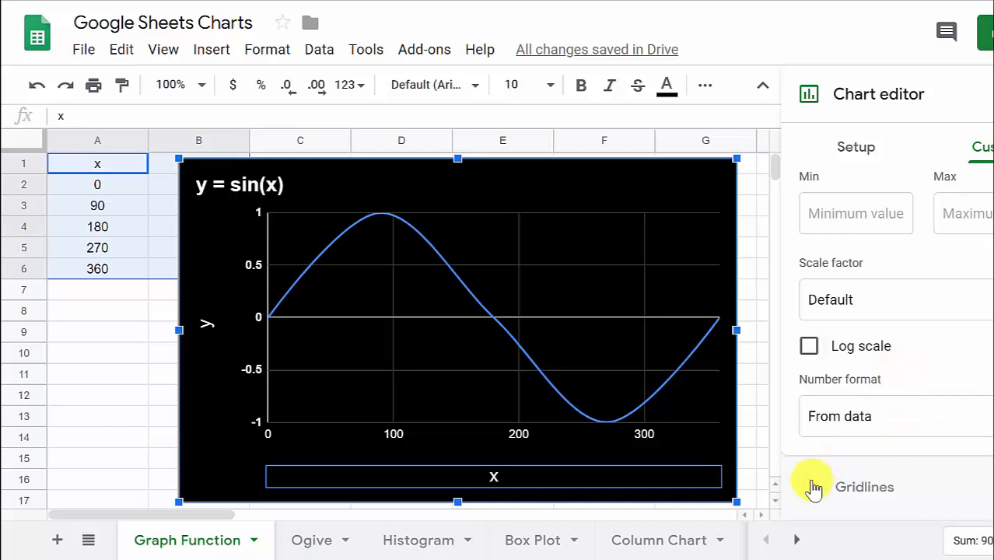
Try 3 minor gridlines on both axes, then click a cell to close the editor.
click(864, 487)
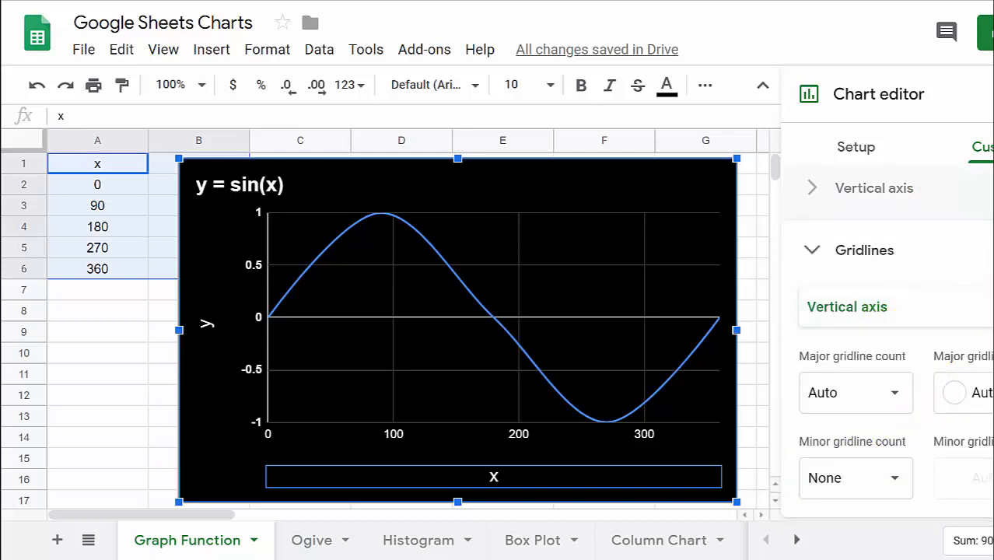
mouse_move(871, 307)
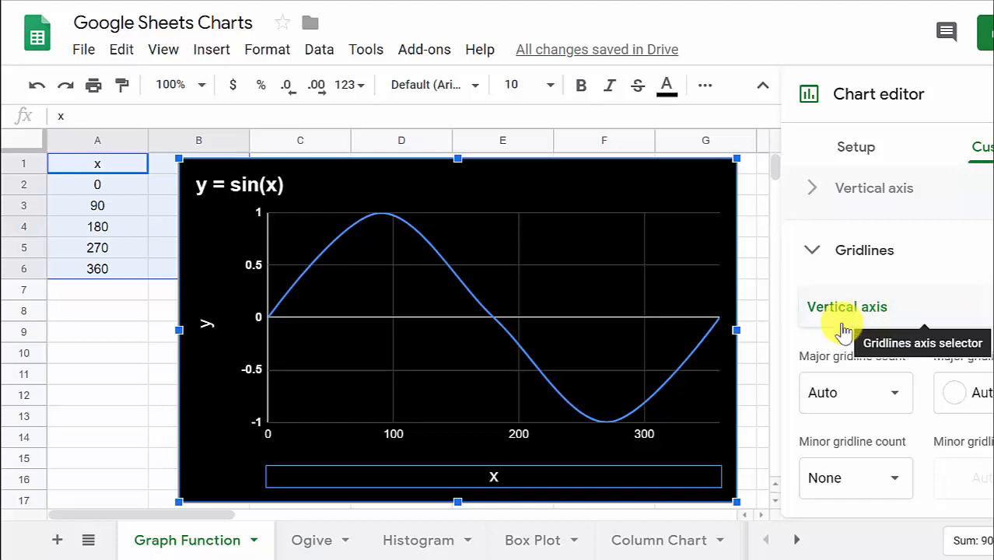
mouse_move(959, 383)
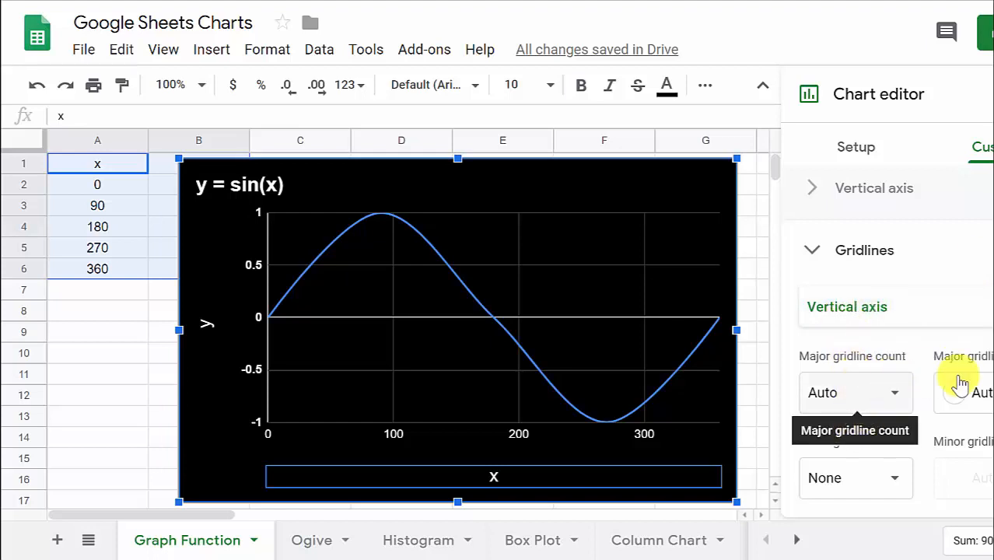
click(854, 478)
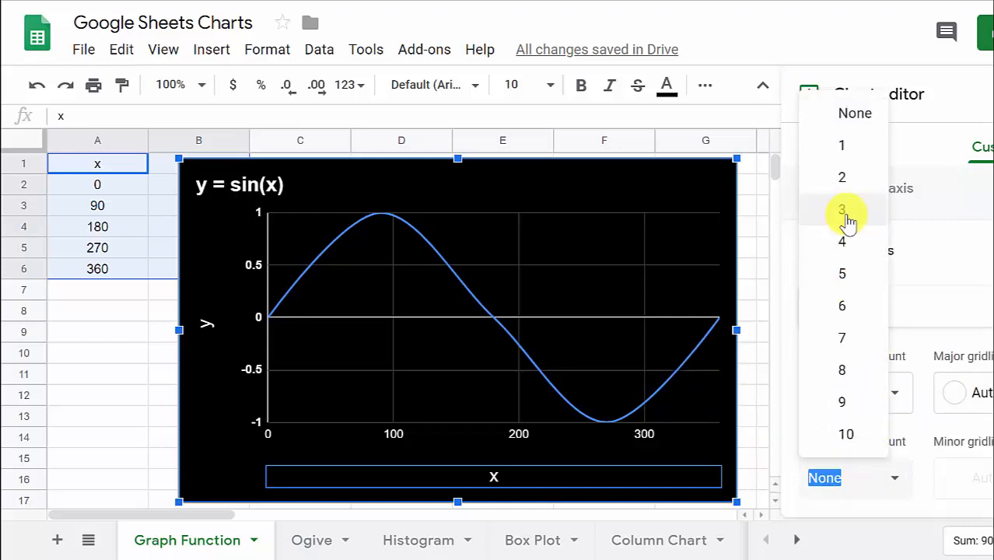
click(841, 210)
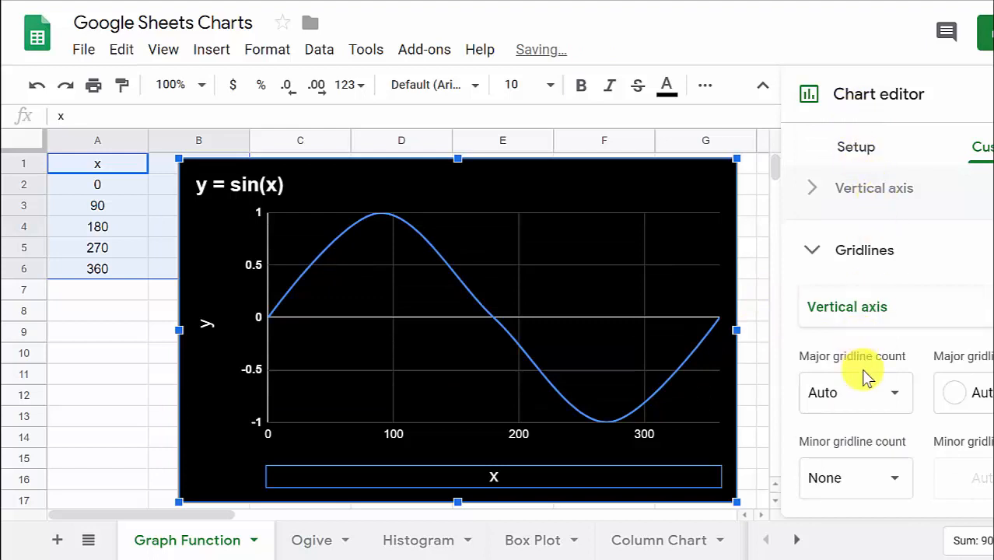
mouse_move(918, 311)
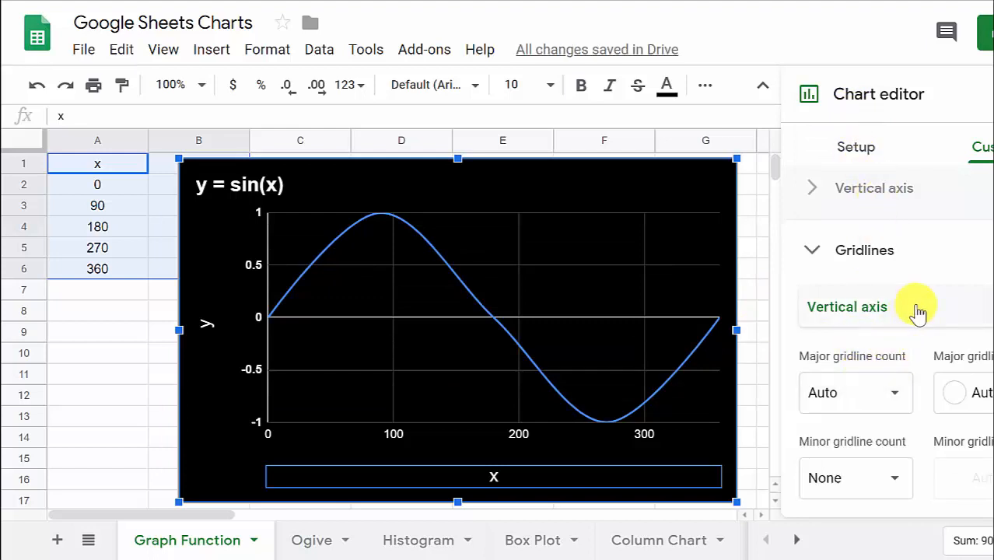
click(847, 306)
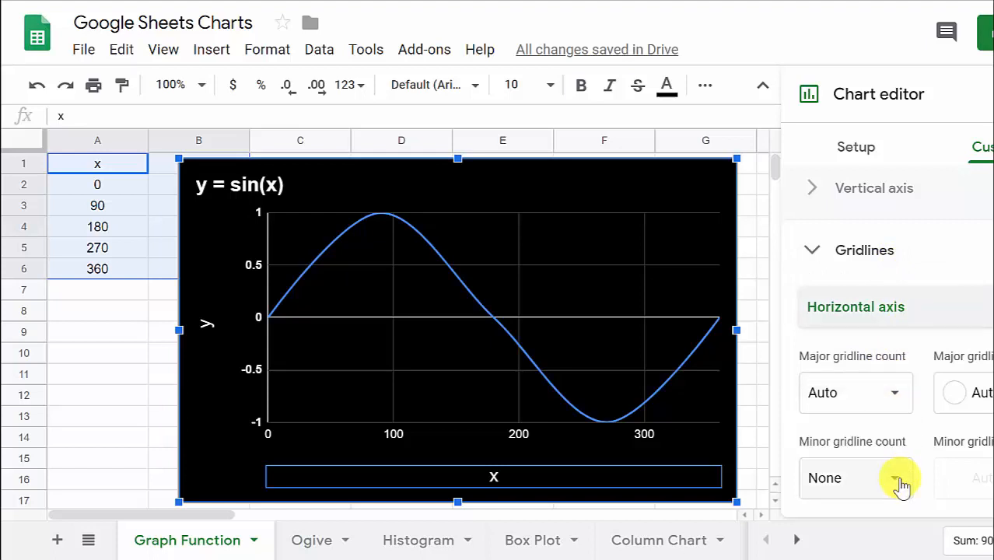
click(900, 477)
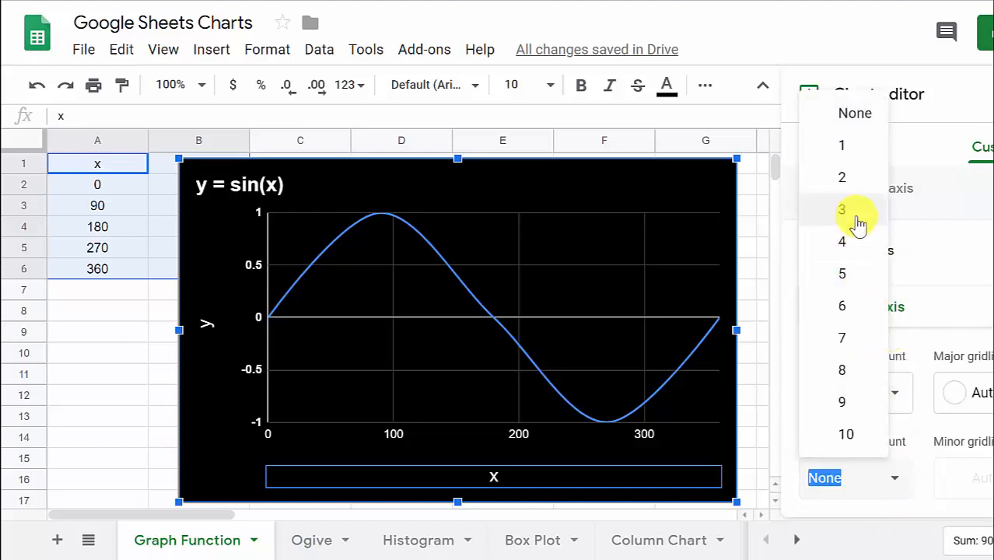
click(842, 209)
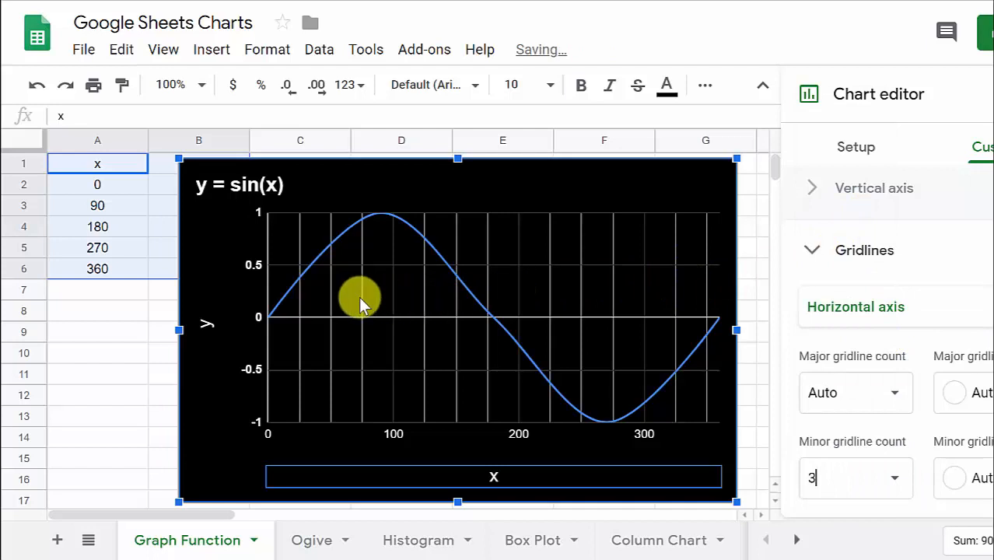
mouse_move(447, 331)
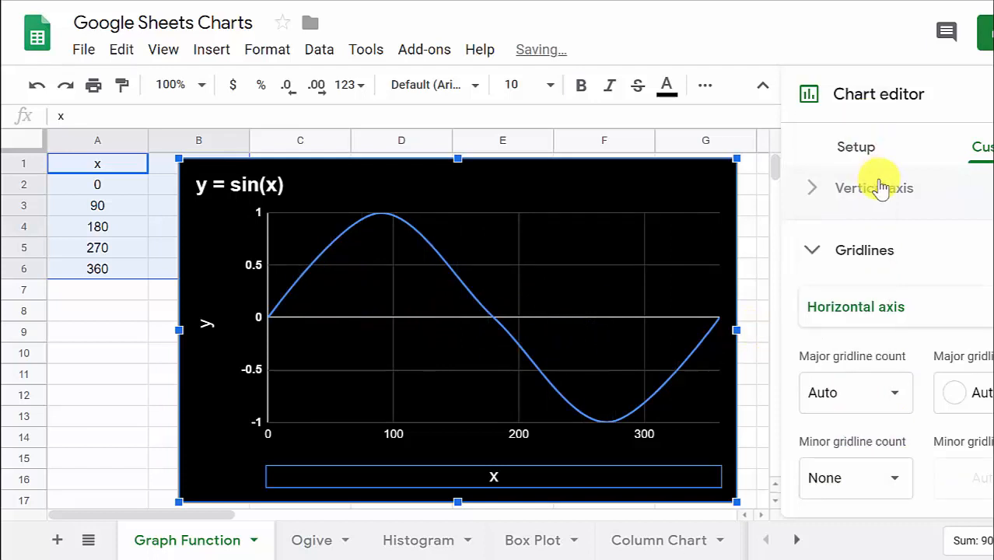
mouse_move(875, 270)
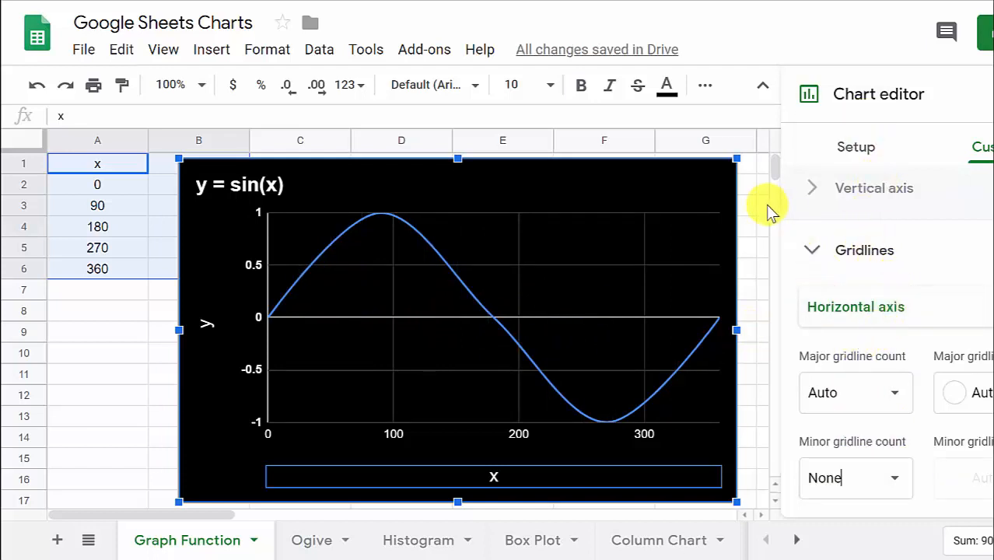
mouse_move(148, 385)
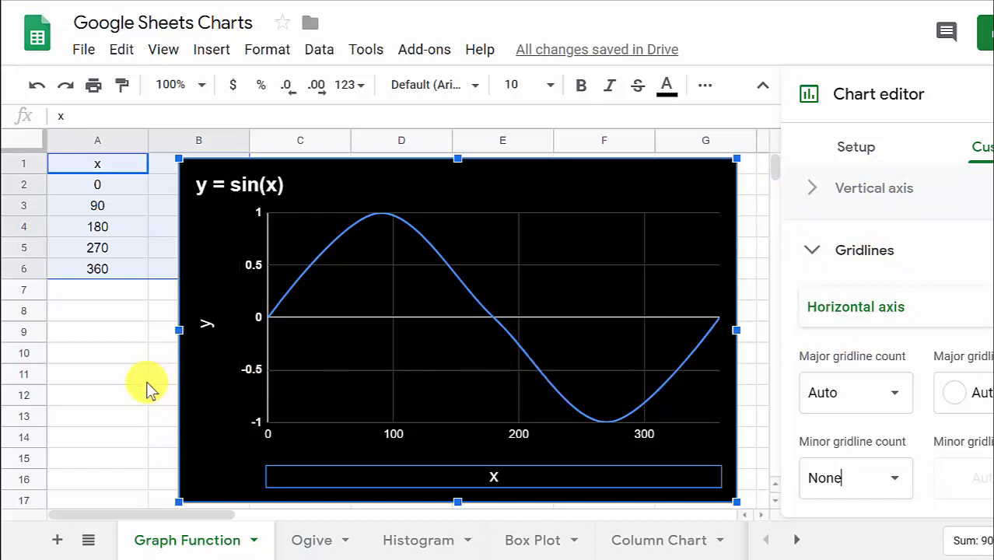
click(97, 374)
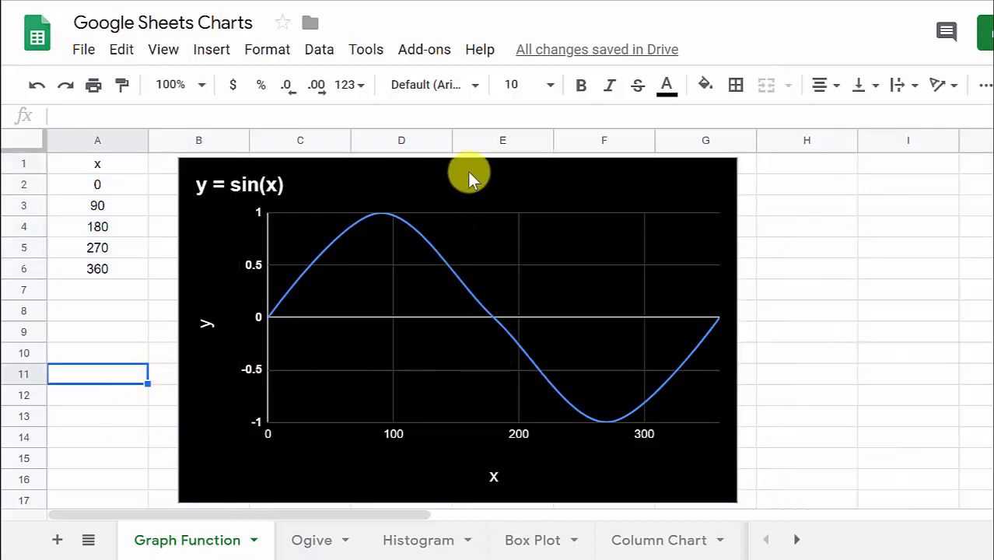